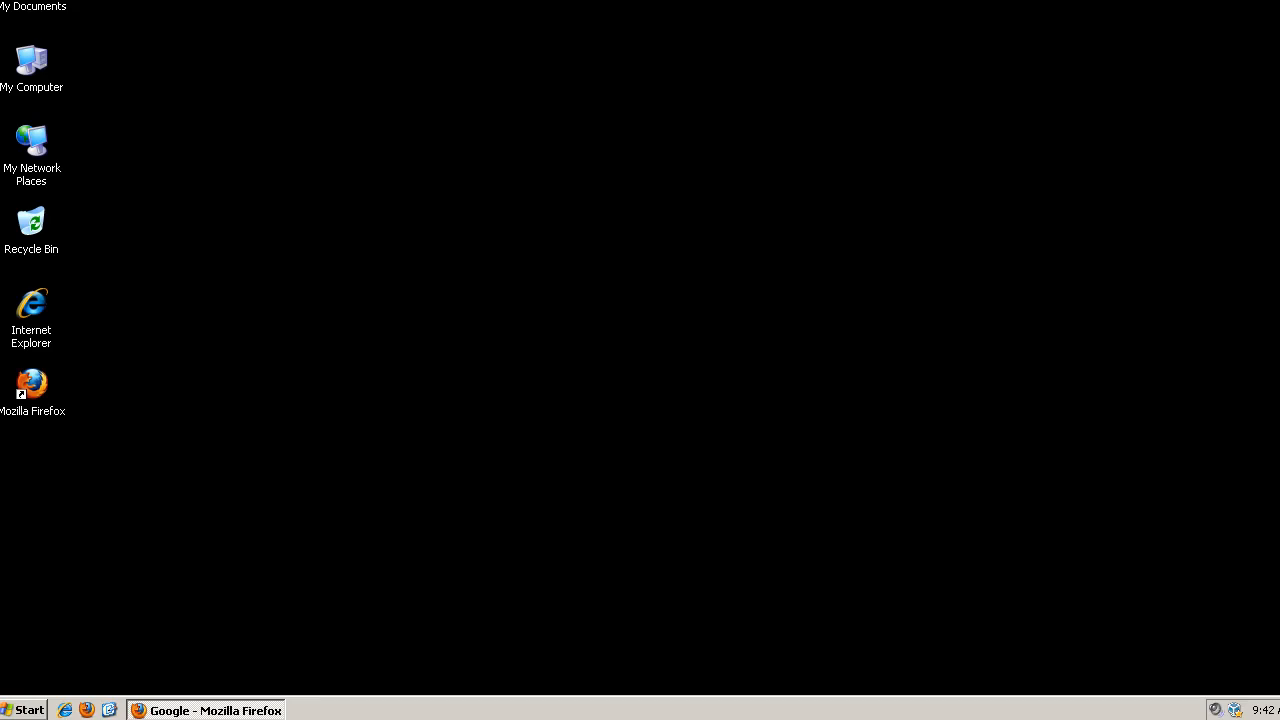
- Restore the Firefox window showing the Google home page from the taskbar
click(204, 710)
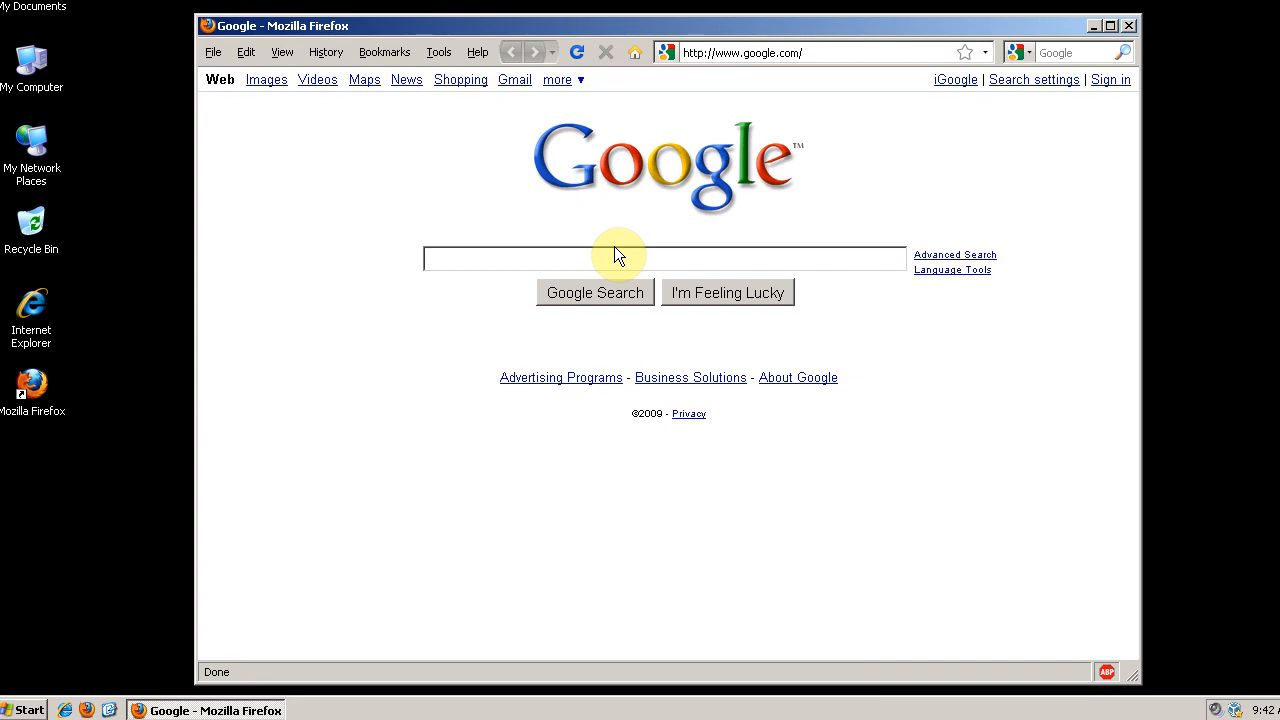
- Search Google for 'diskcryptor' and choose the 'DiskCryptor en - DiskCryptor wiki' result
text(diskt)
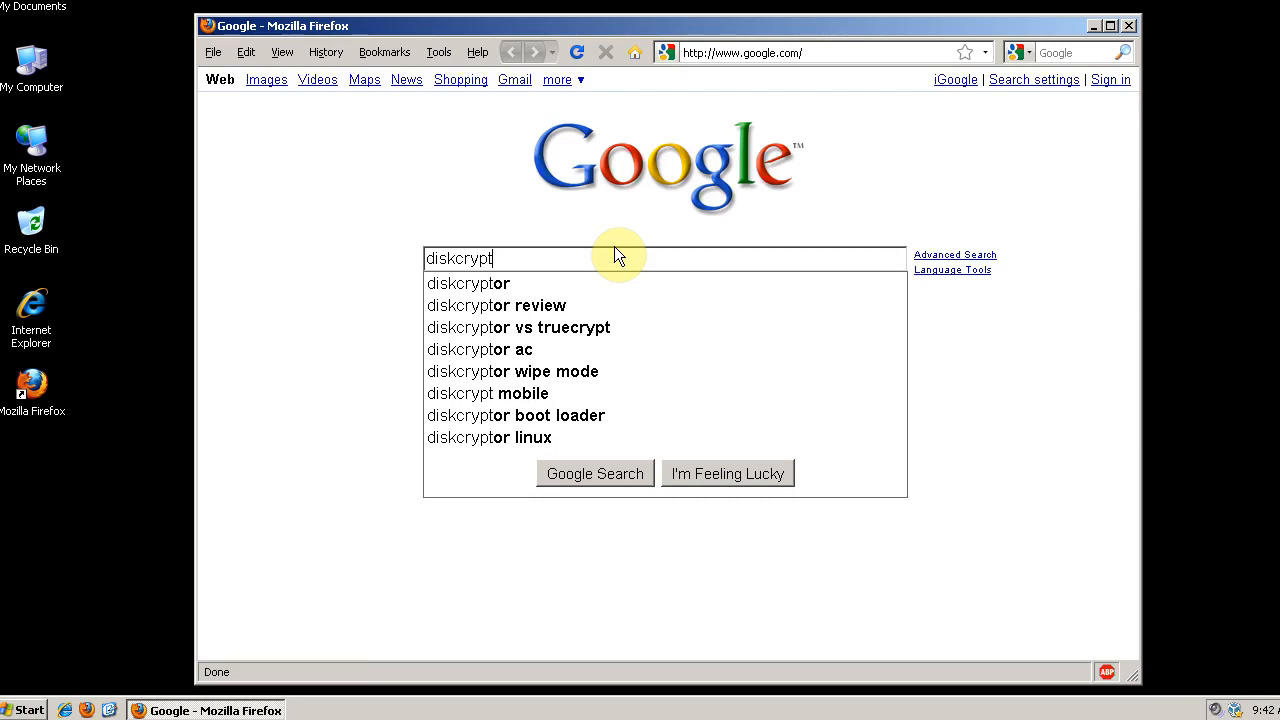
click(468, 284)
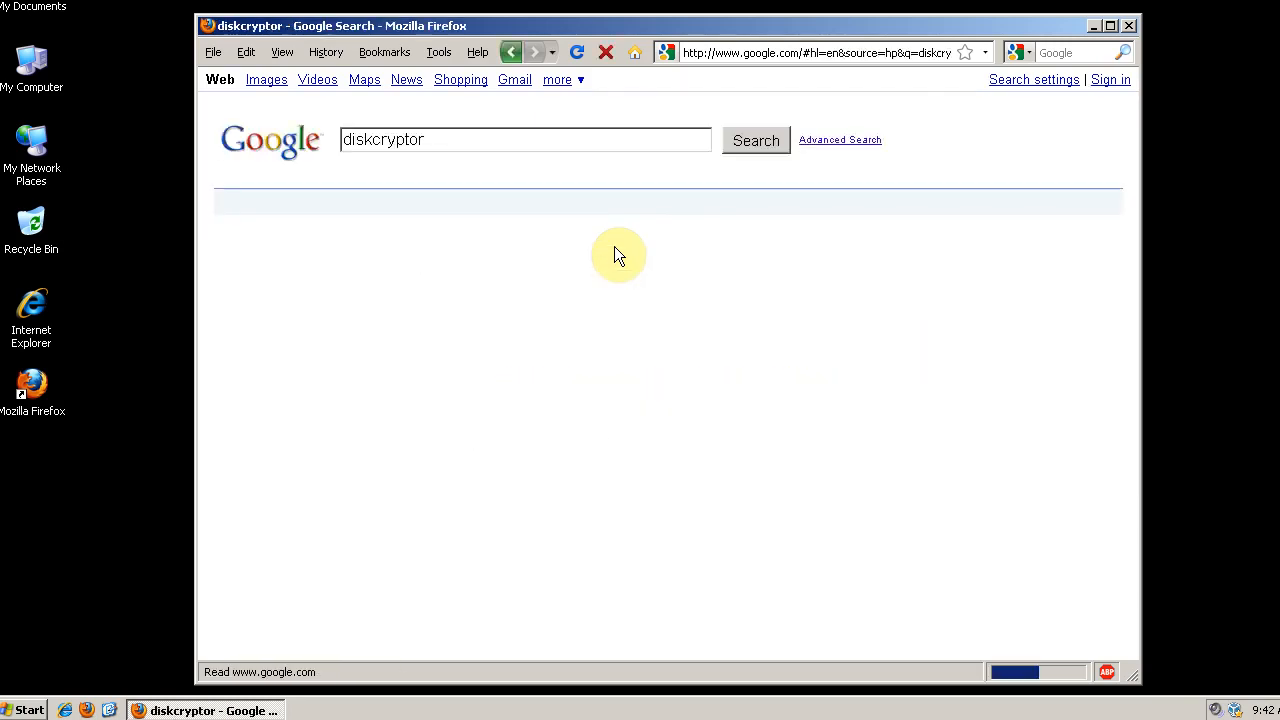
click(756, 140)
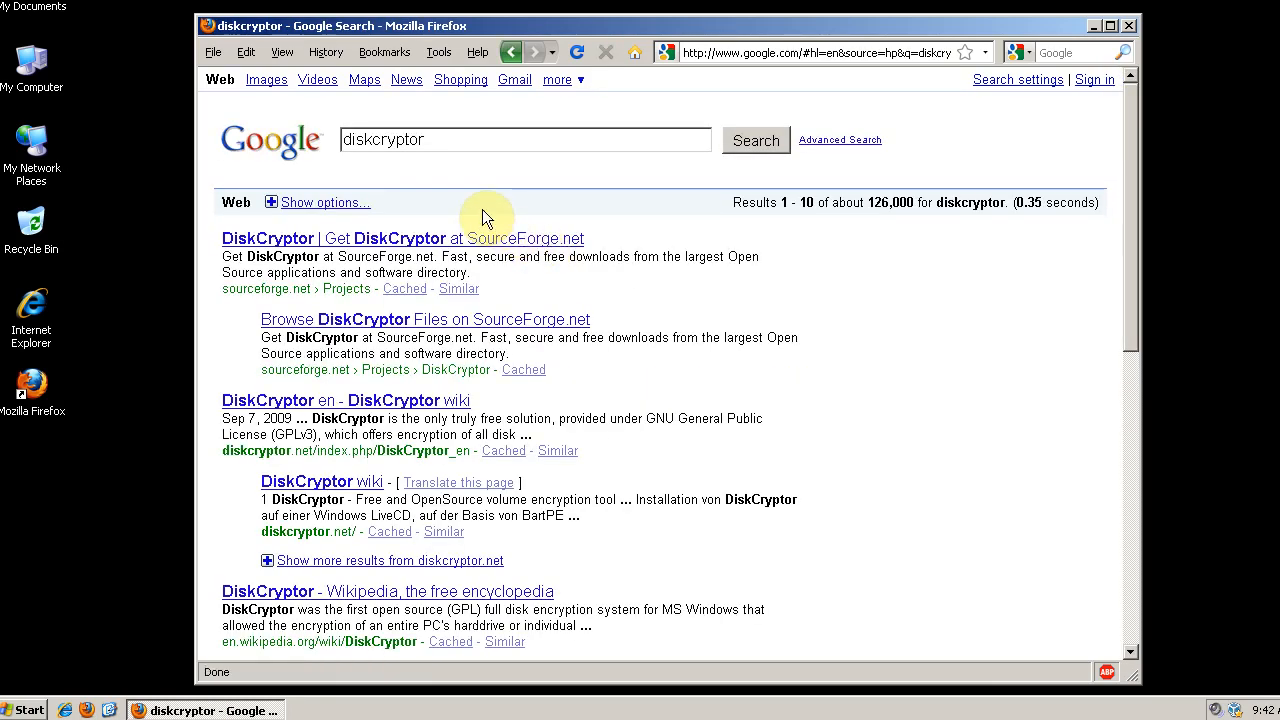
mouse_move(356, 580)
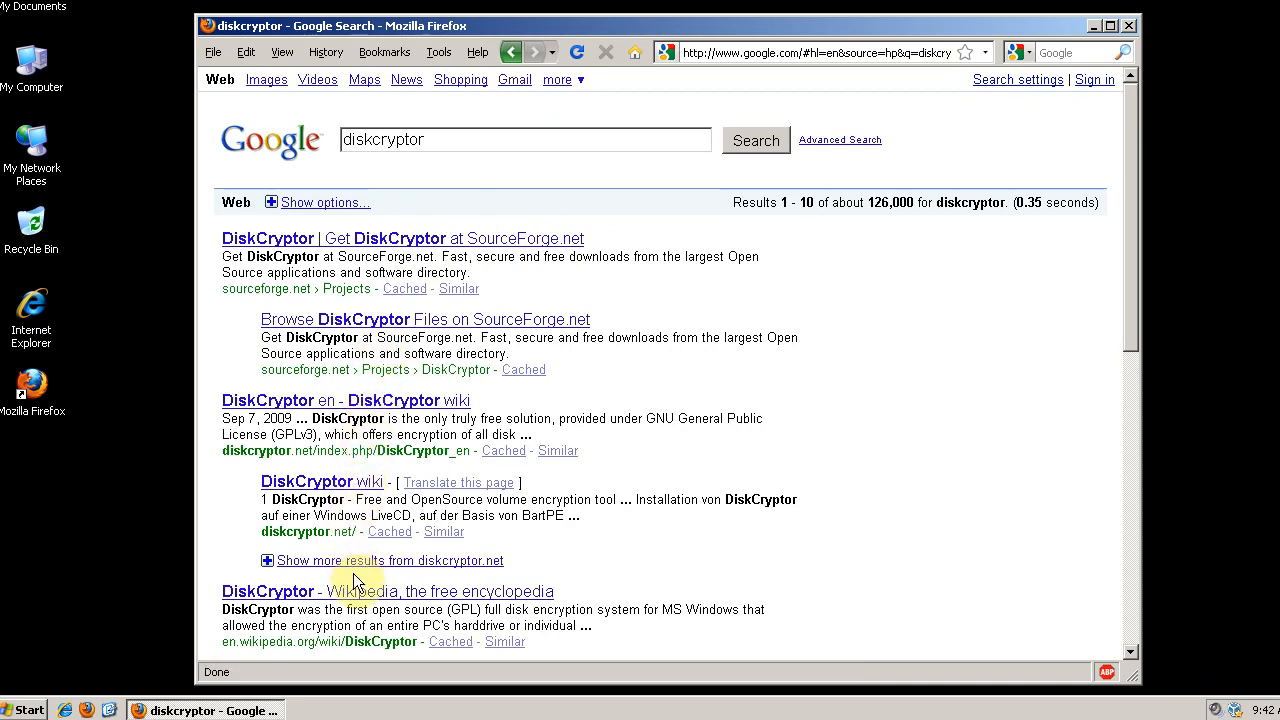
mouse_move(436, 336)
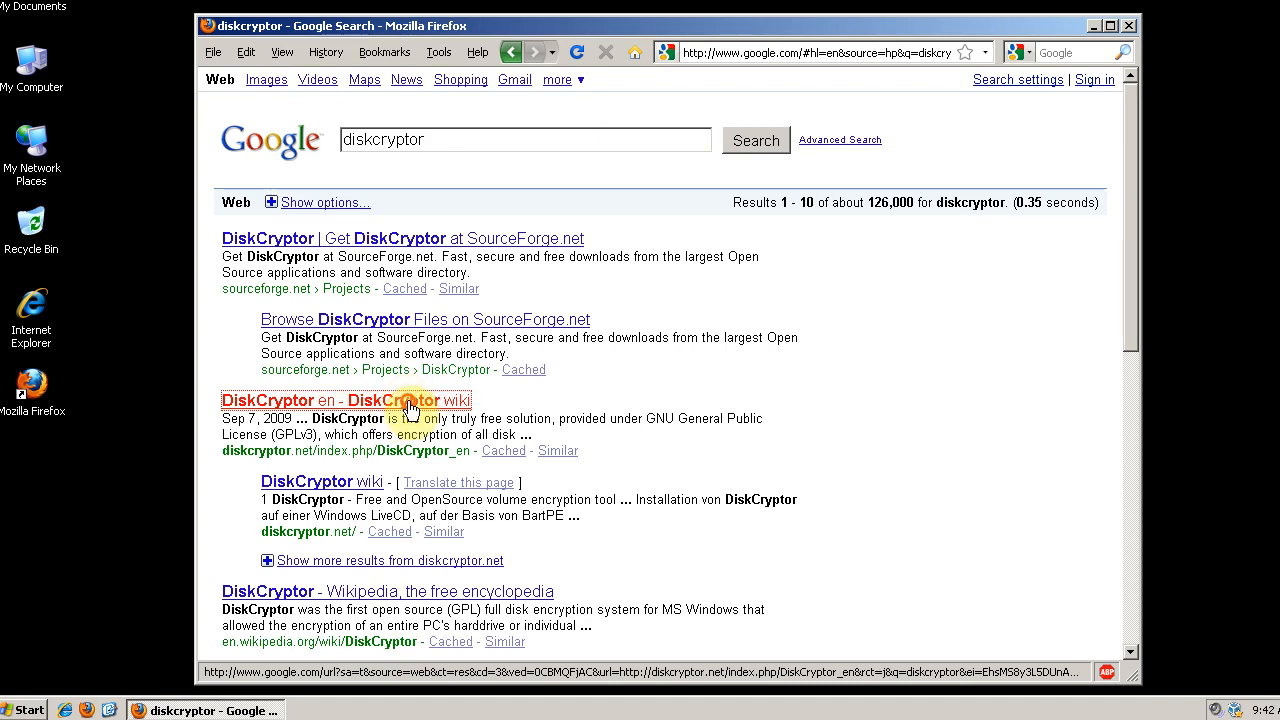
click(344, 400)
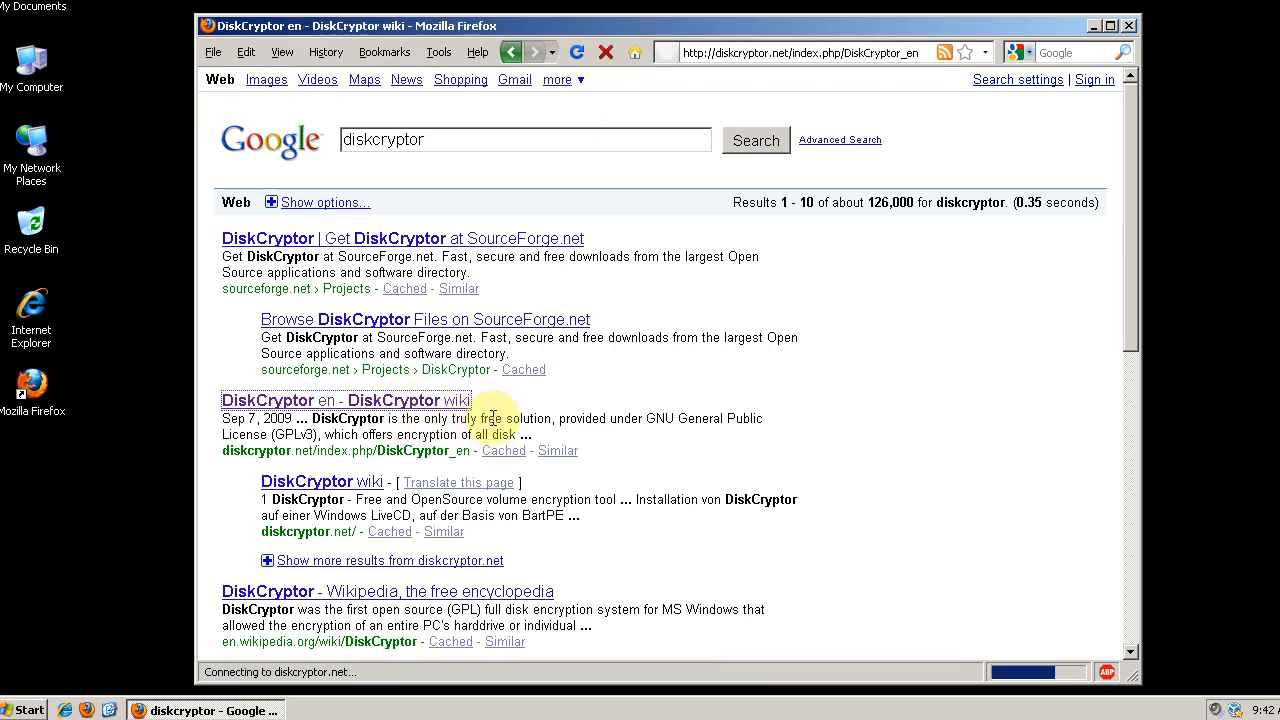
- Load the DiskCryptor en wiki page and skim its introduction to the encryption tool
click(344, 400)
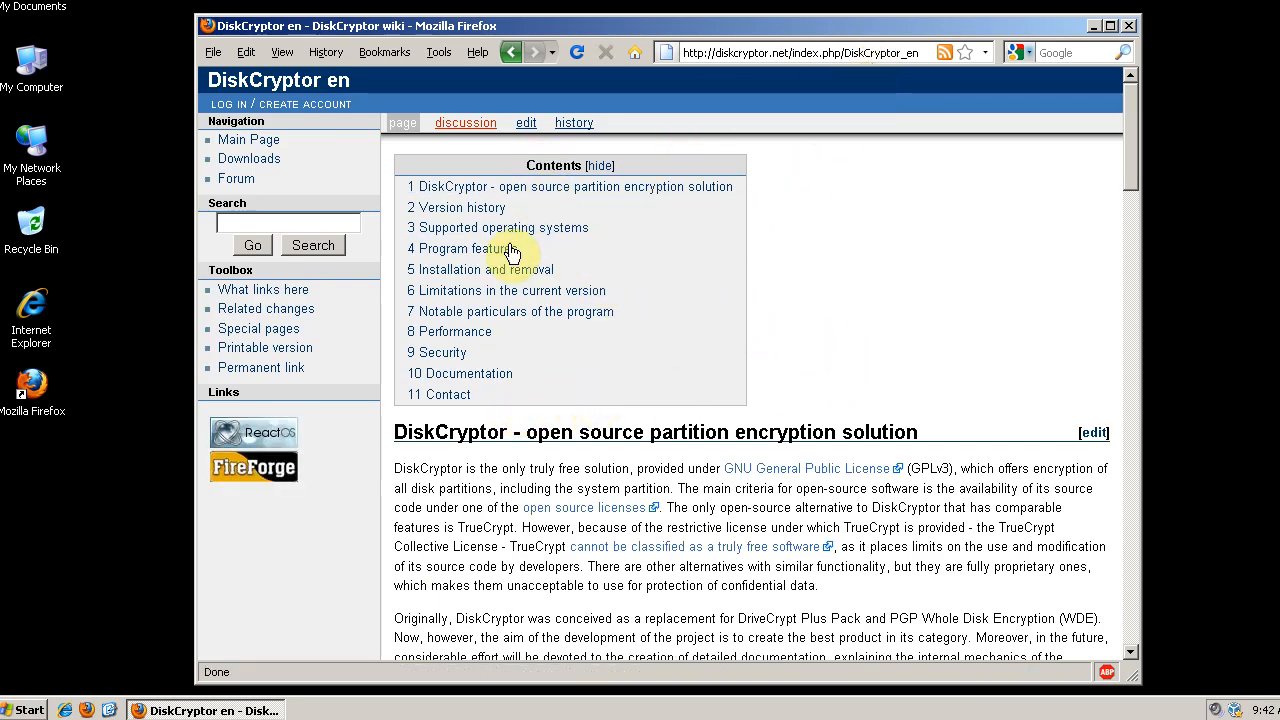
mouse_move(764, 292)
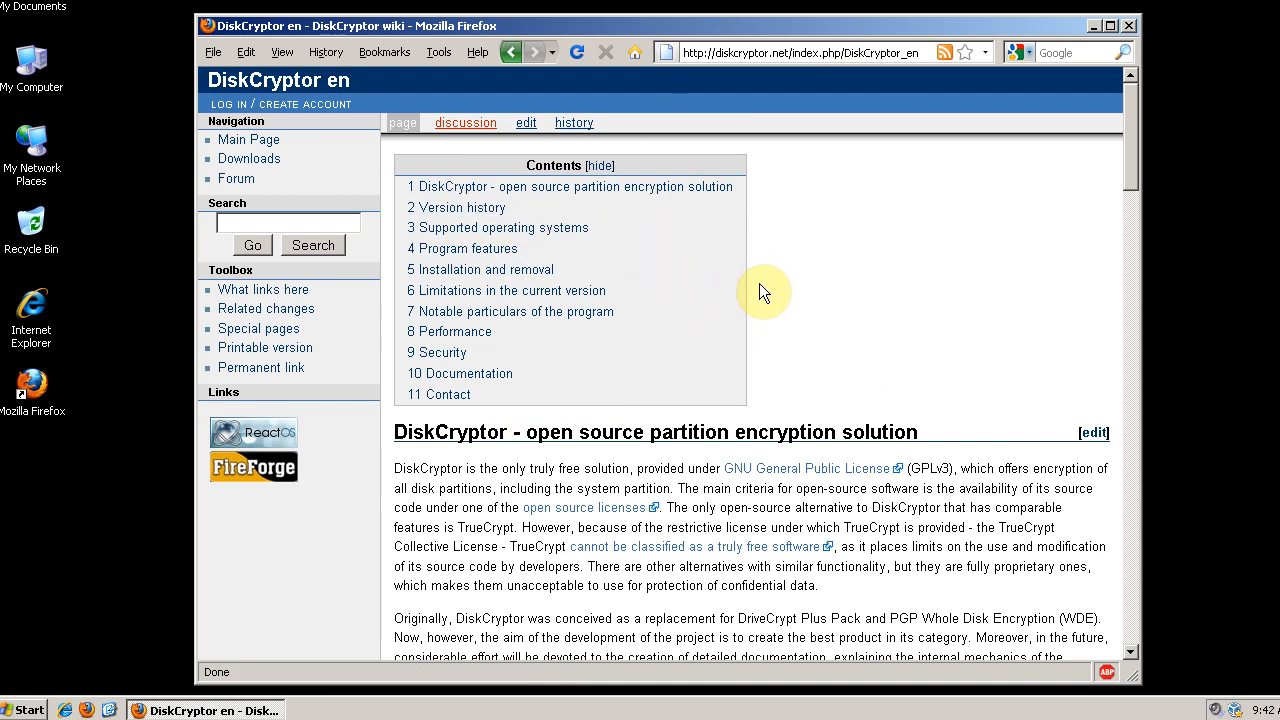
scroll(down, 3)
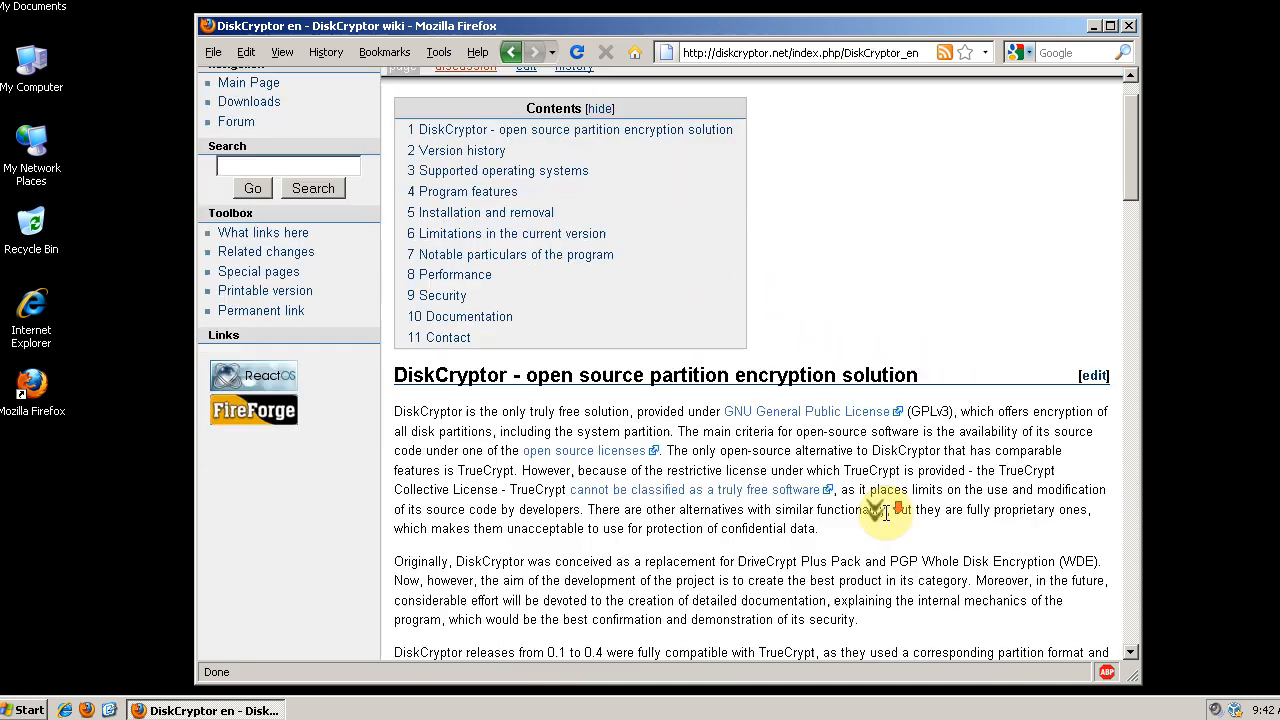
scroll(down, 3)
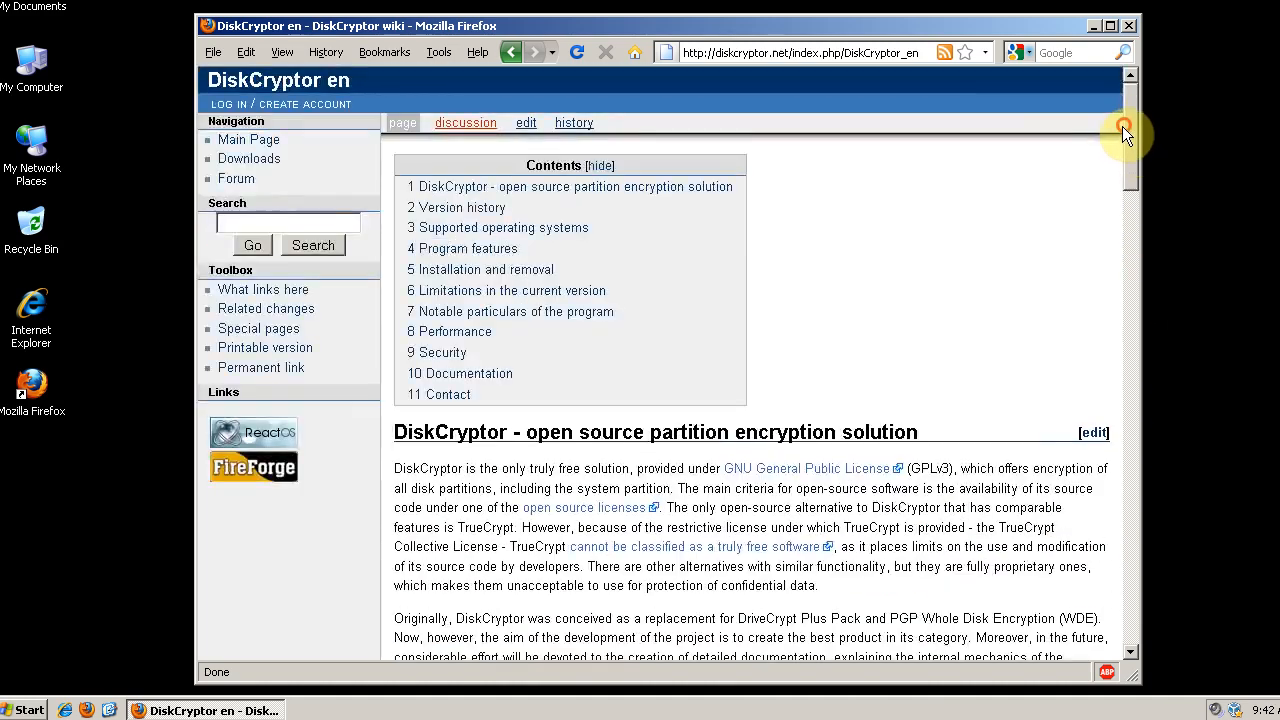
- Go to the wiki Downloads page and start downloading the DiskCryptor 0.8 installer
click(248, 158)
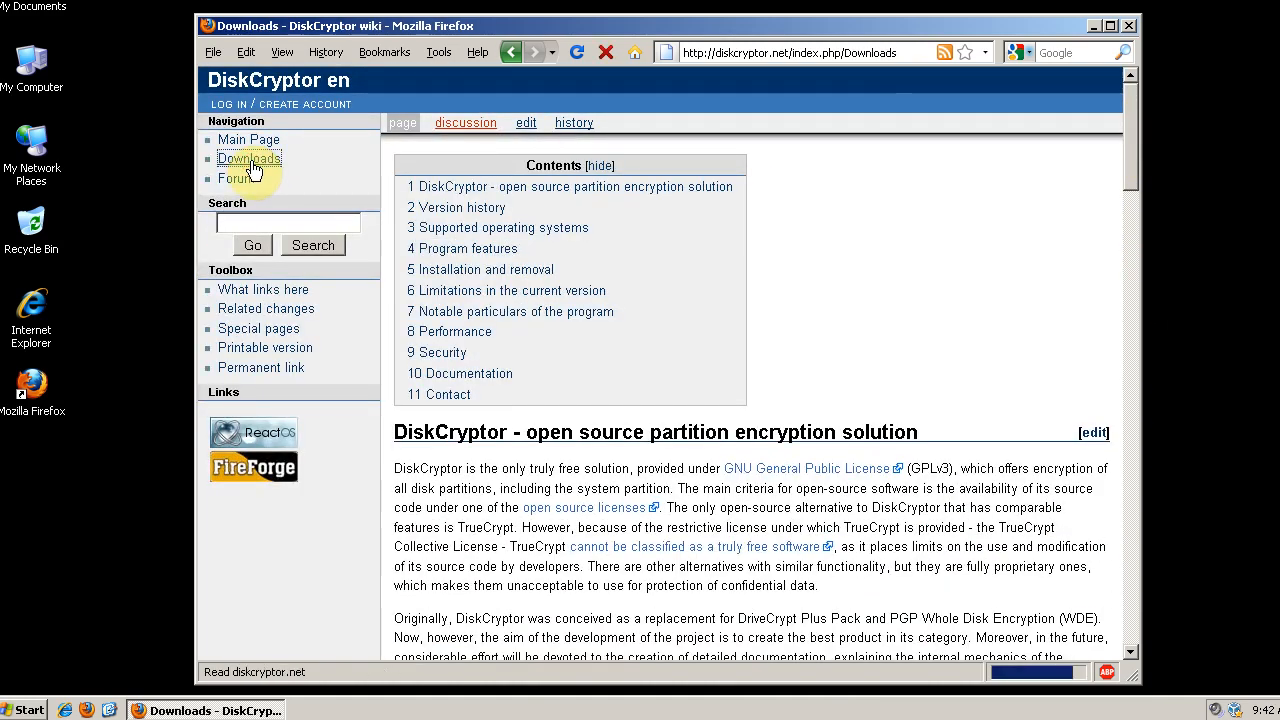
click(248, 158)
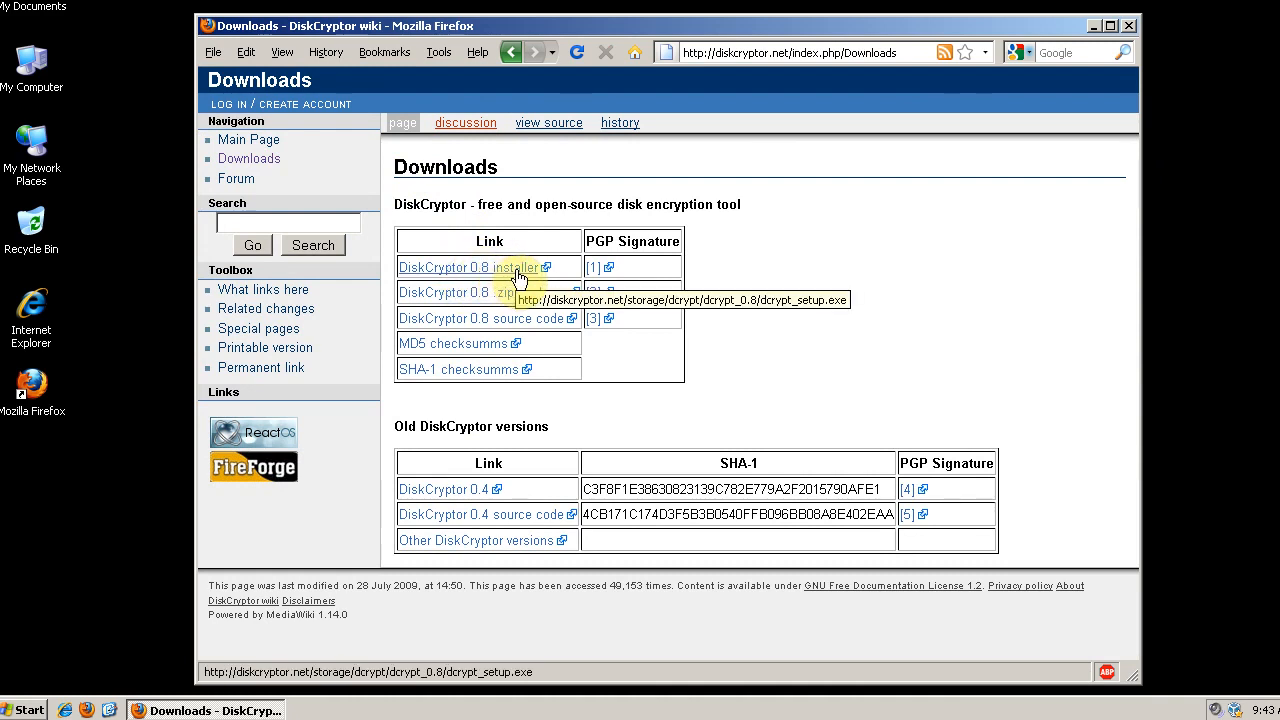
click(468, 268)
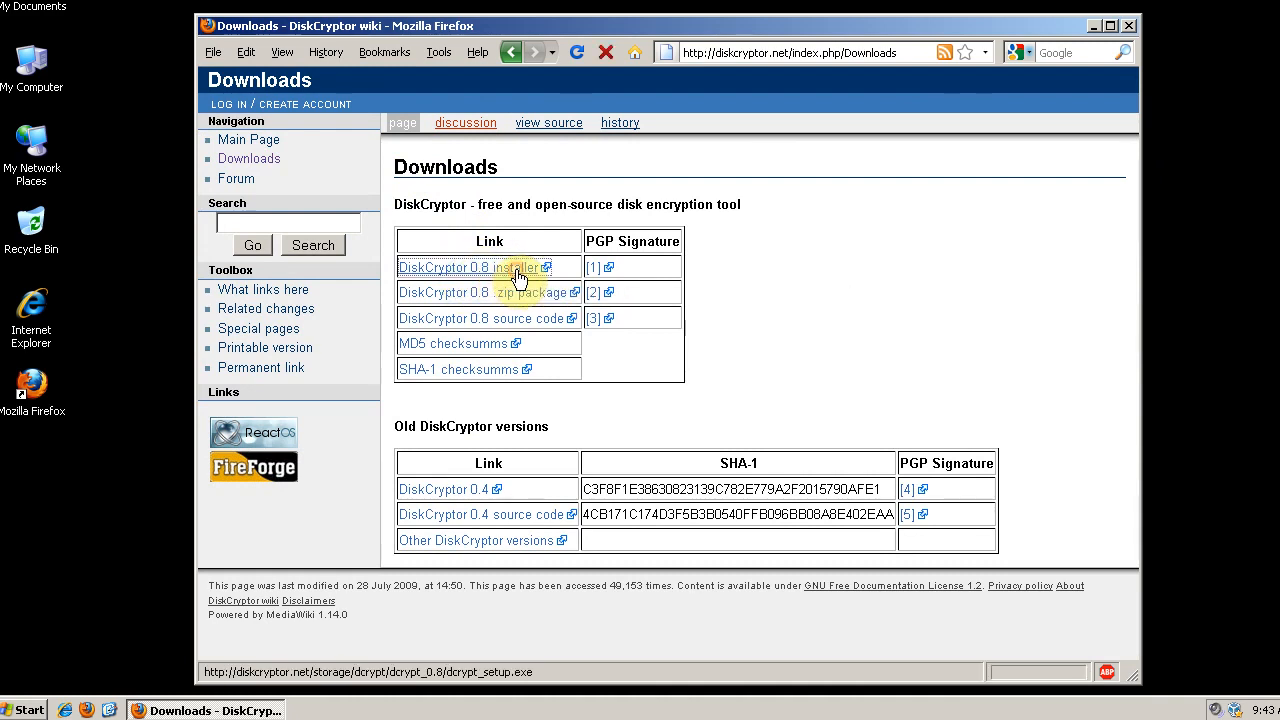
click(468, 268)
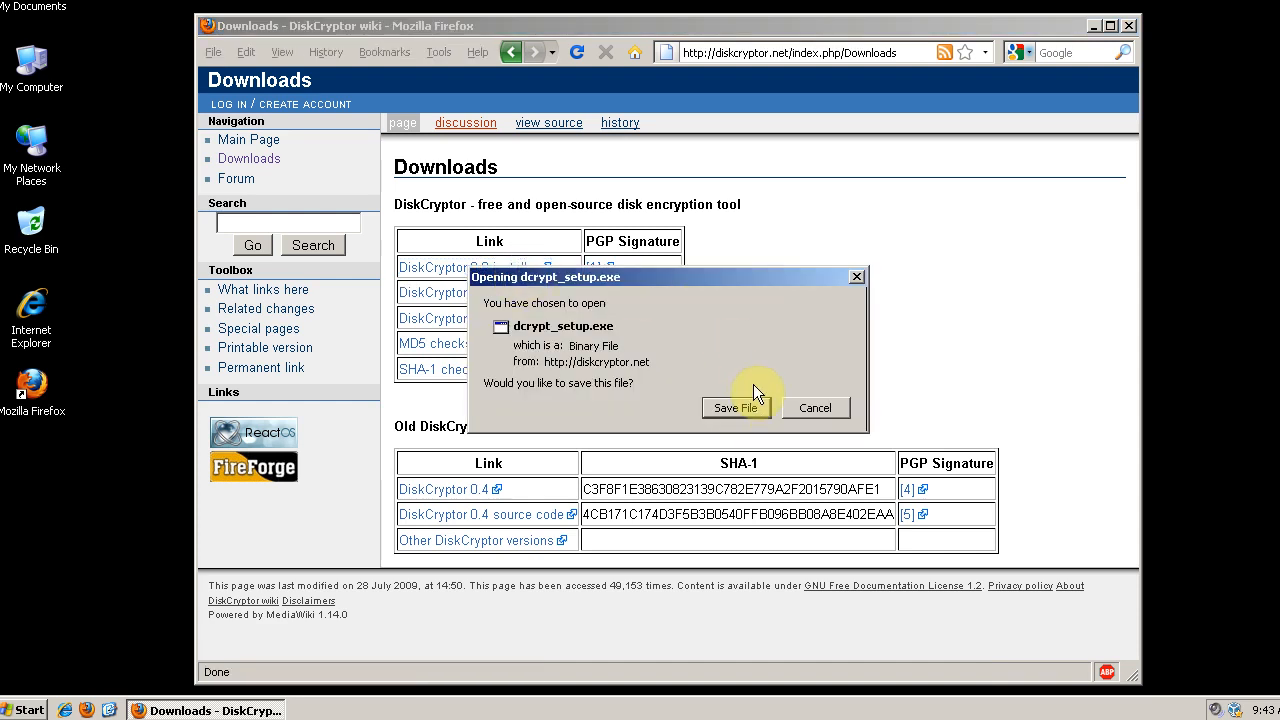
- Save dcrypt_setup.exe and select it on the desktop
click(736, 408)
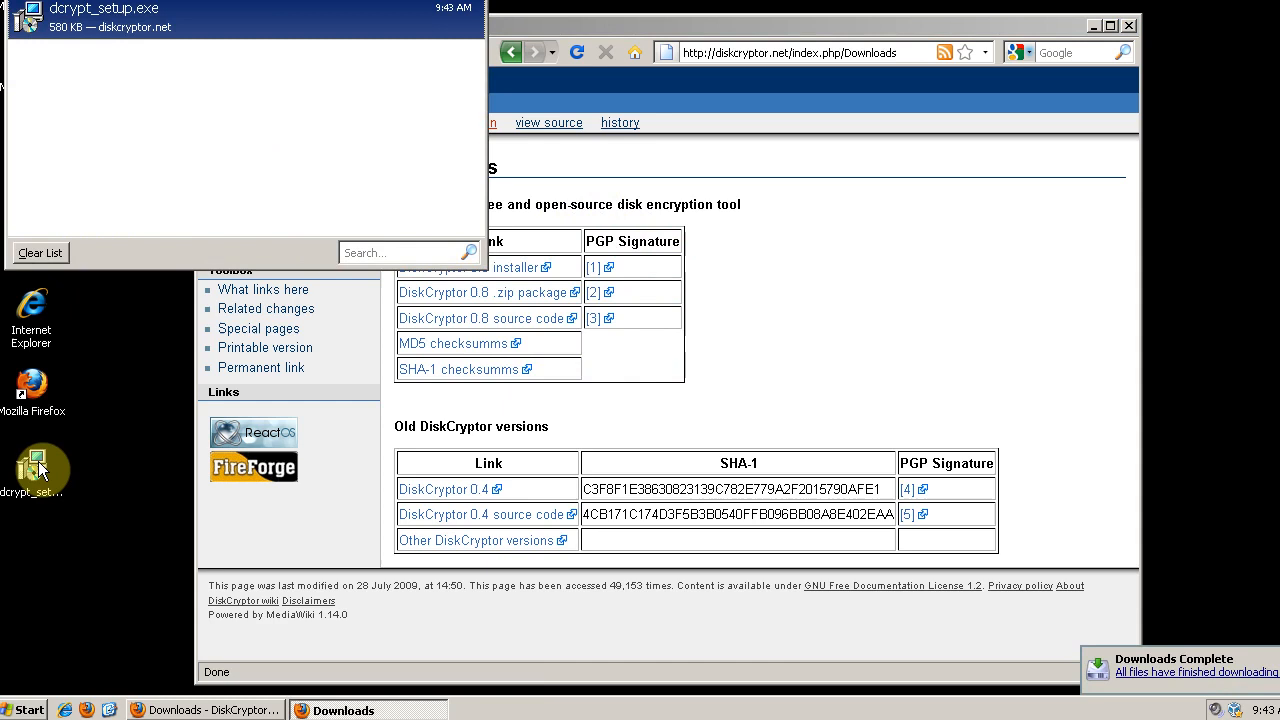
click(36, 470)
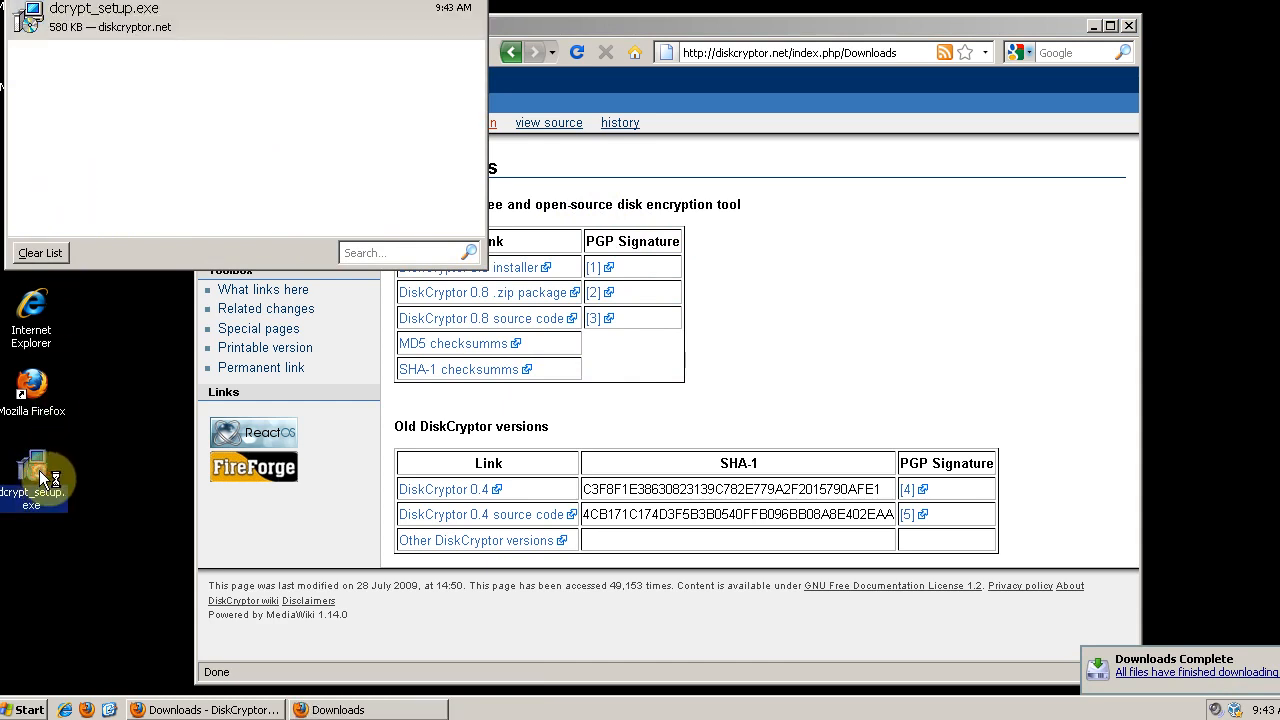
- Launch dcrypt_setup.exe, accept the license and keep the default start menu folder
double_click(32, 470)
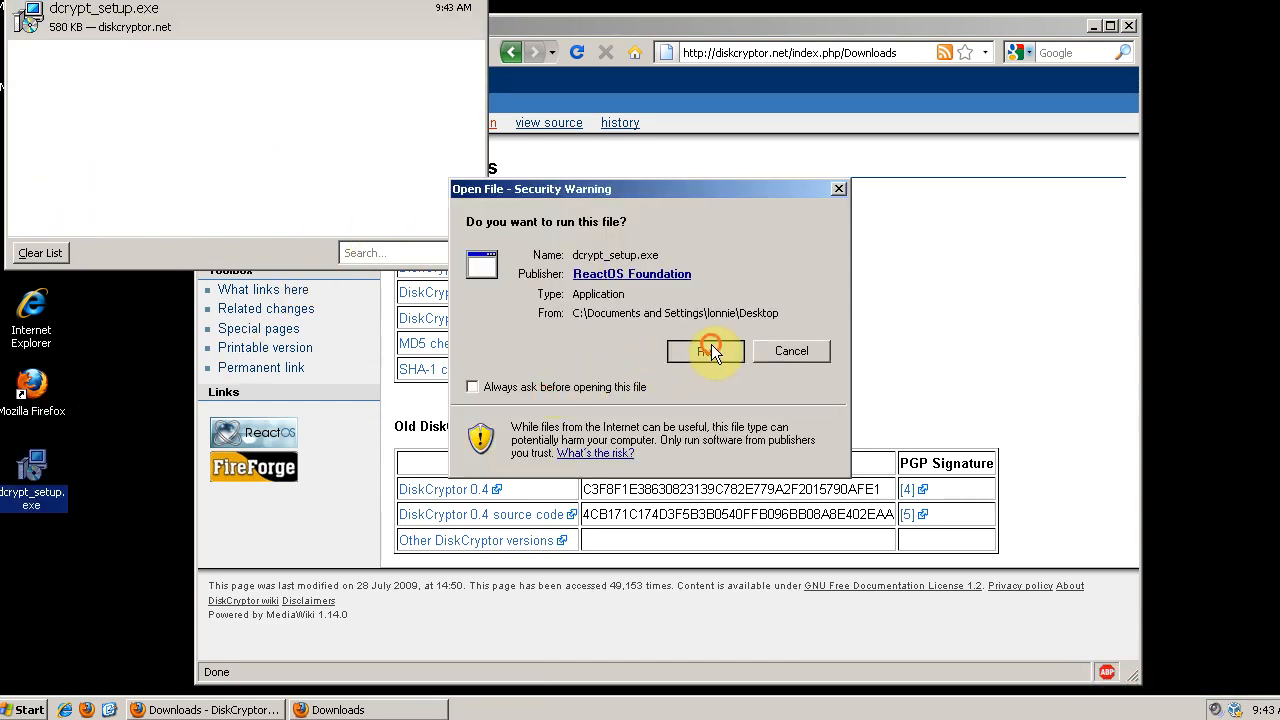
click(706, 352)
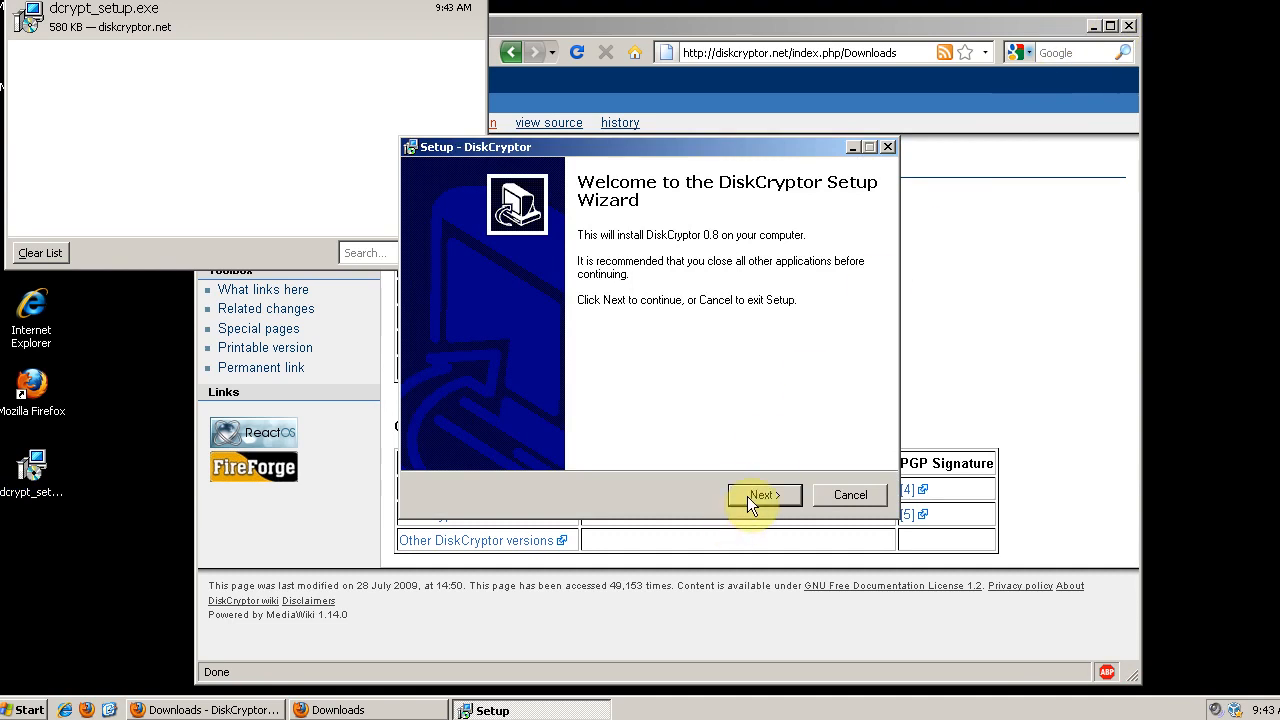
click(764, 496)
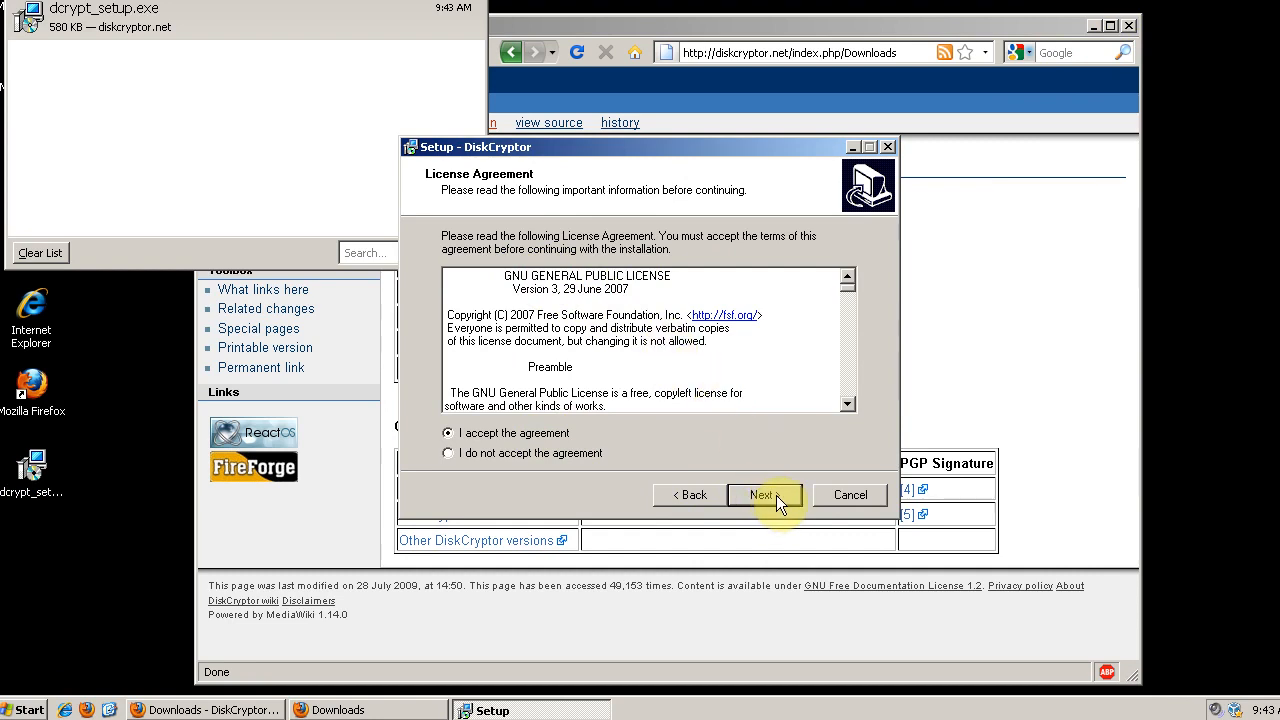
click(764, 494)
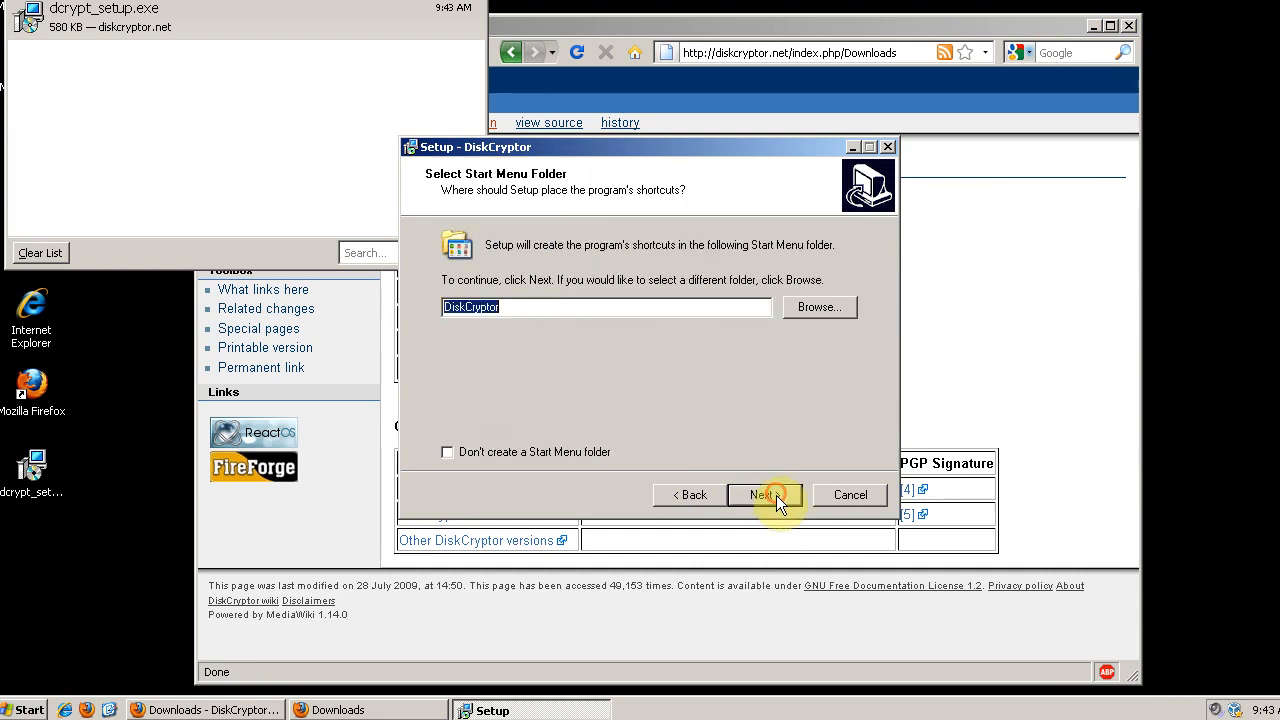
click(764, 494)
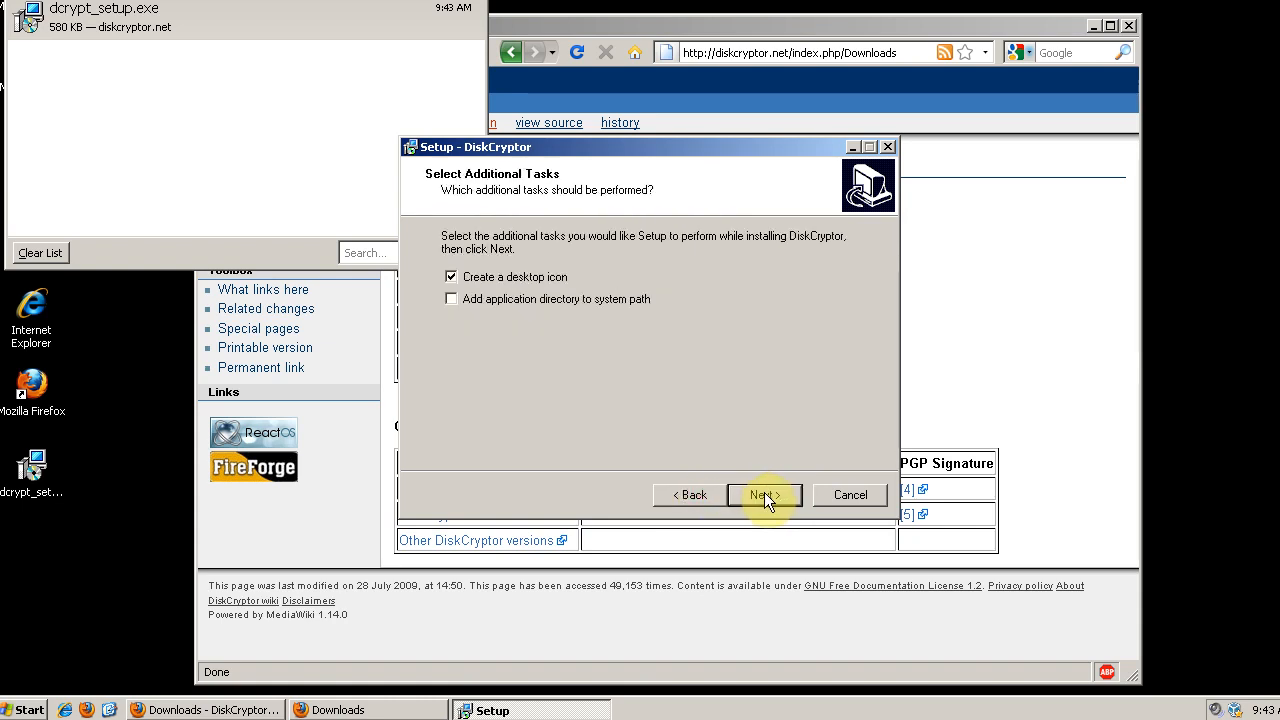
- Install DiskCryptor with a desktop icon and finish with 'Yes, restart the computer now'
click(764, 496)
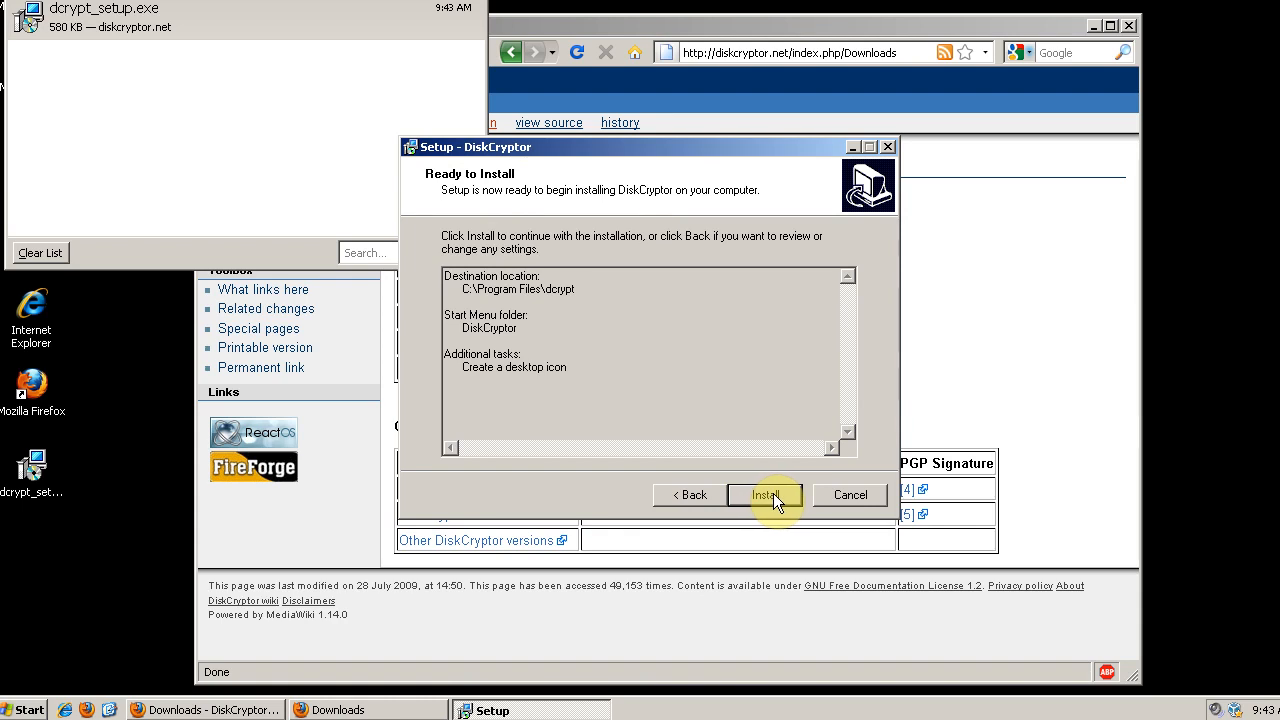
click(764, 496)
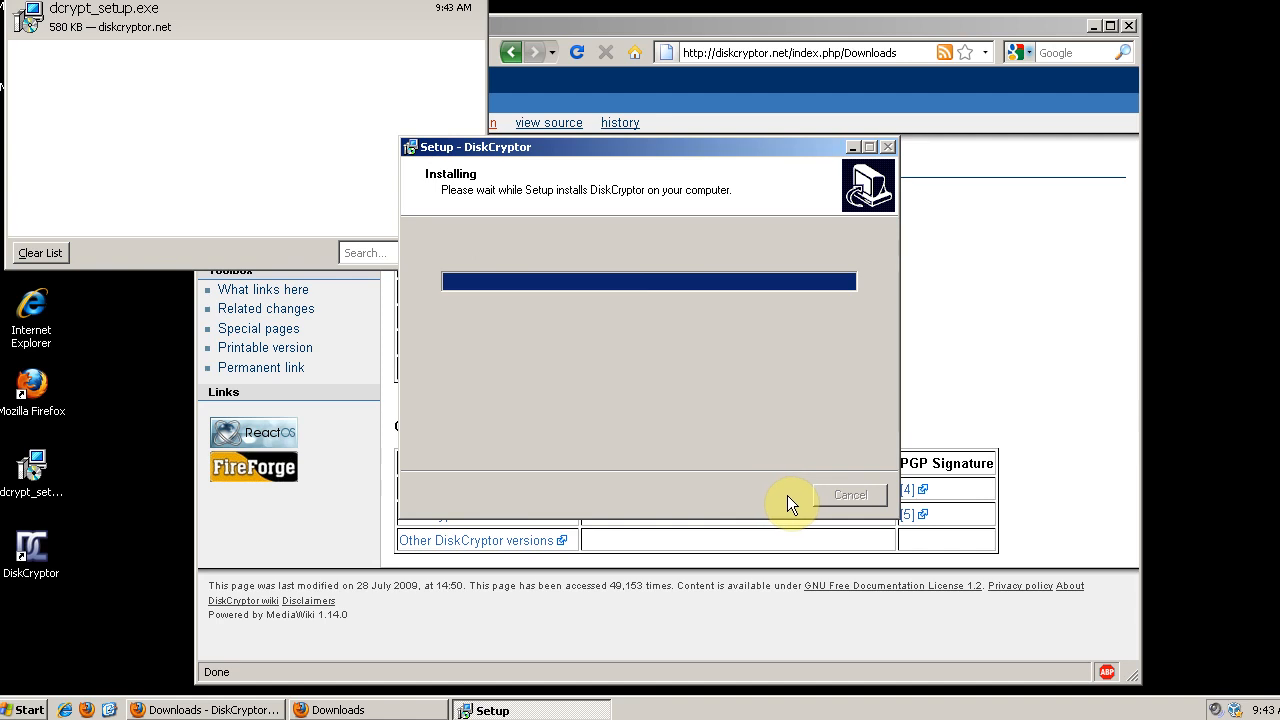
mouse_move(22, 236)
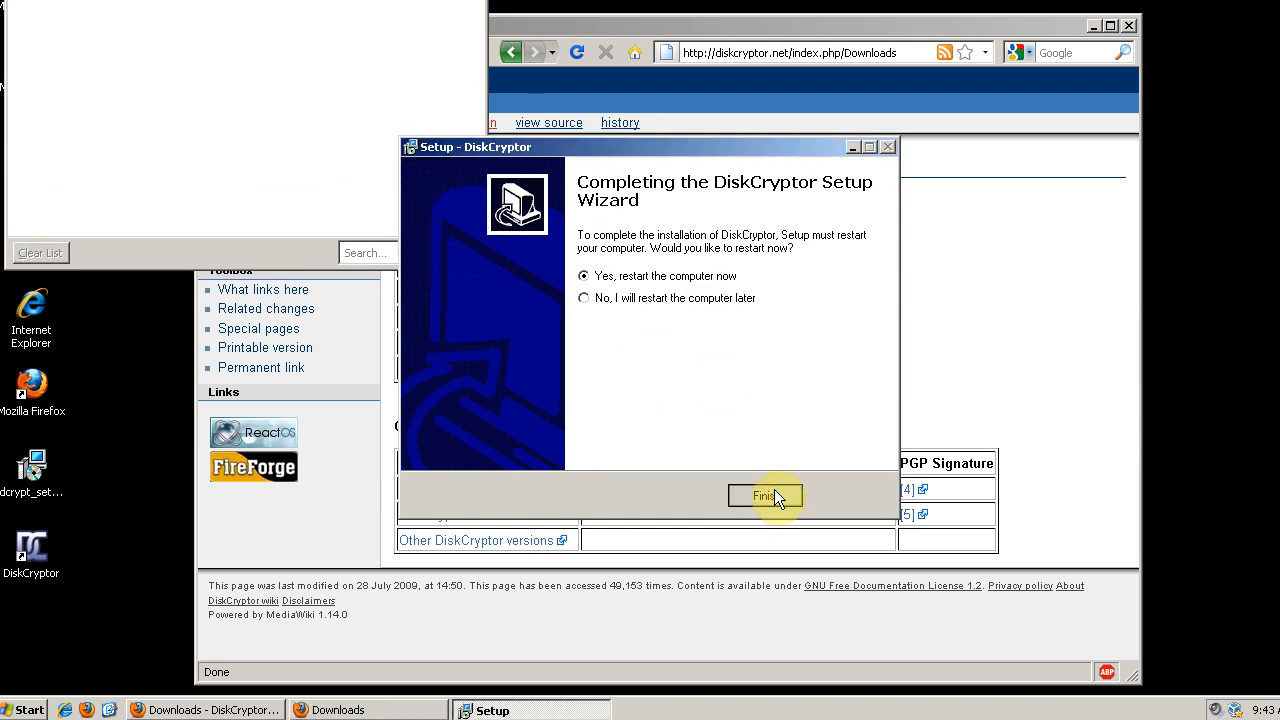
click(764, 496)
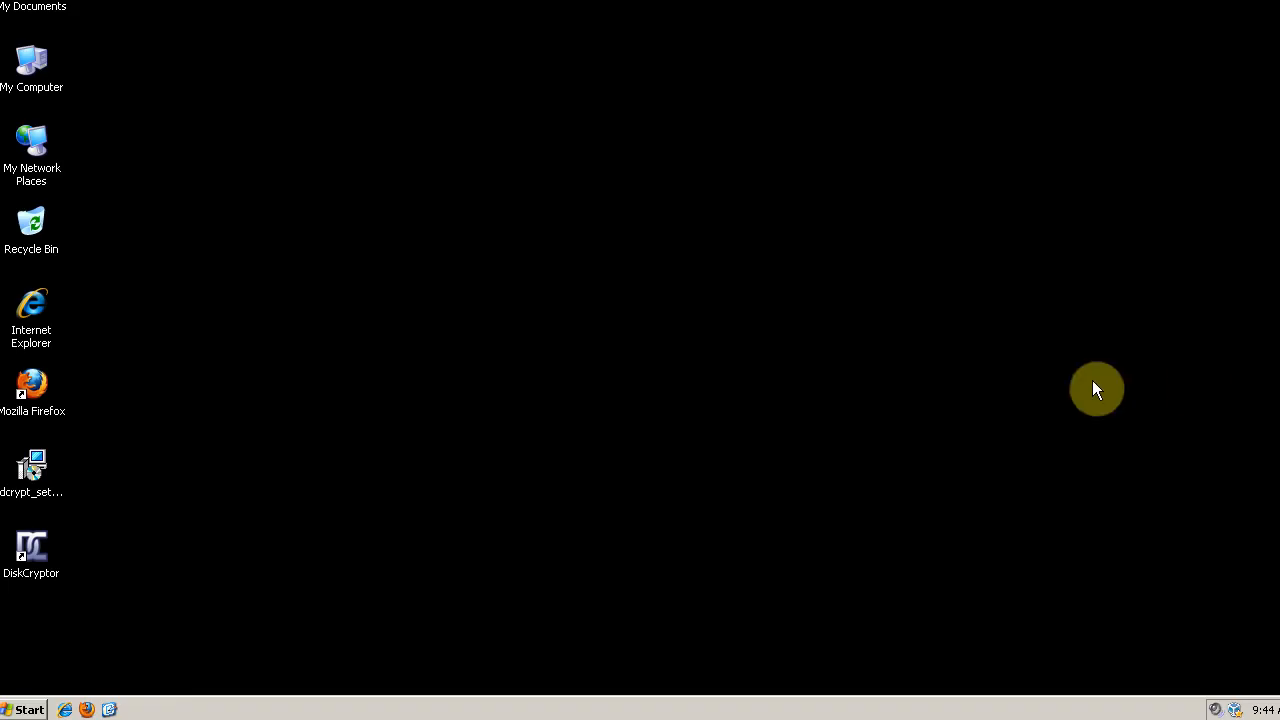
mouse_move(582, 184)
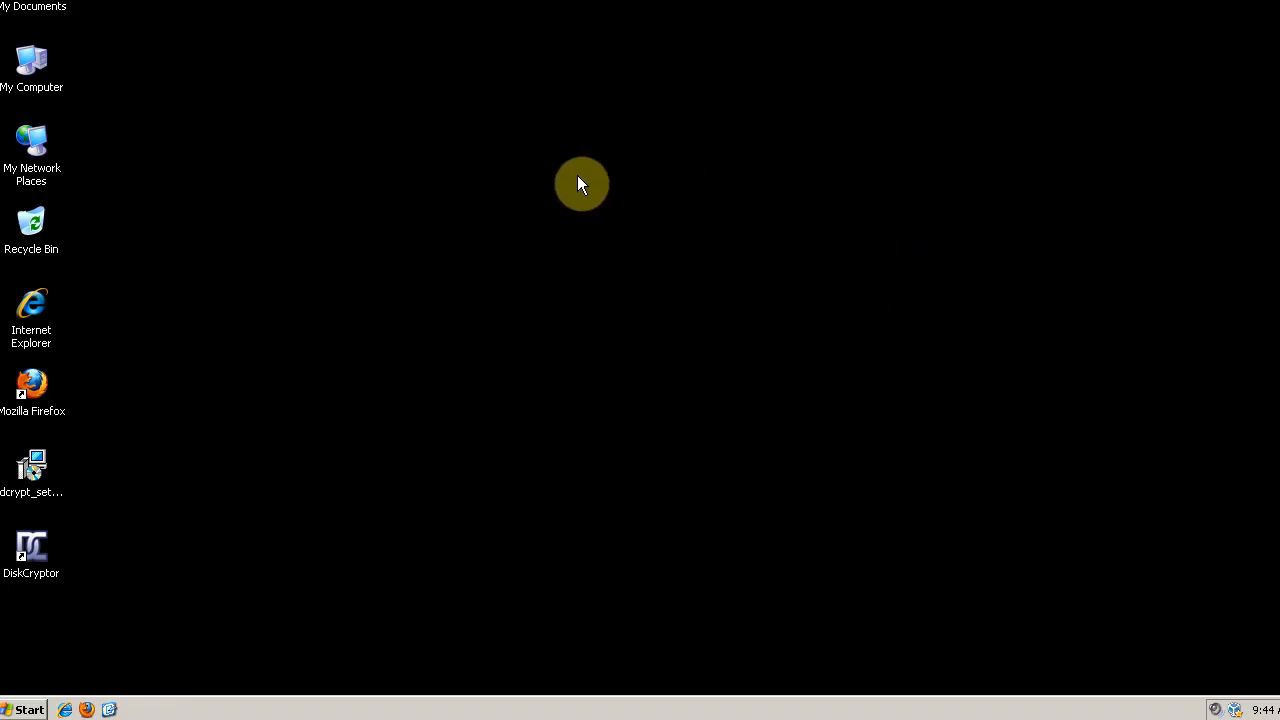
mouse_move(328, 292)
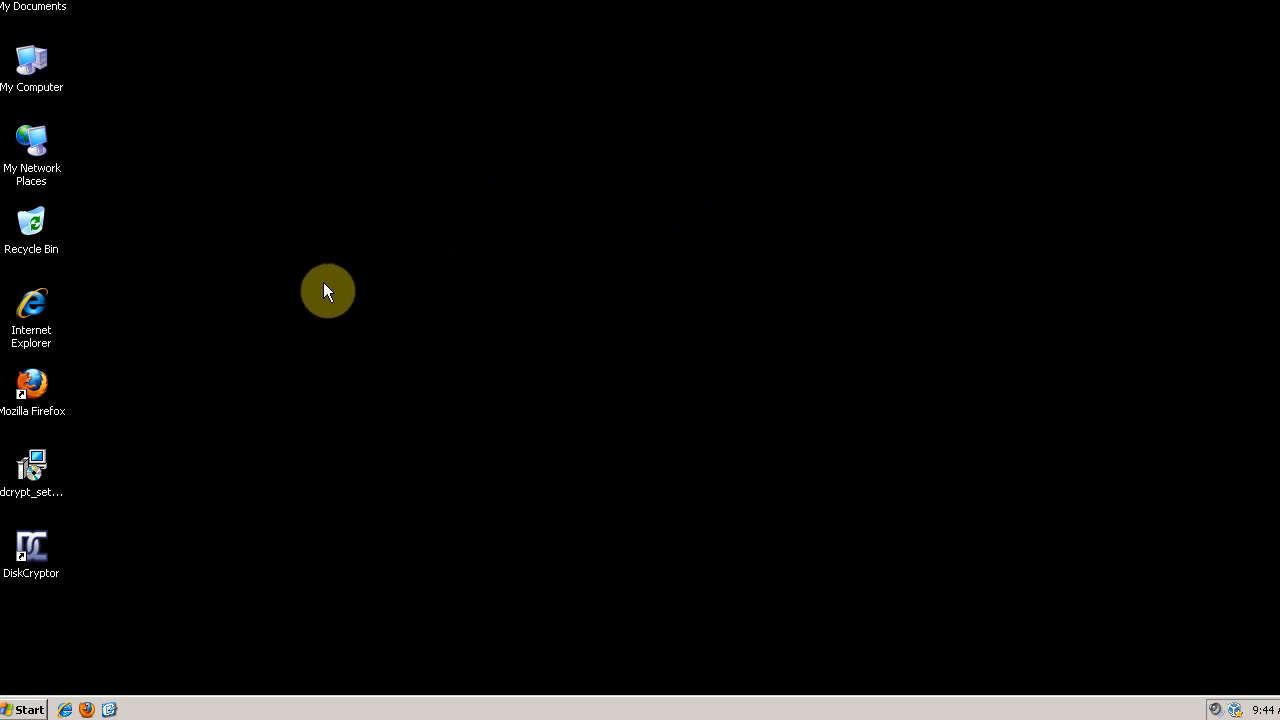
mouse_move(370, 388)
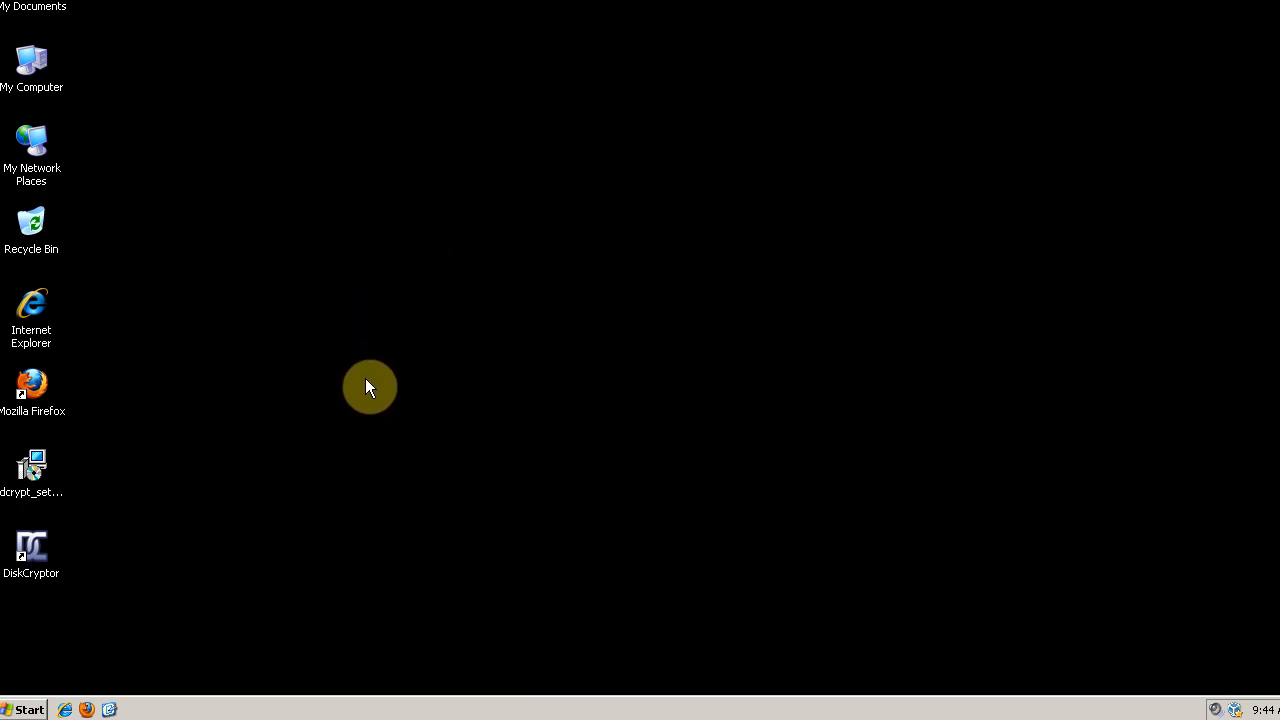
mouse_move(208, 452)
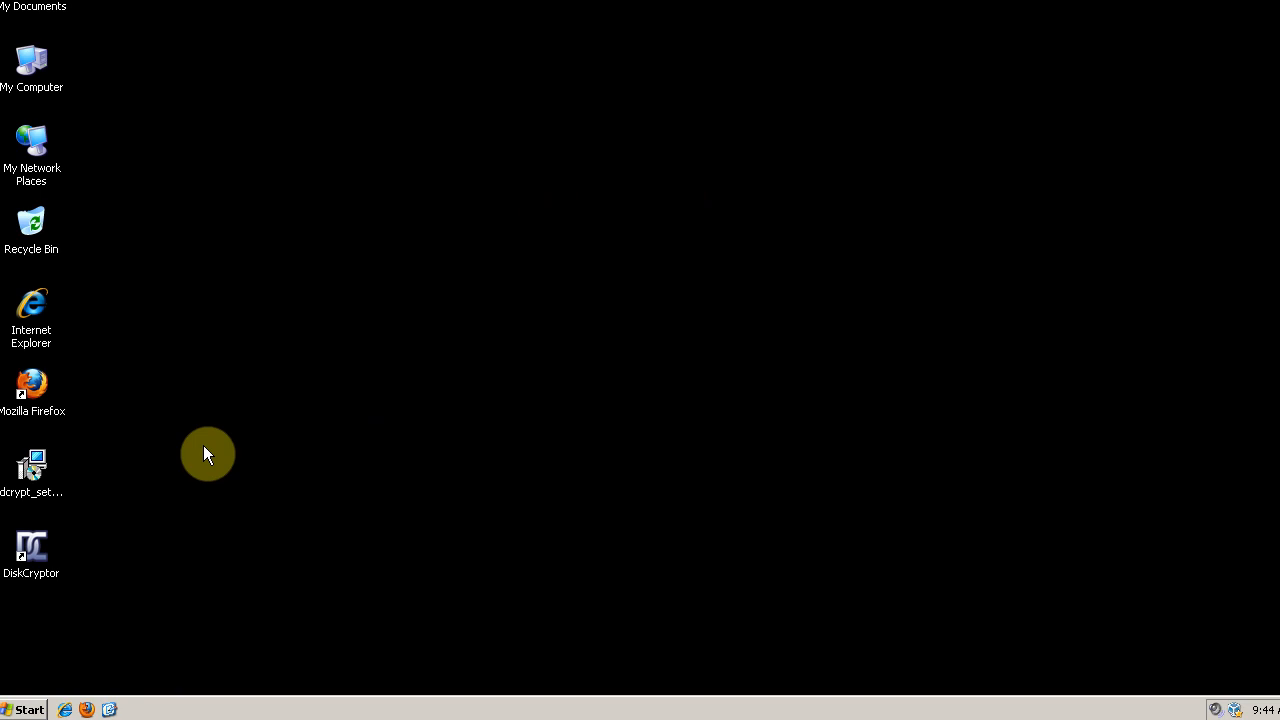
mouse_move(232, 448)
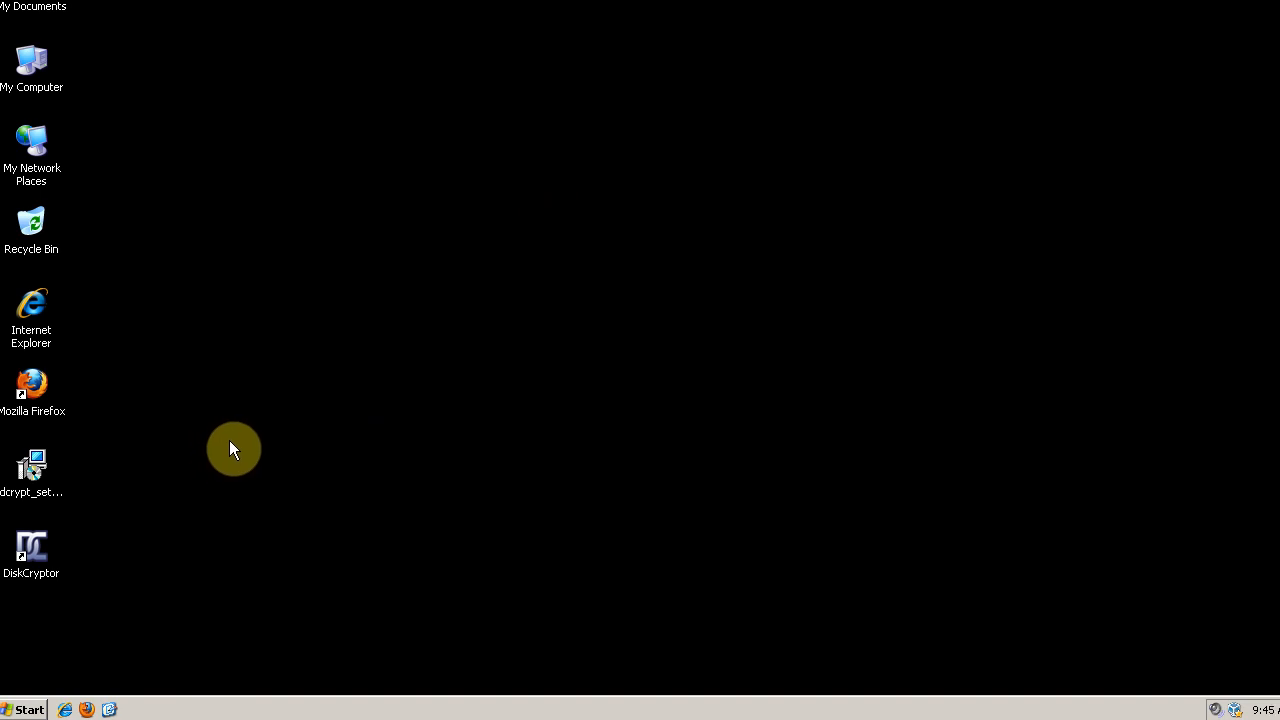
click(32, 548)
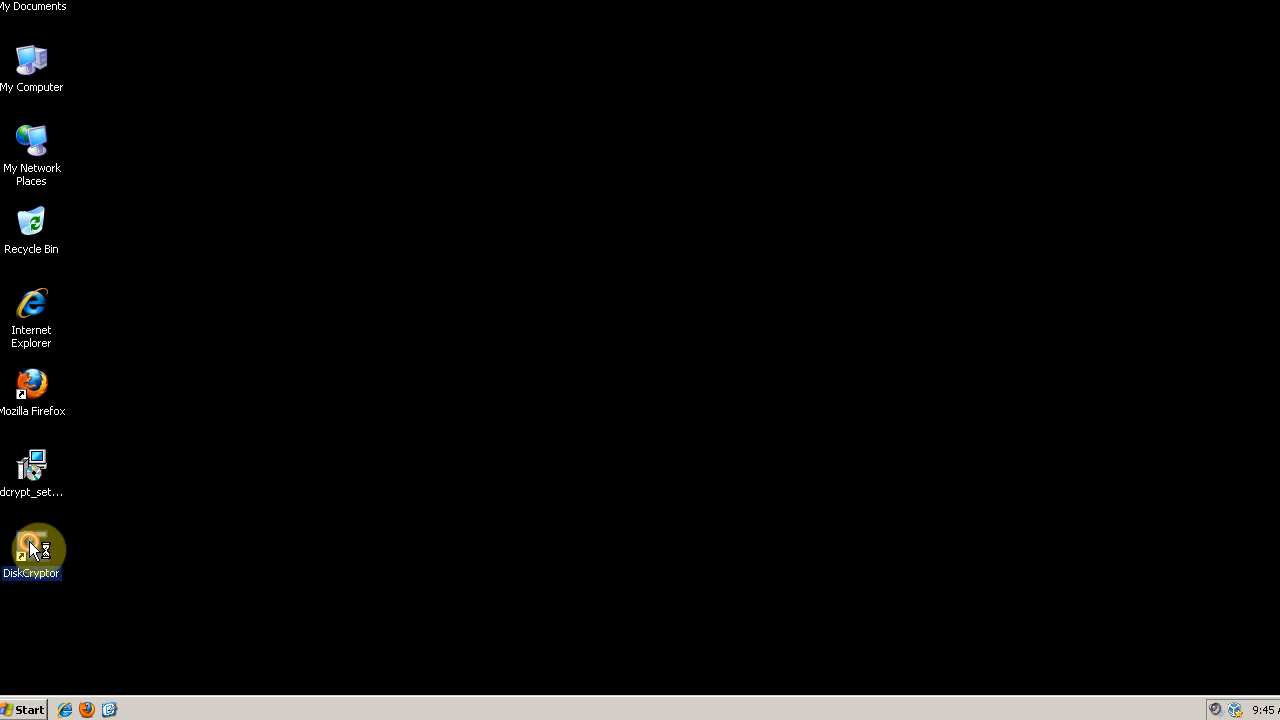
- Launch DiskCryptor from its desktop icon and reposition its window
double_click(32, 548)
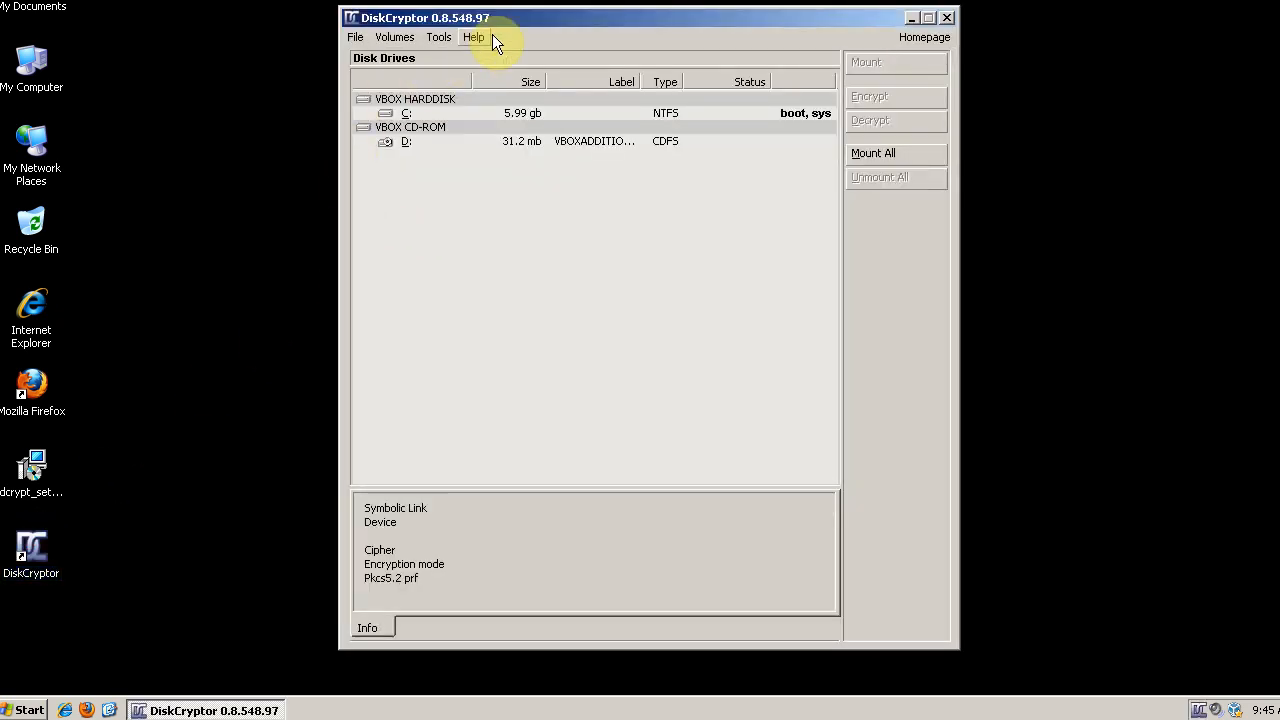
mouse_move(540, 22)
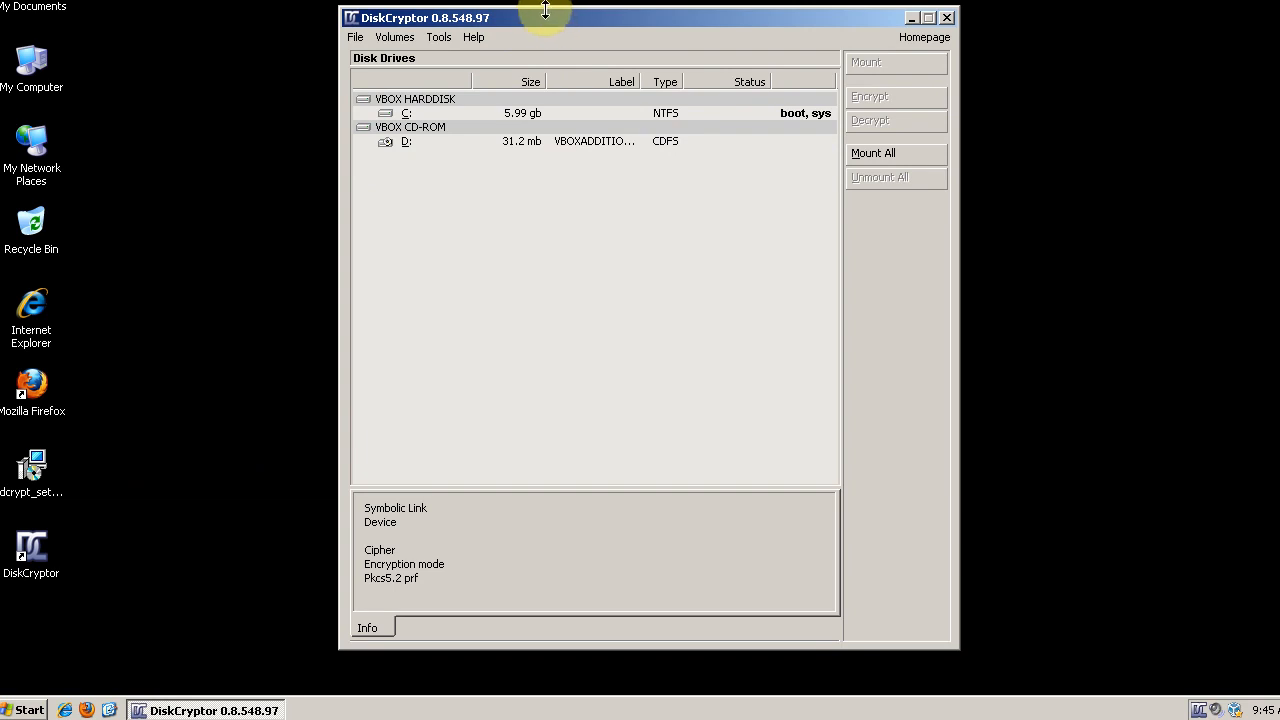
drag(544, 16, 584, 40)
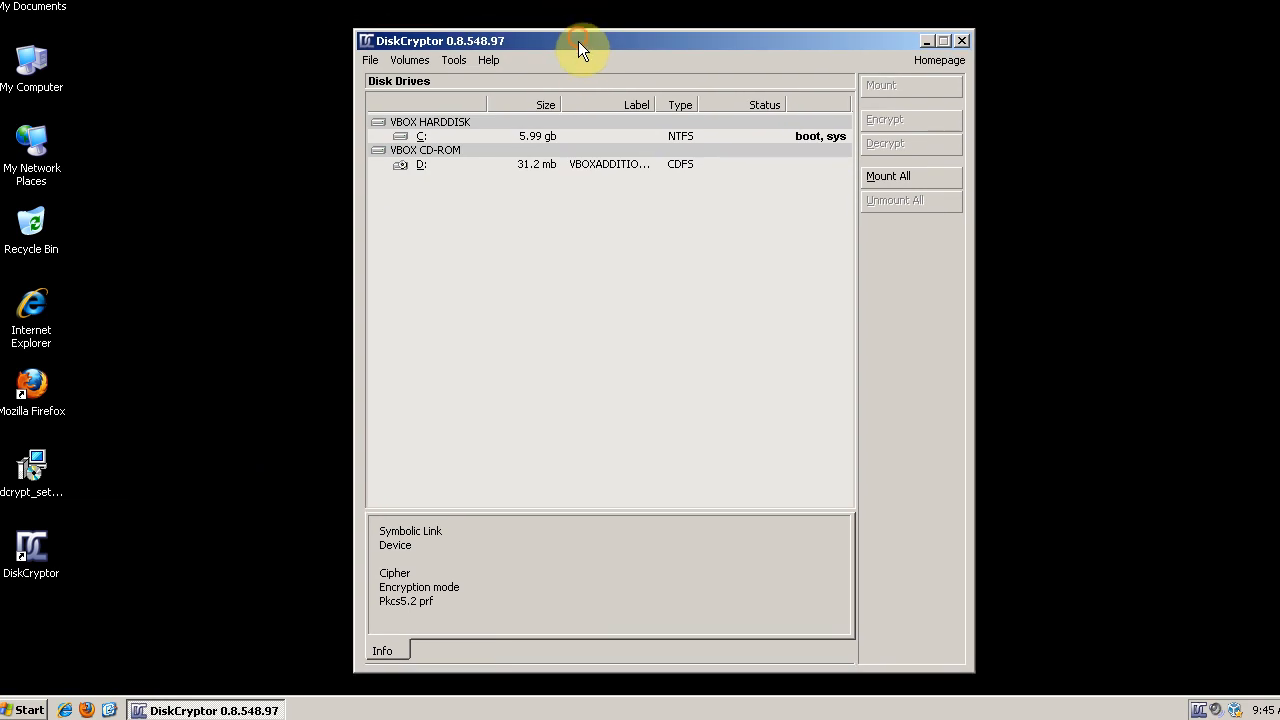
mouse_move(562, 140)
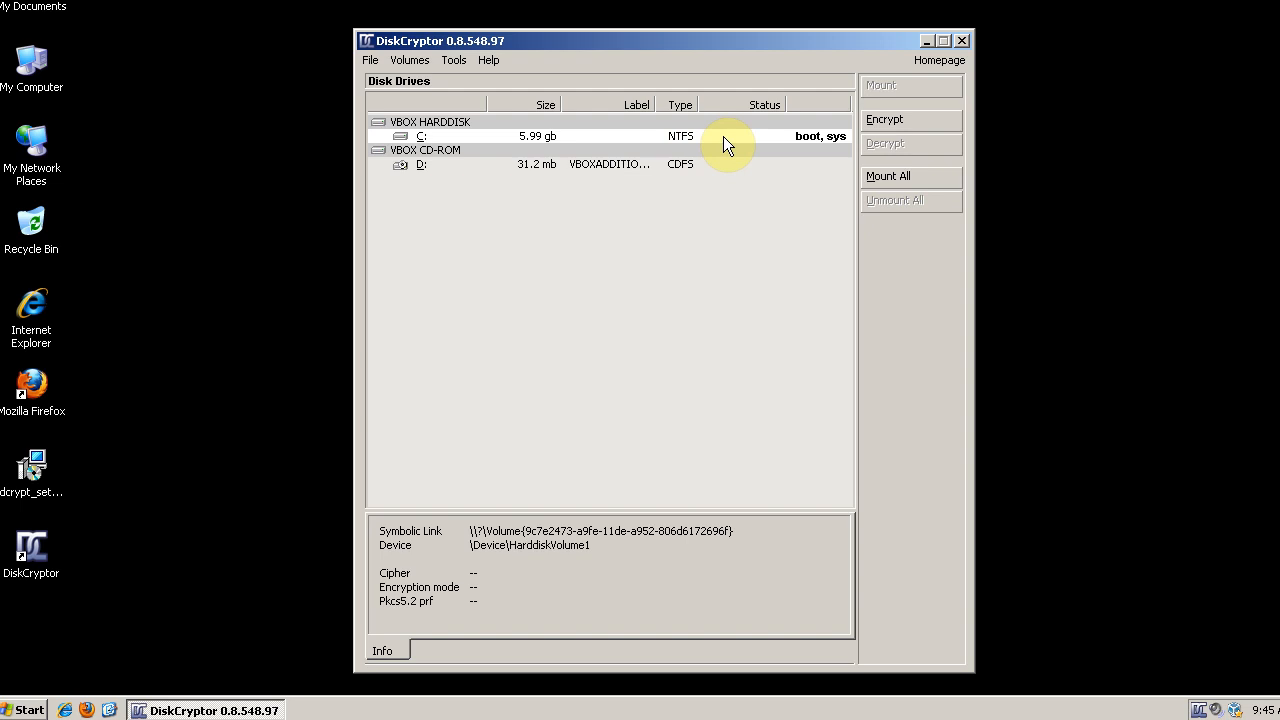
mouse_move(756, 146)
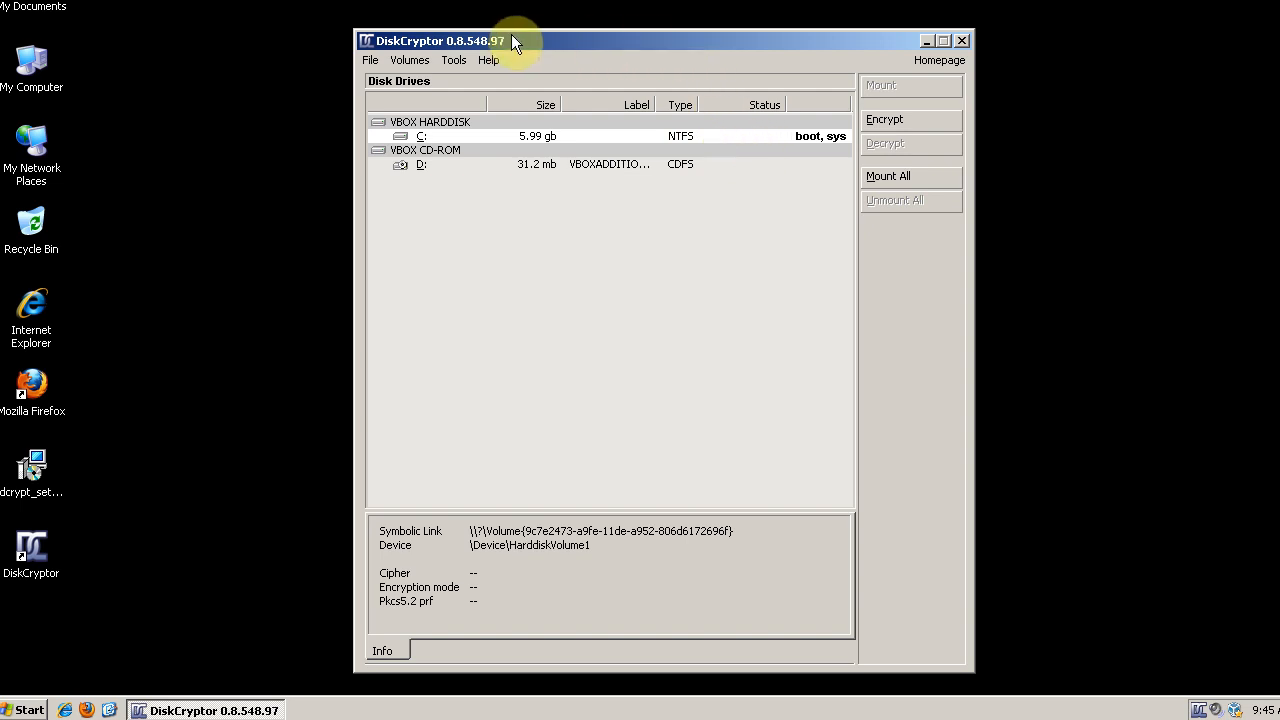
mouse_move(740, 48)
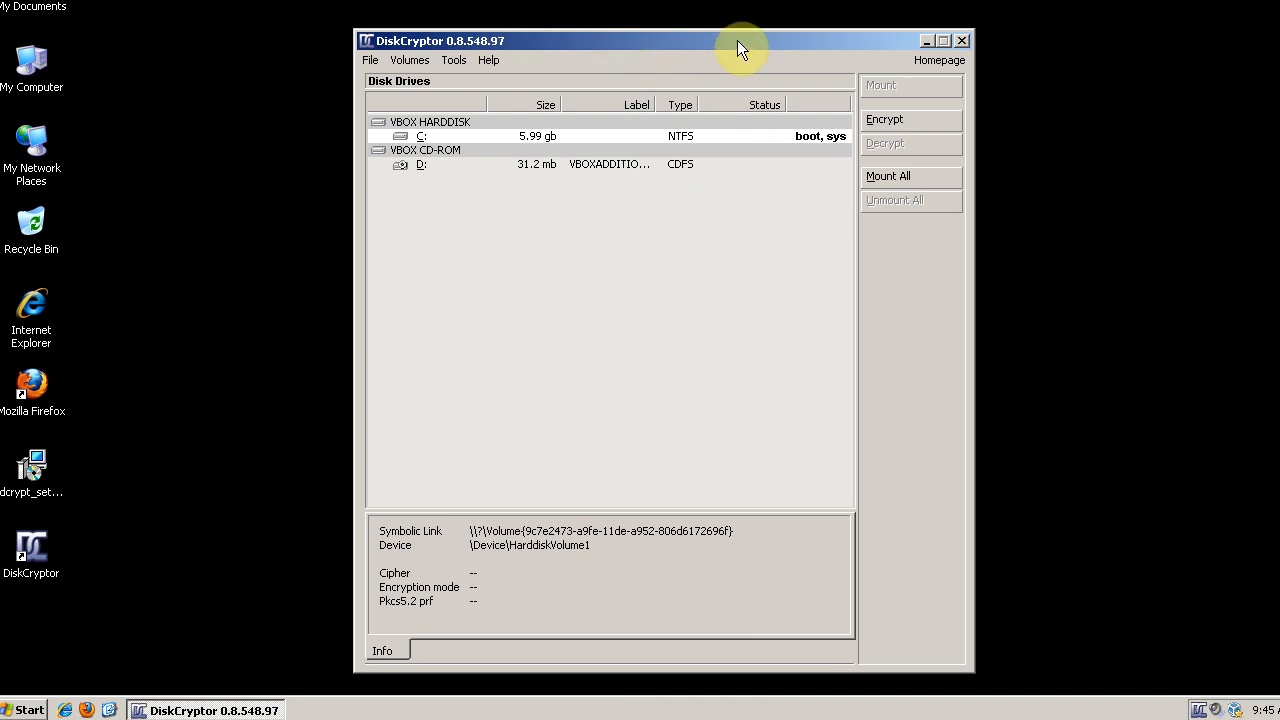
mouse_move(764, 130)
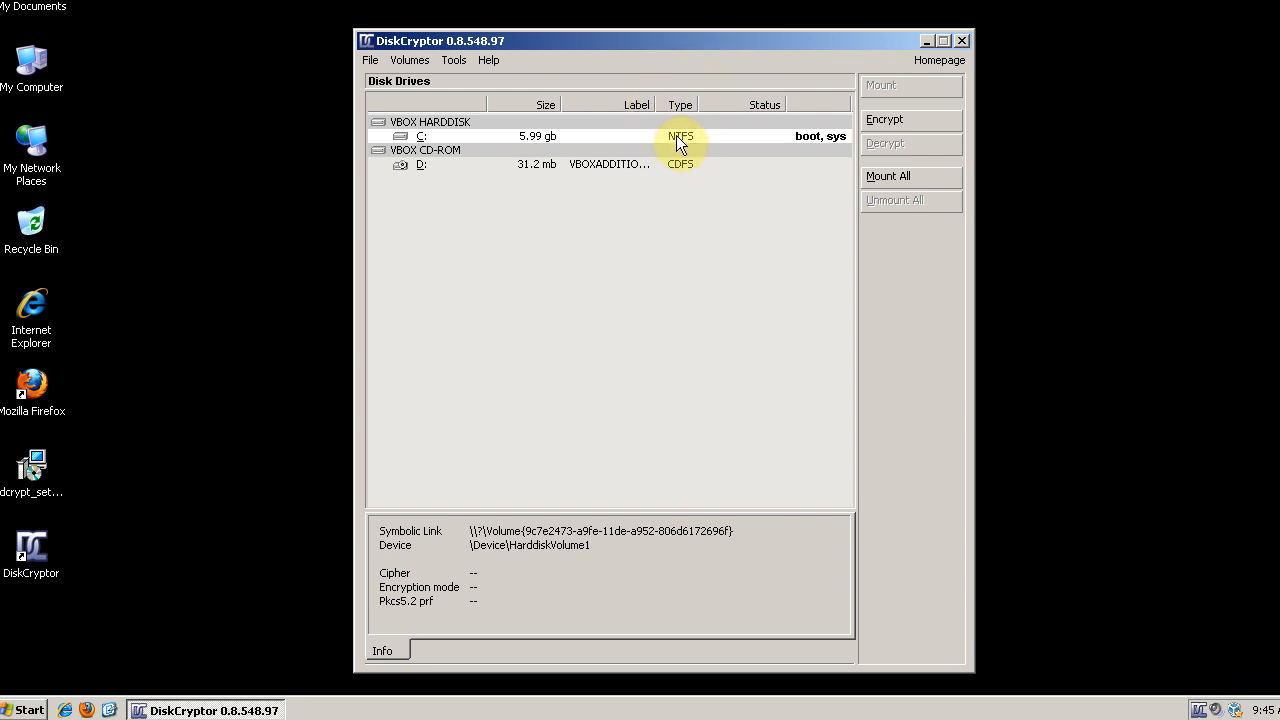
mouse_move(616, 144)
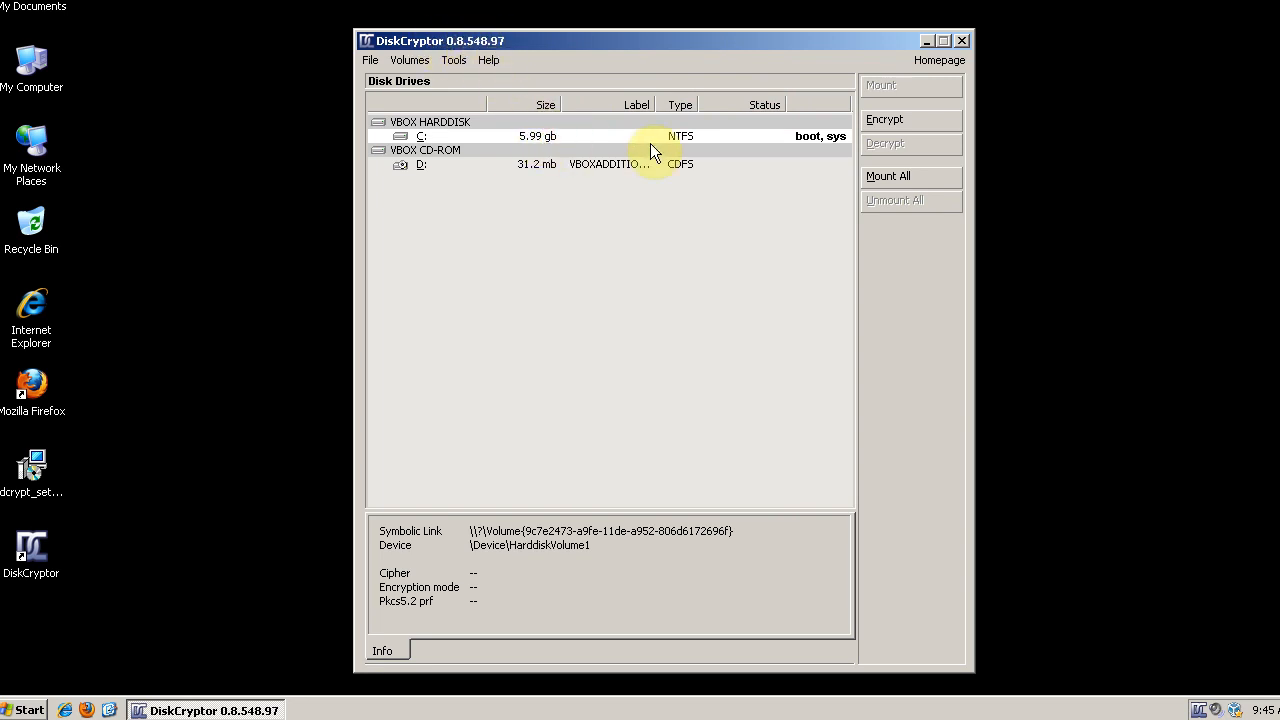
mouse_move(758, 132)
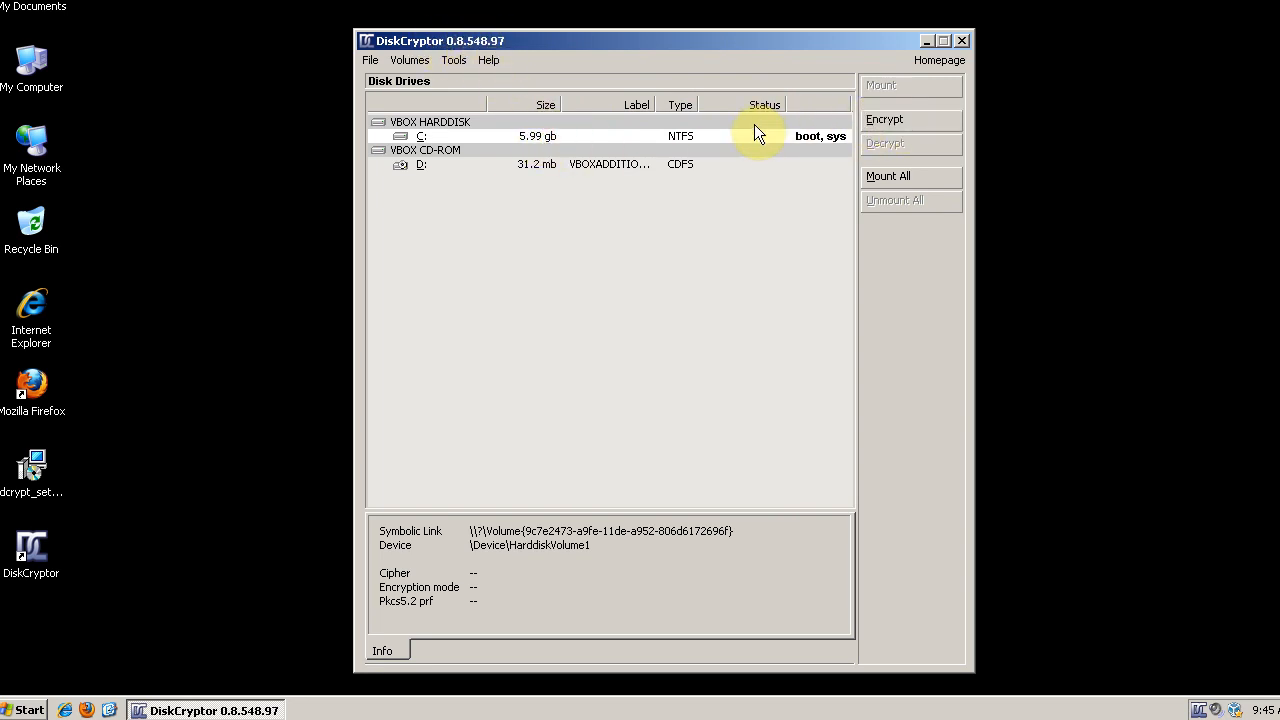
mouse_move(500, 136)
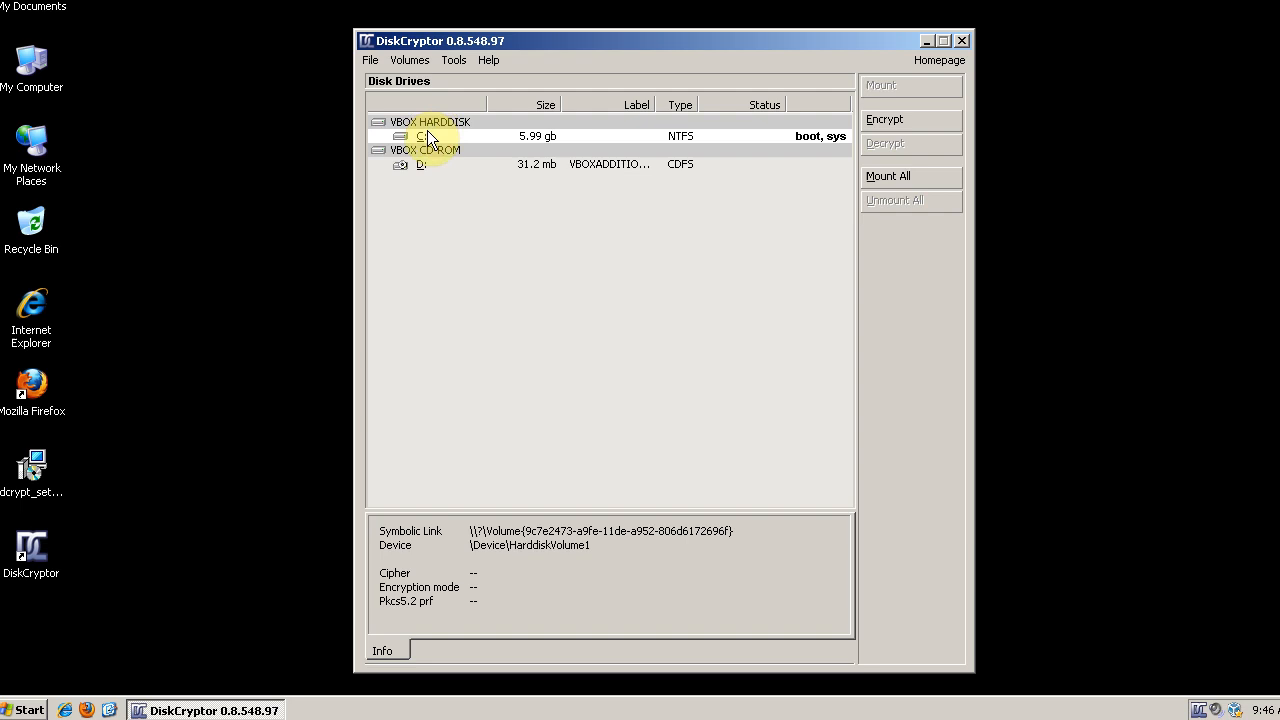
mouse_move(436, 172)
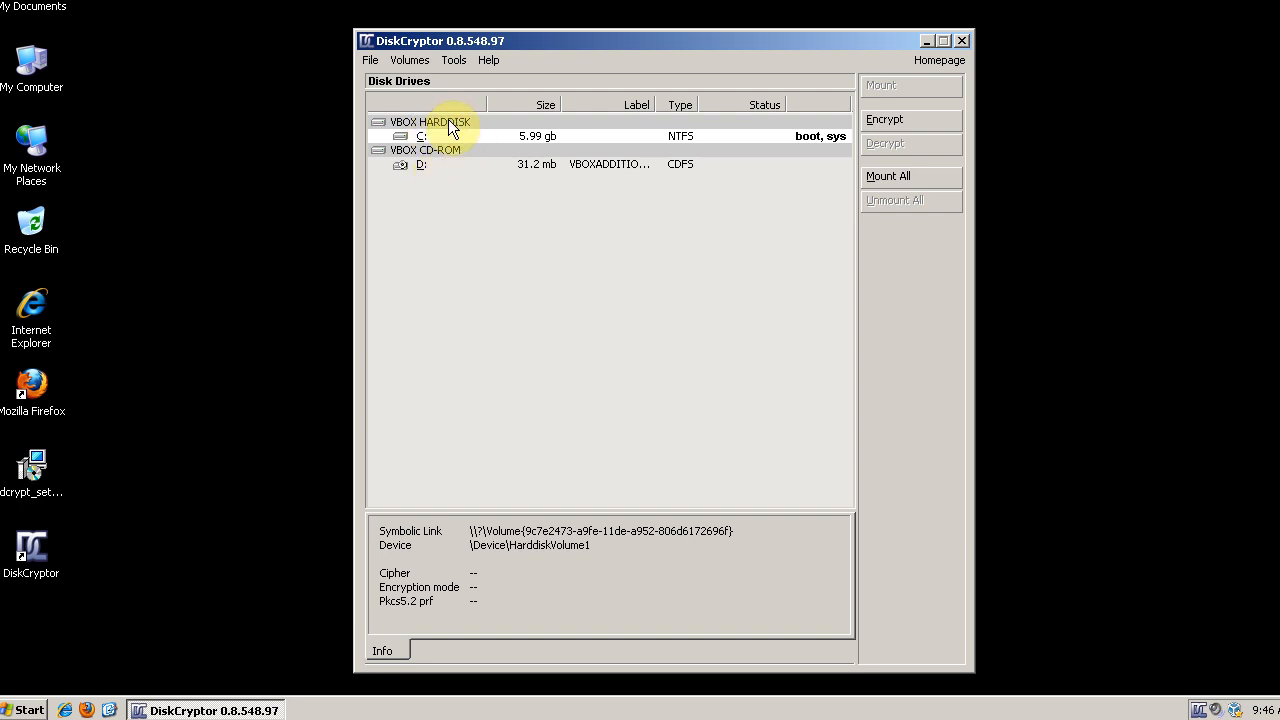
click(410, 60)
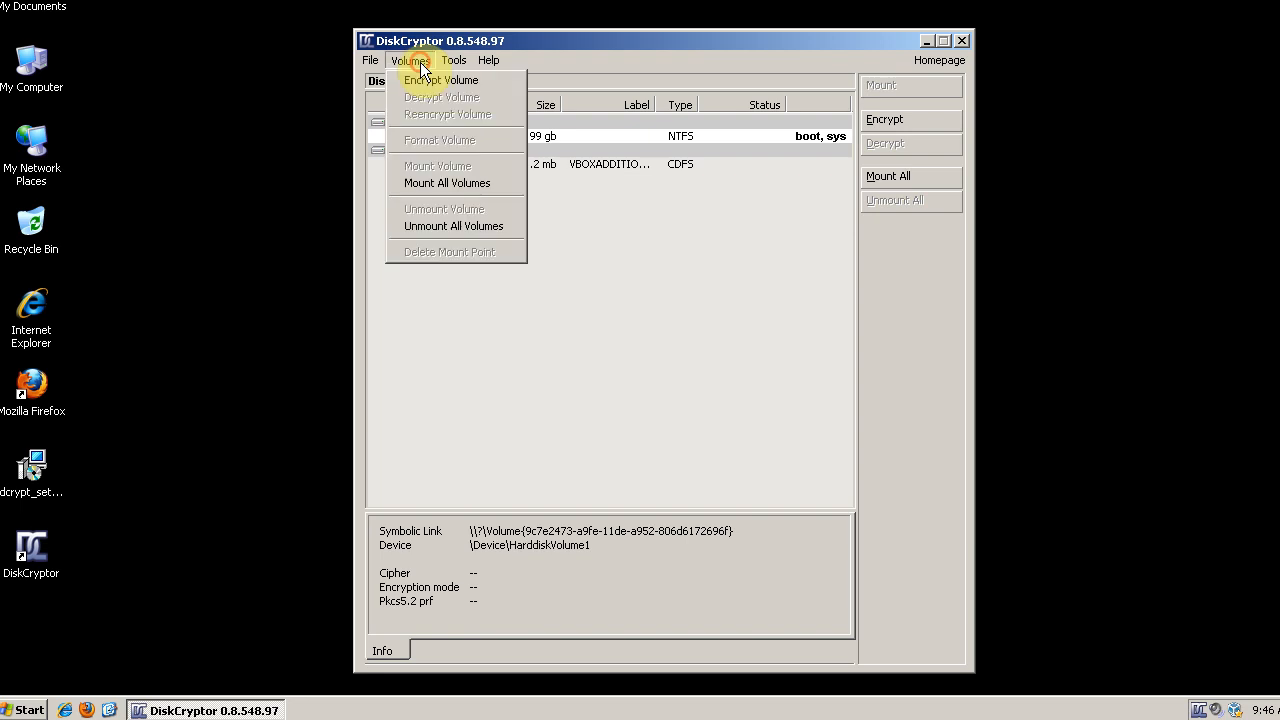
click(454, 60)
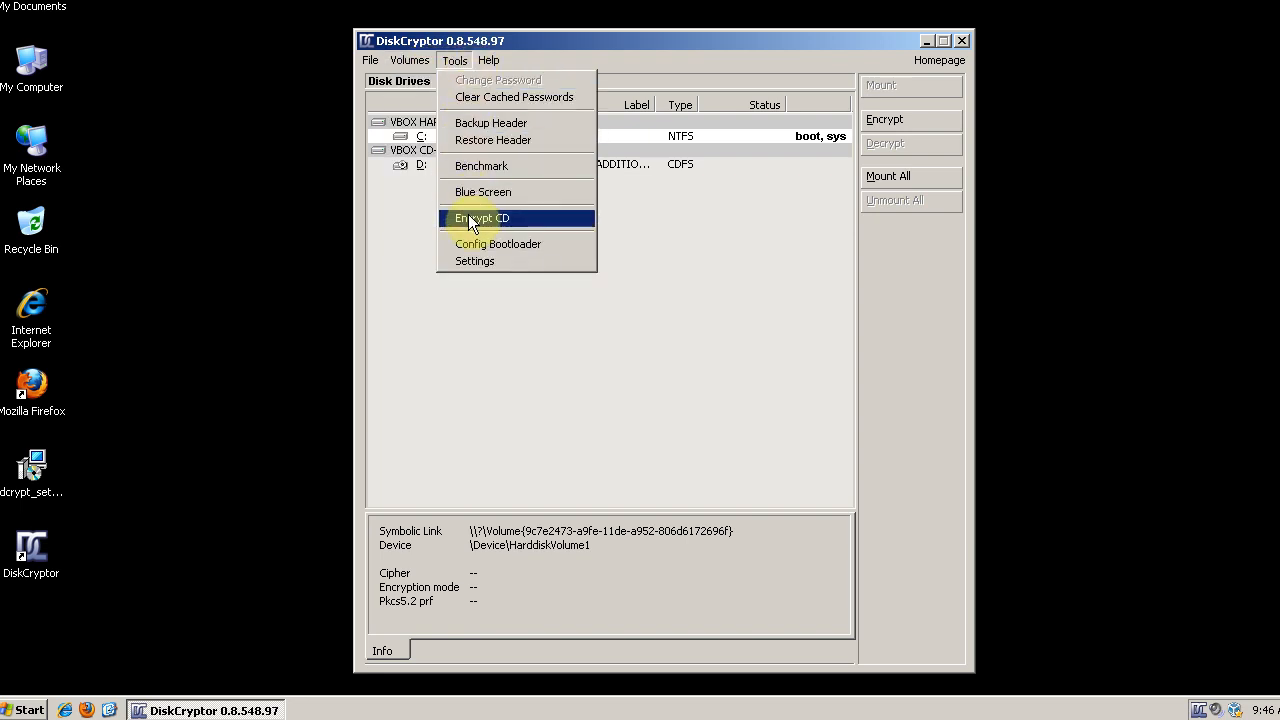
mouse_move(420, 240)
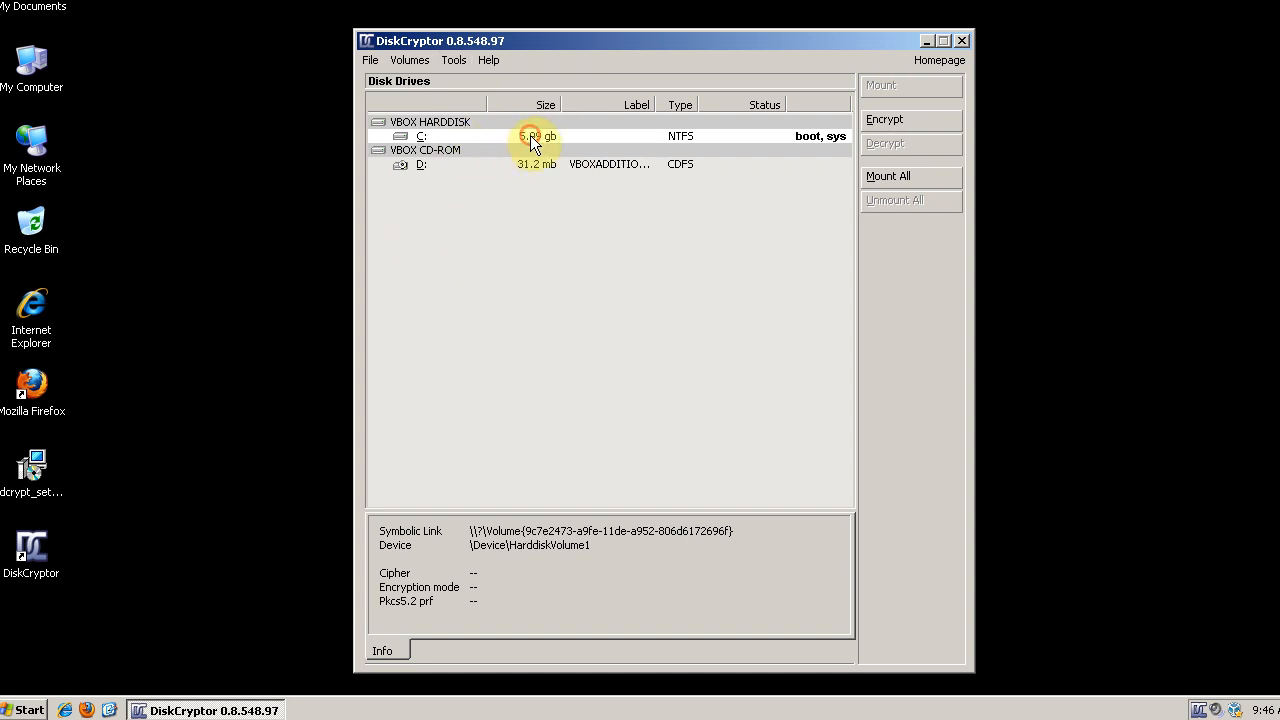
mouse_move(700, 150)
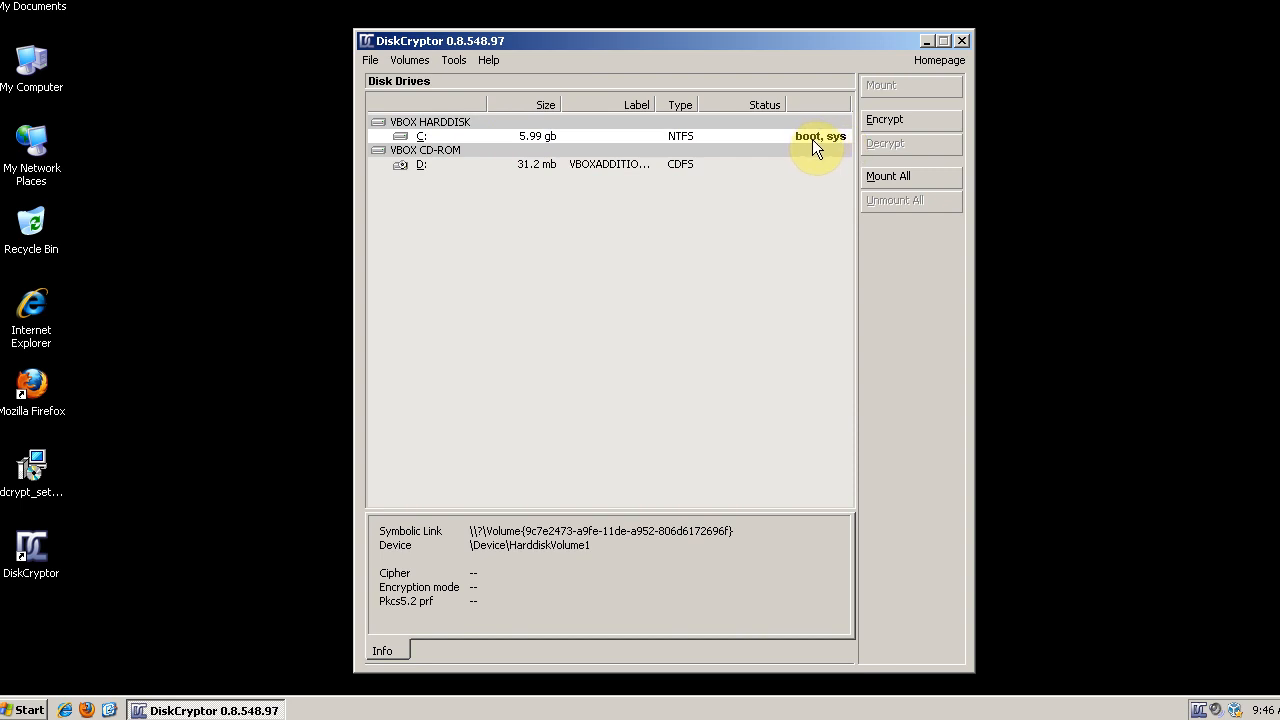
mouse_move(836, 144)
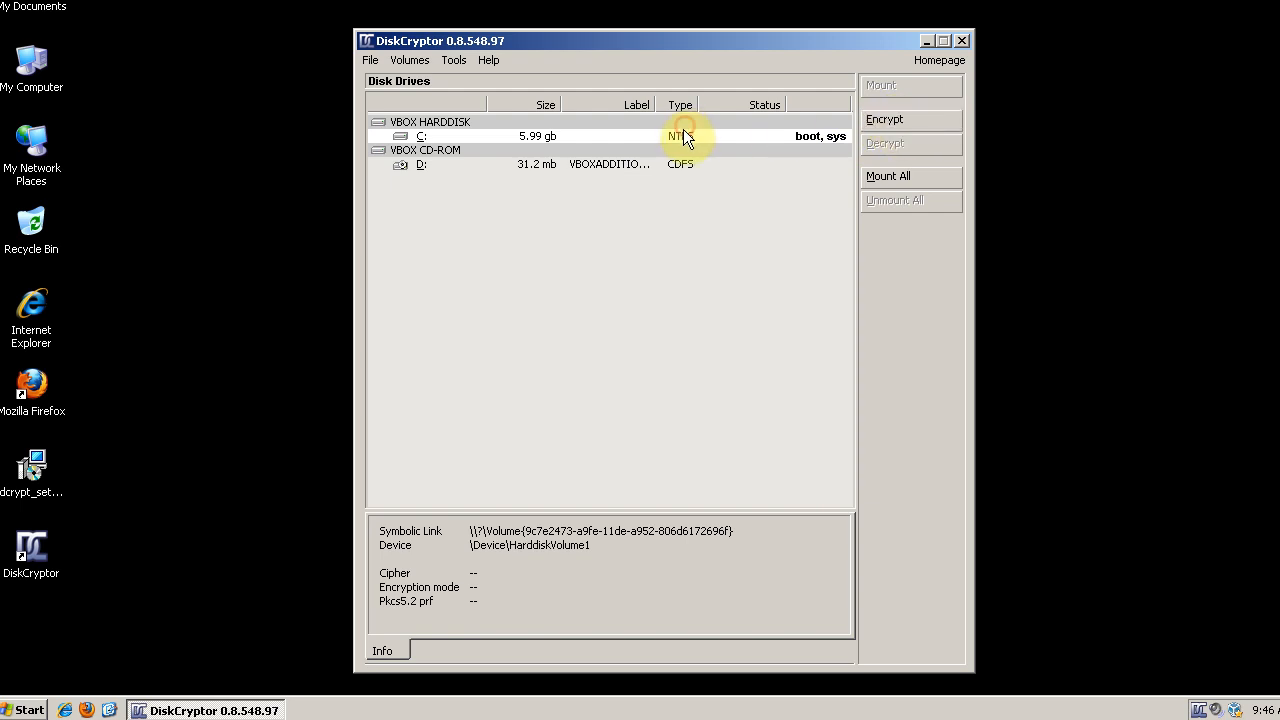
click(884, 120)
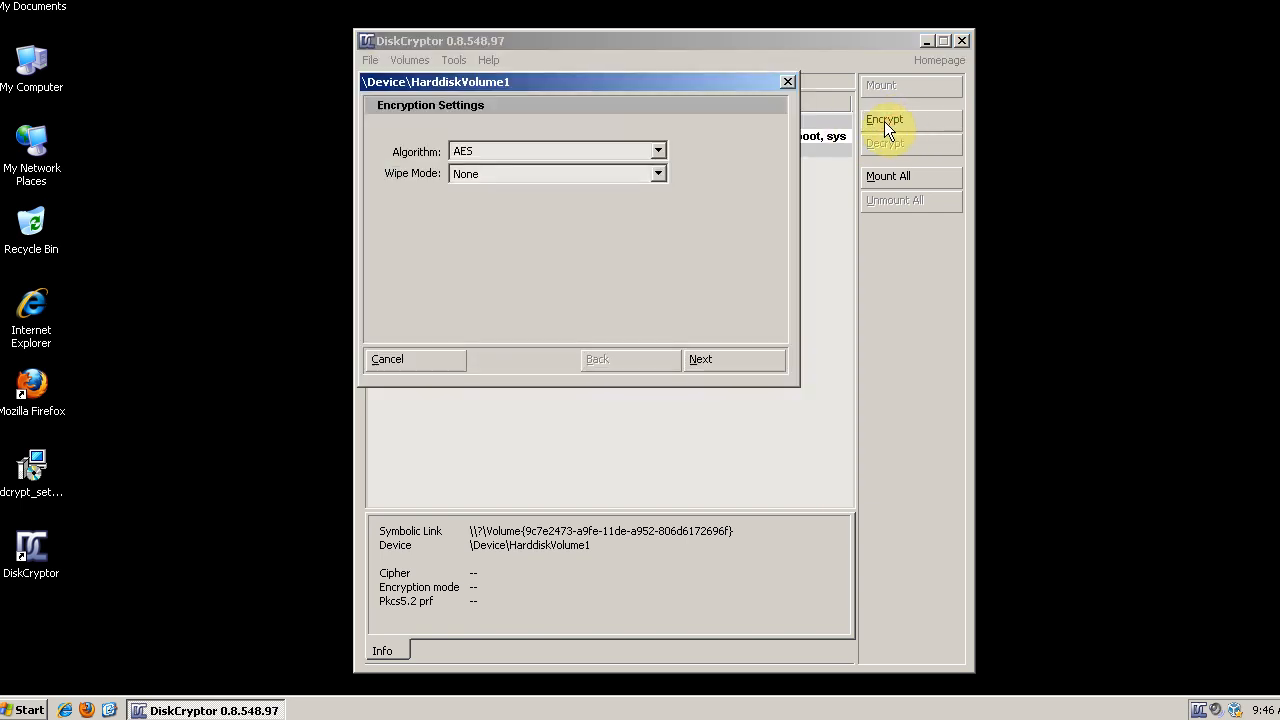
mouse_move(536, 158)
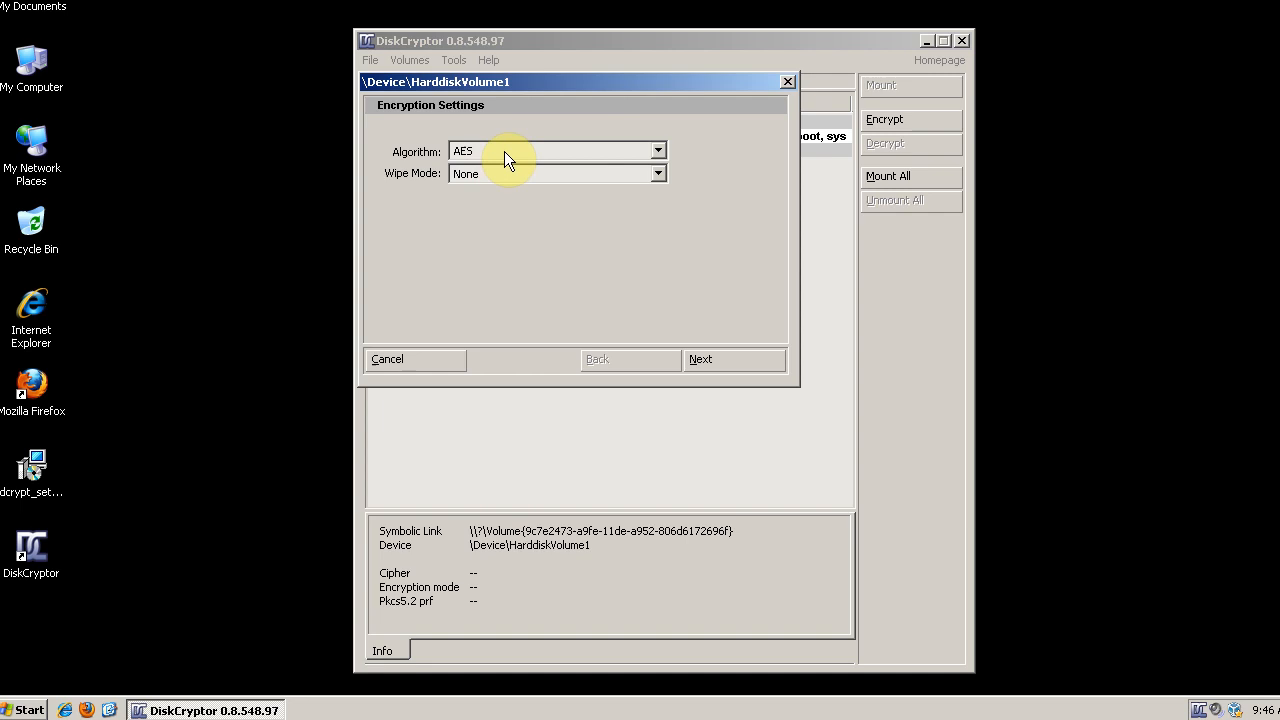
click(658, 152)
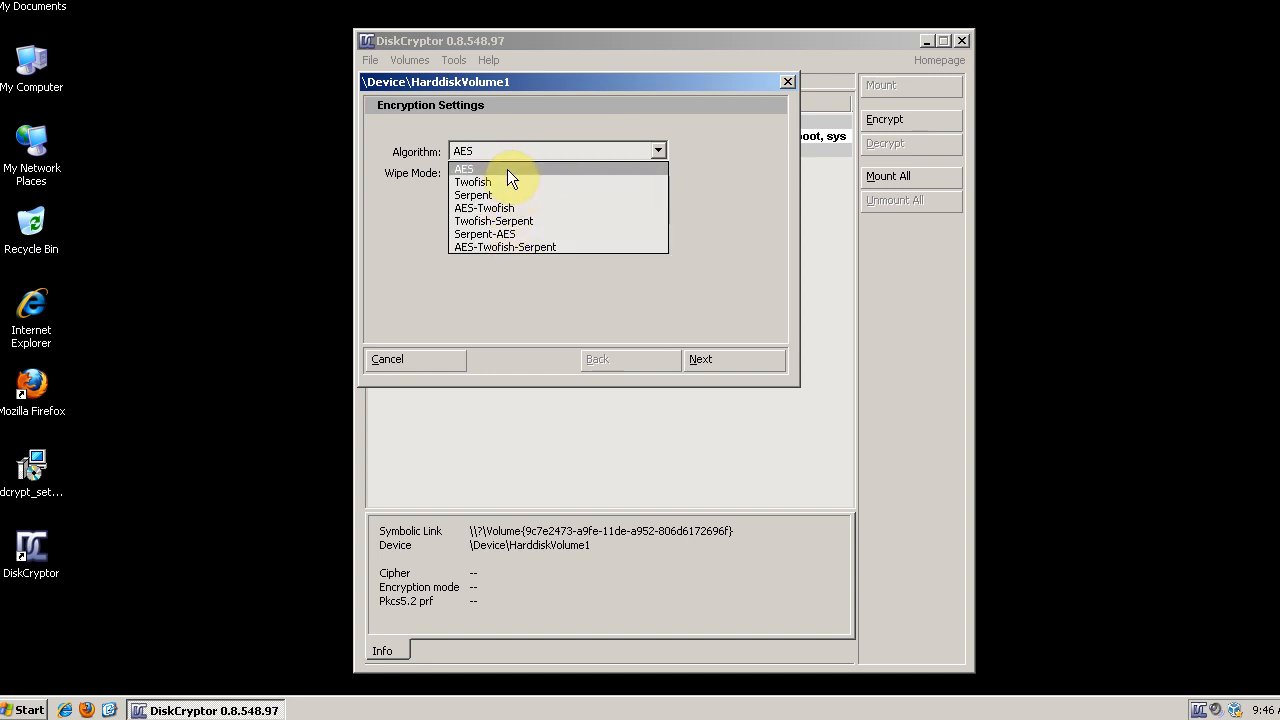
mouse_move(500, 176)
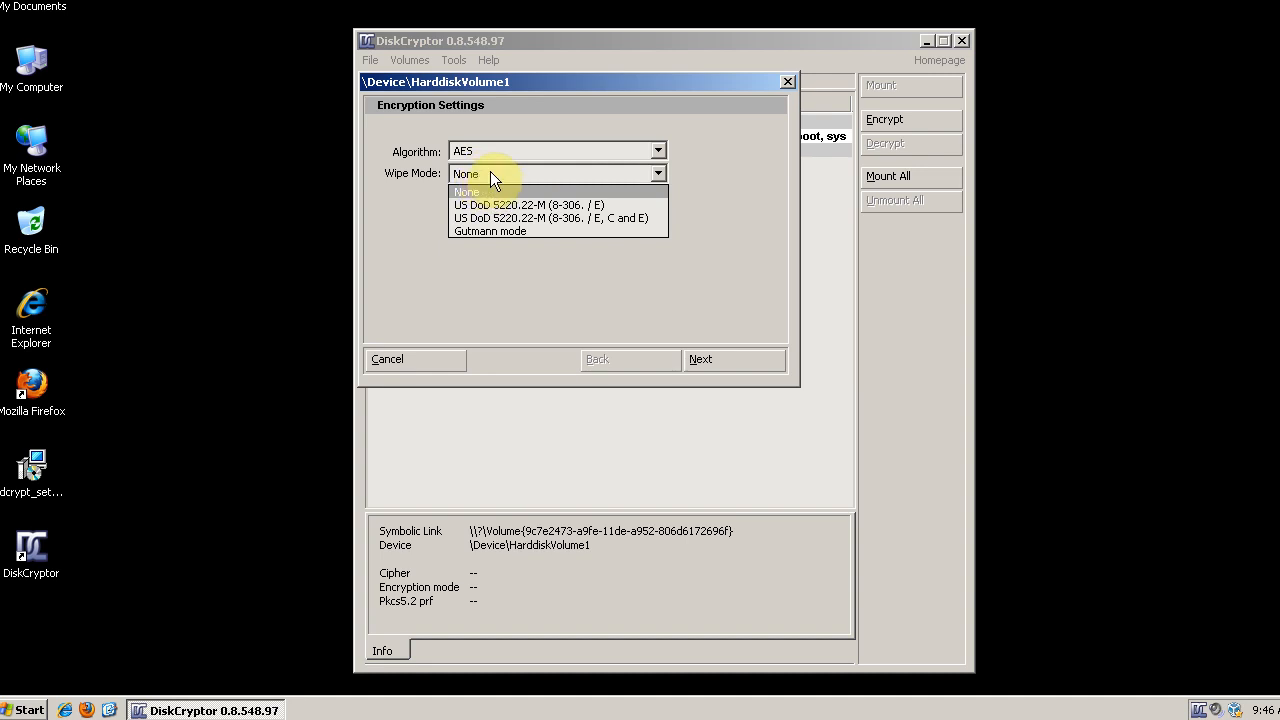
mouse_move(520, 192)
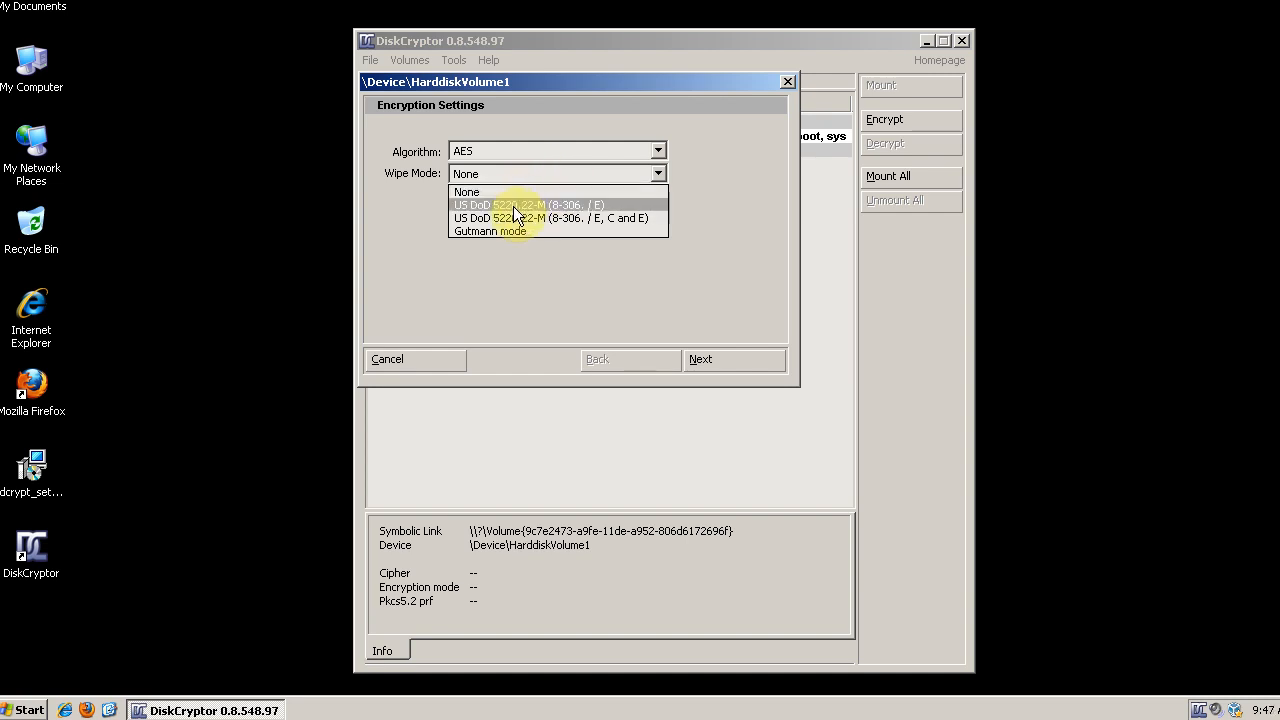
mouse_move(516, 222)
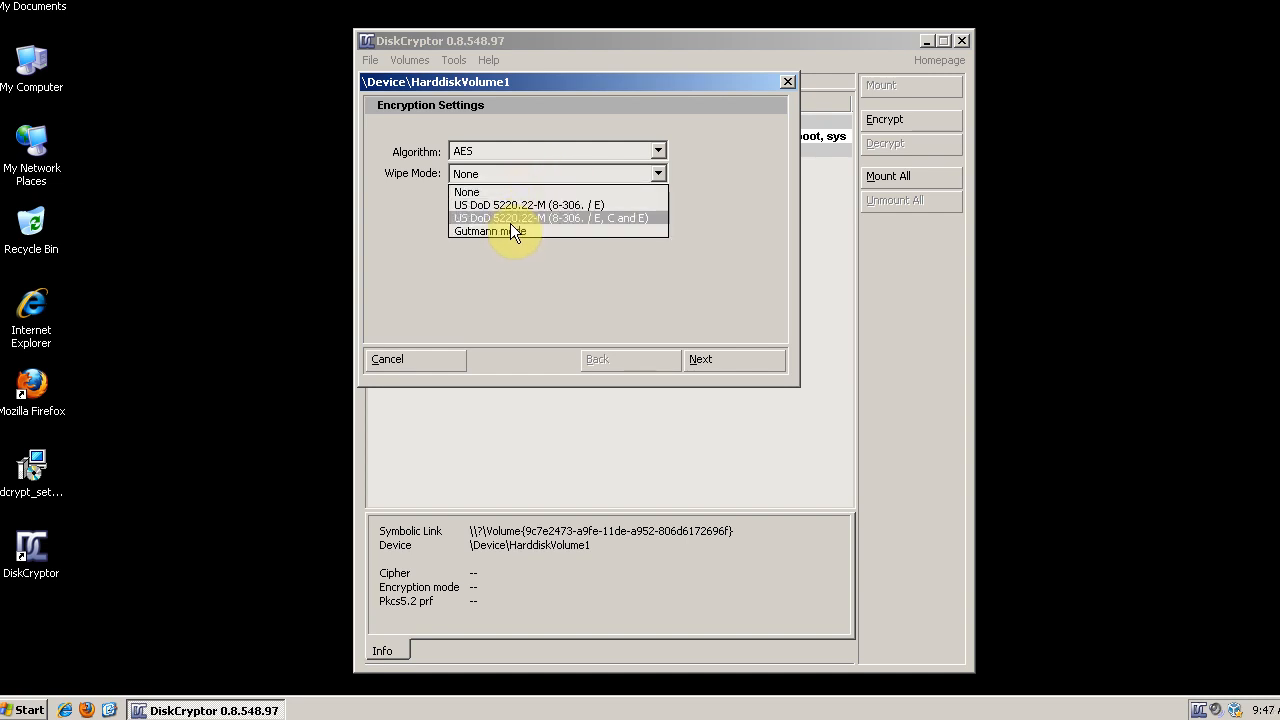
mouse_move(524, 204)
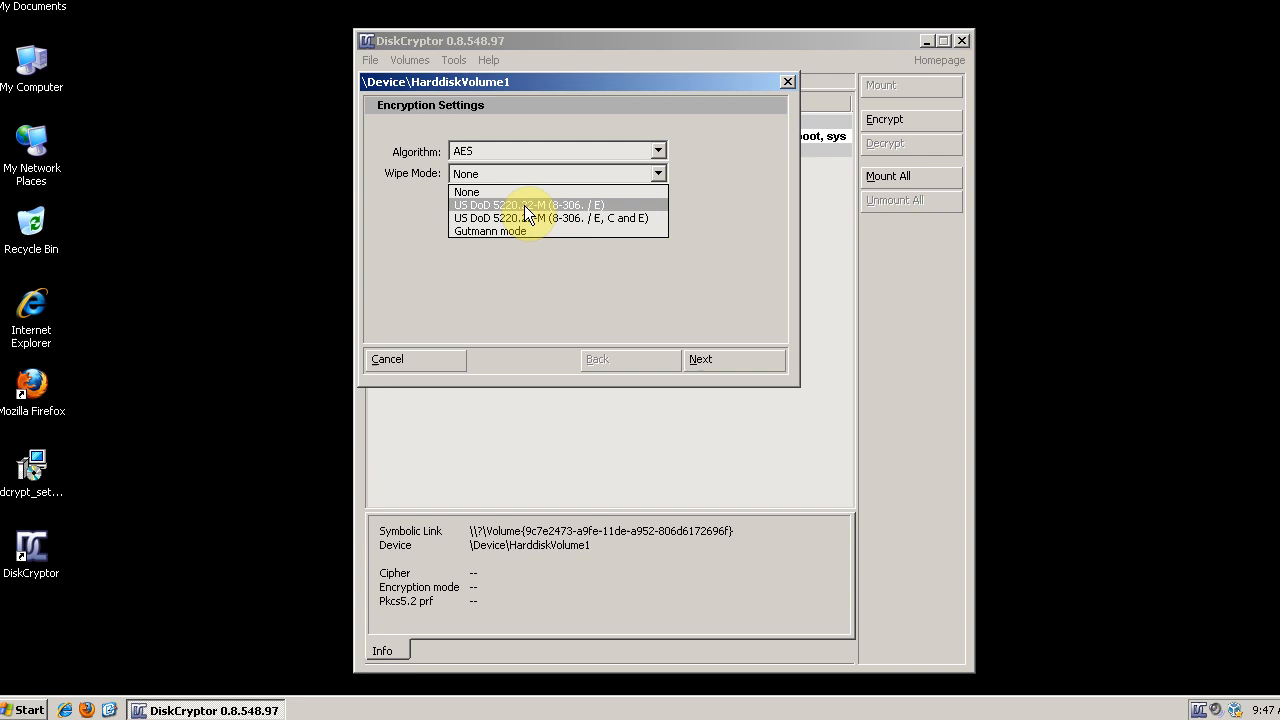
mouse_move(490, 232)
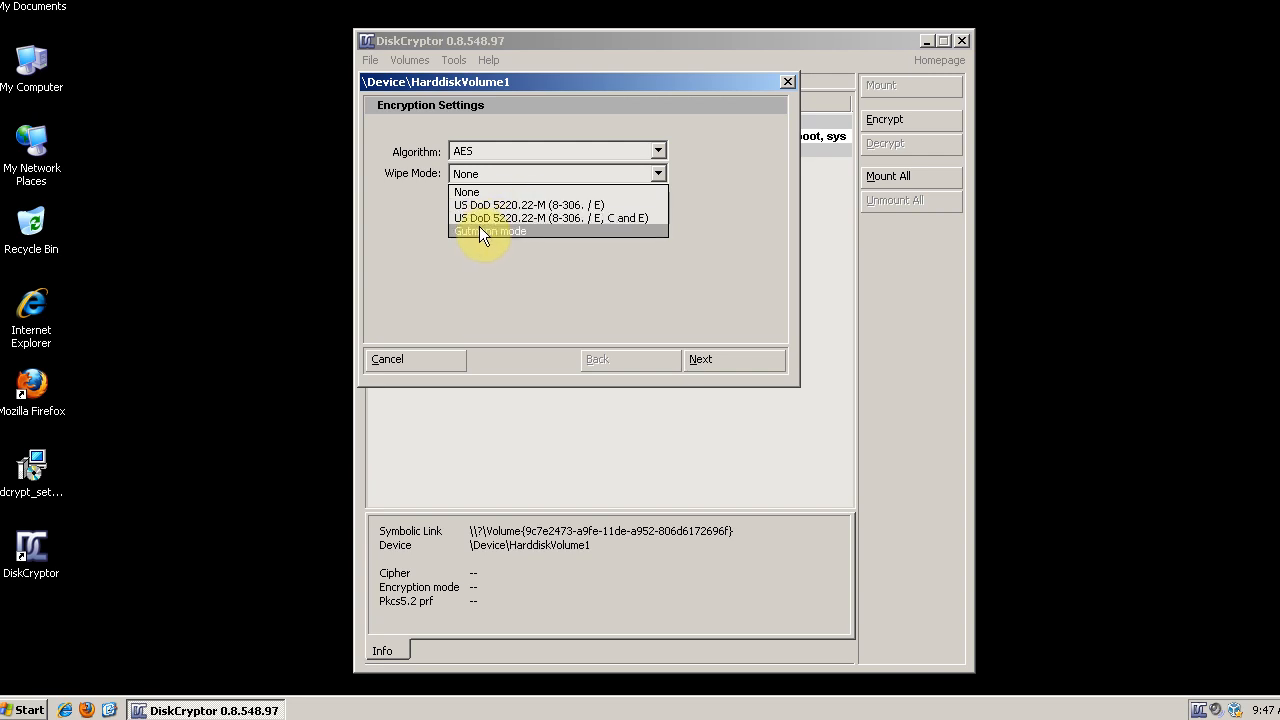
mouse_move(536, 238)
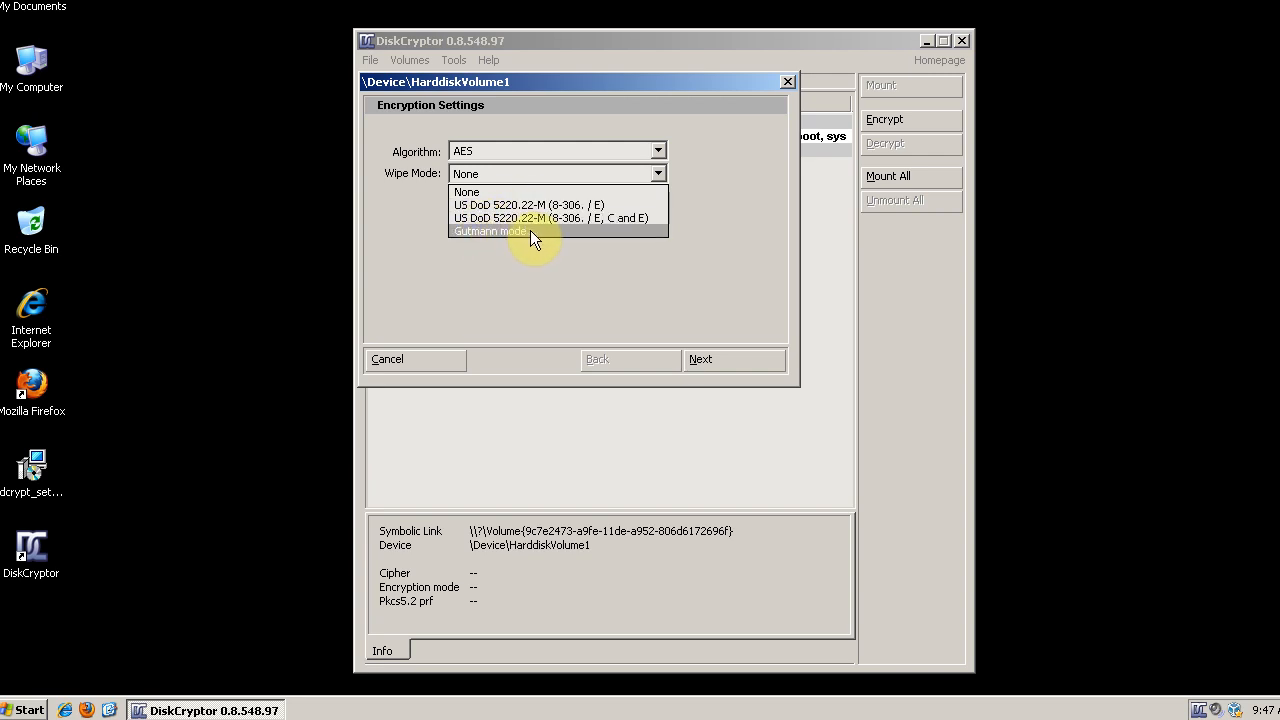
mouse_move(560, 218)
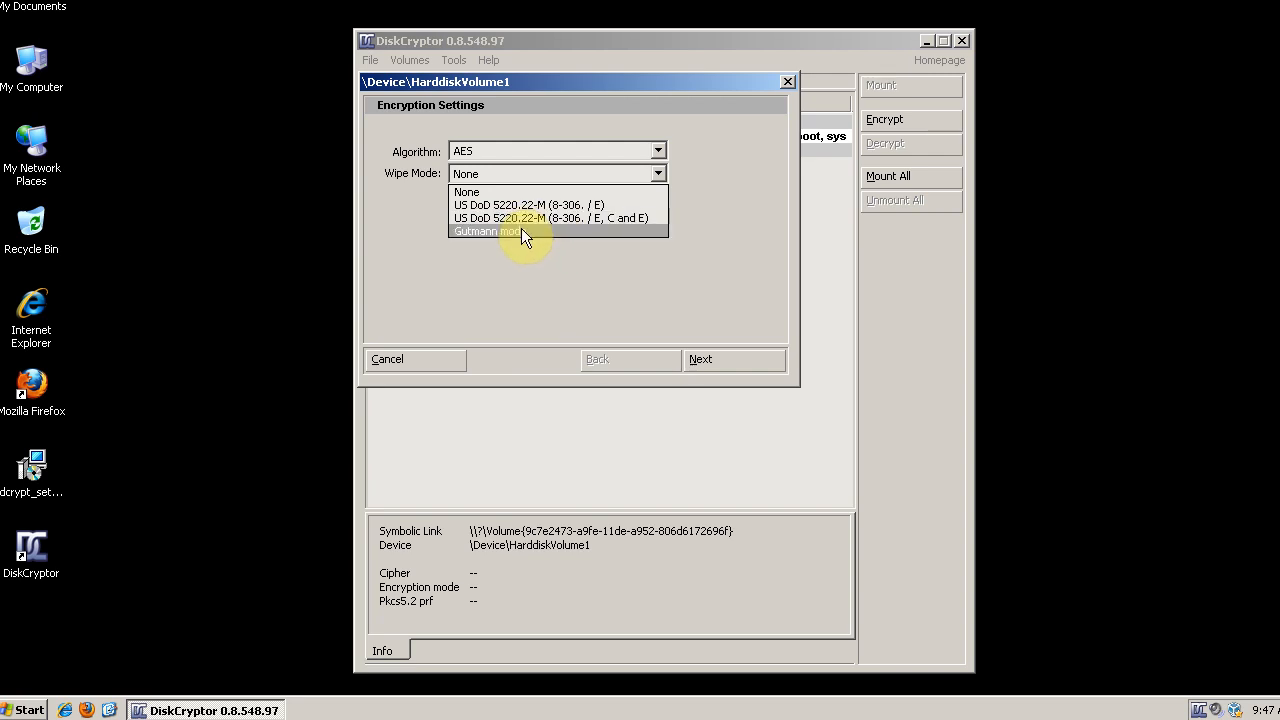
mouse_move(560, 218)
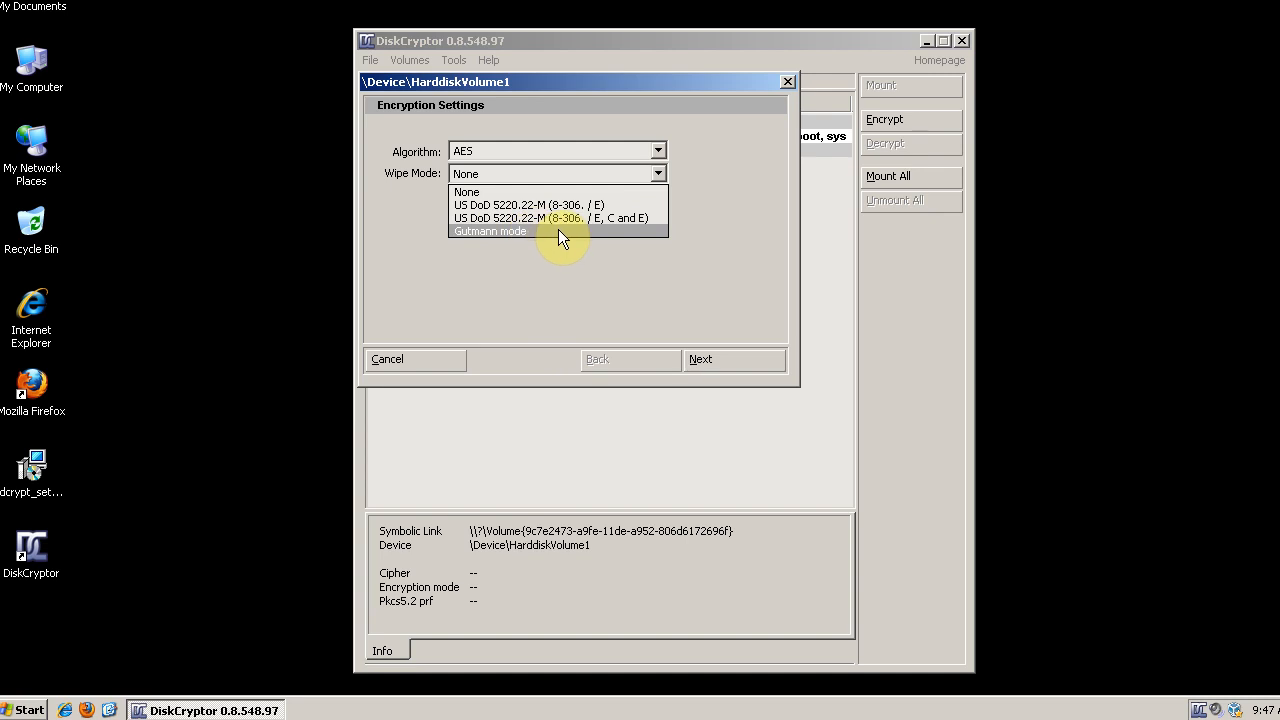
mouse_move(570, 236)
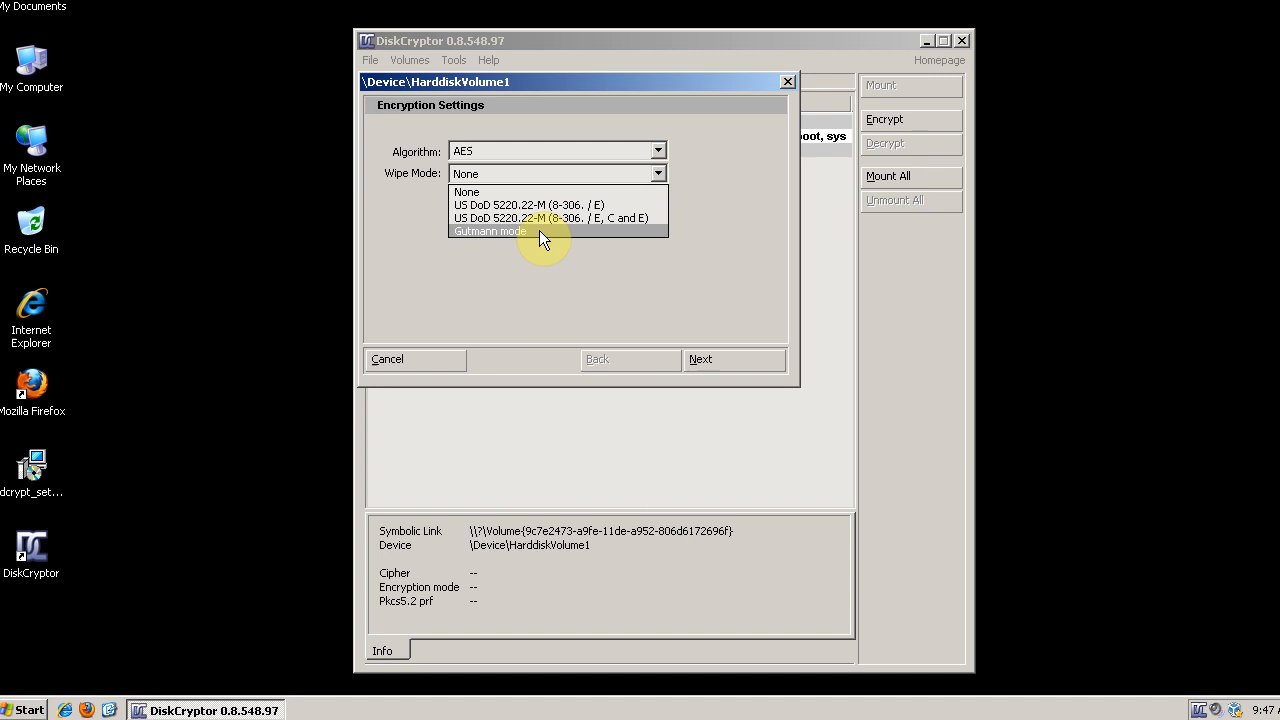
mouse_move(490, 192)
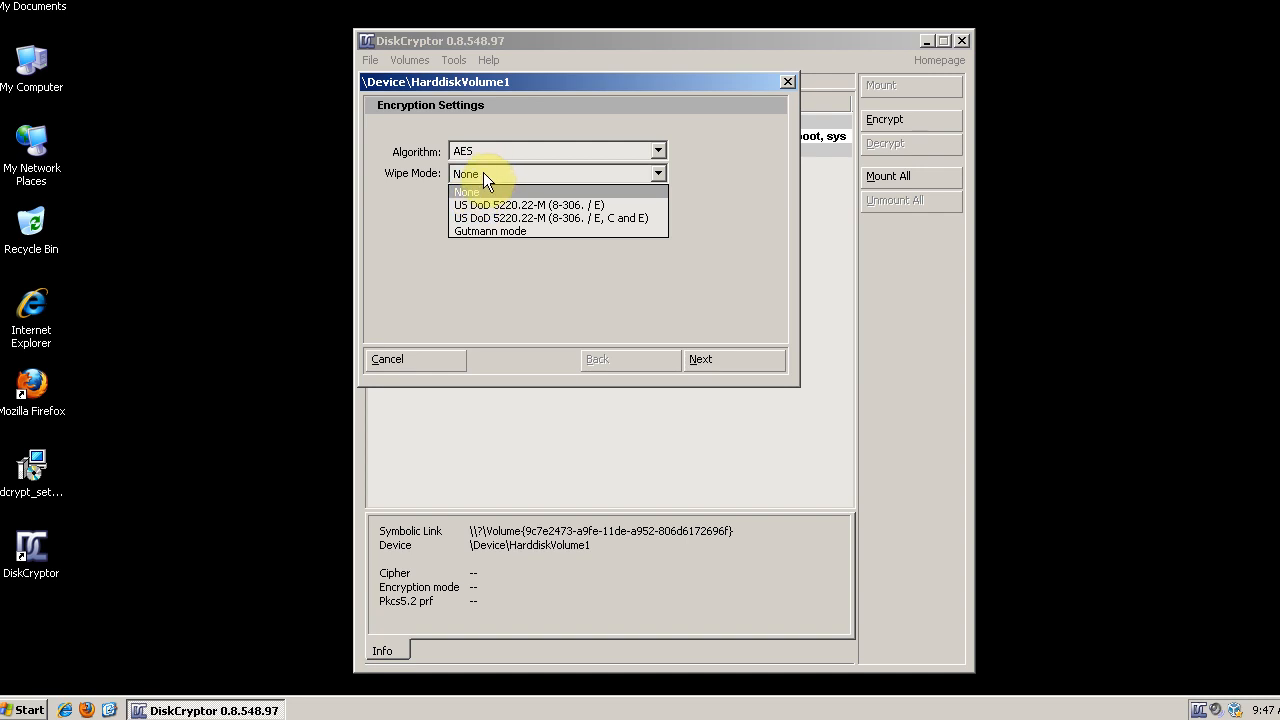
click(464, 192)
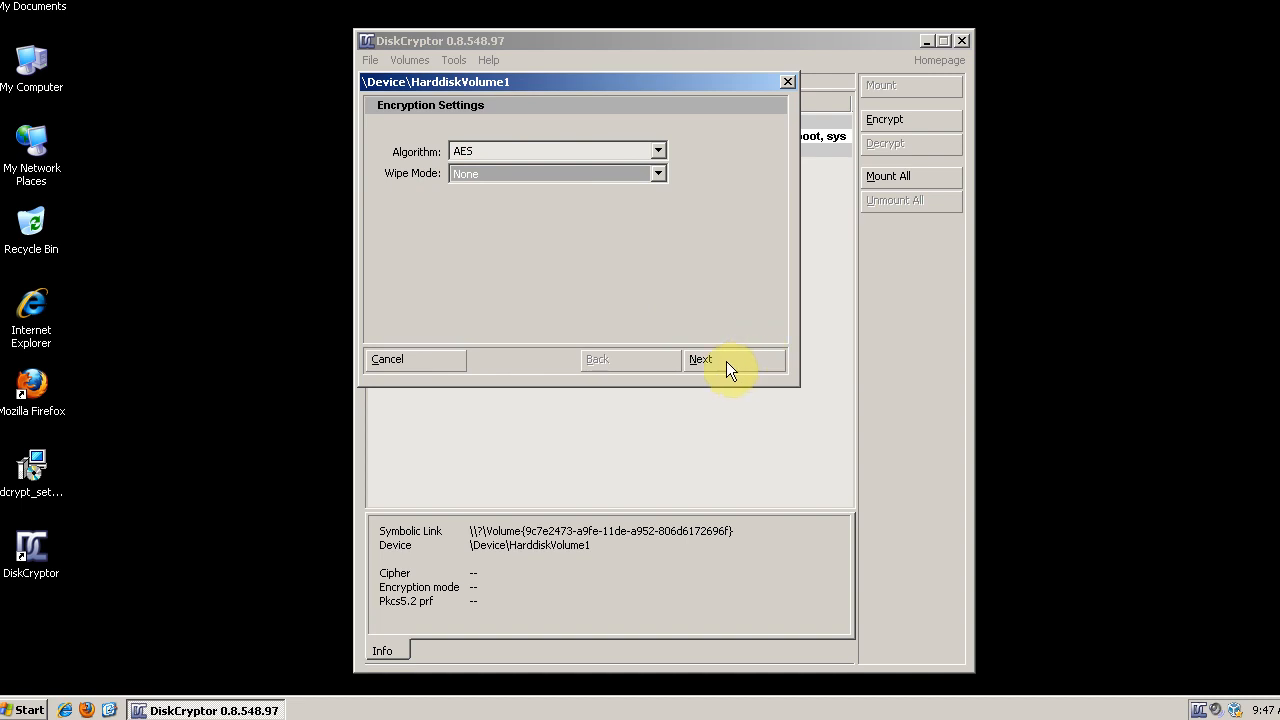
- Accept the encryption settings and keep the bootloader set to 'Install to HDD', reaching the password step
click(700, 360)
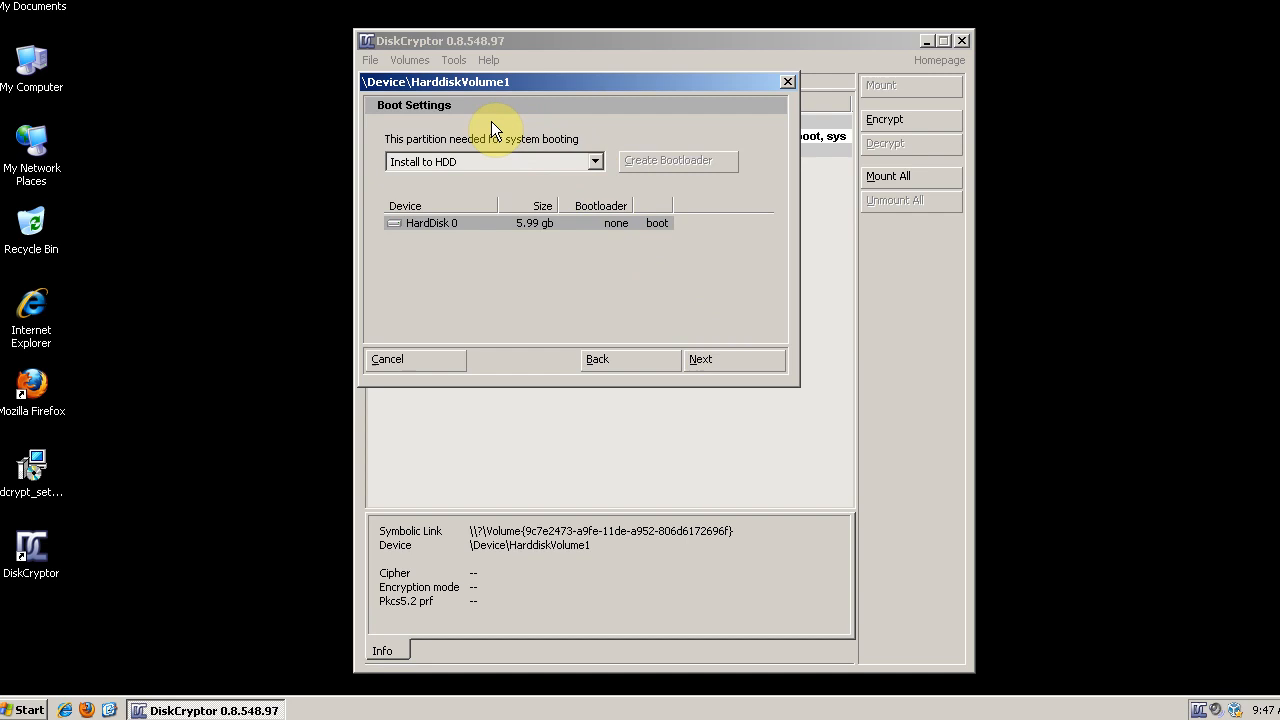
mouse_move(576, 160)
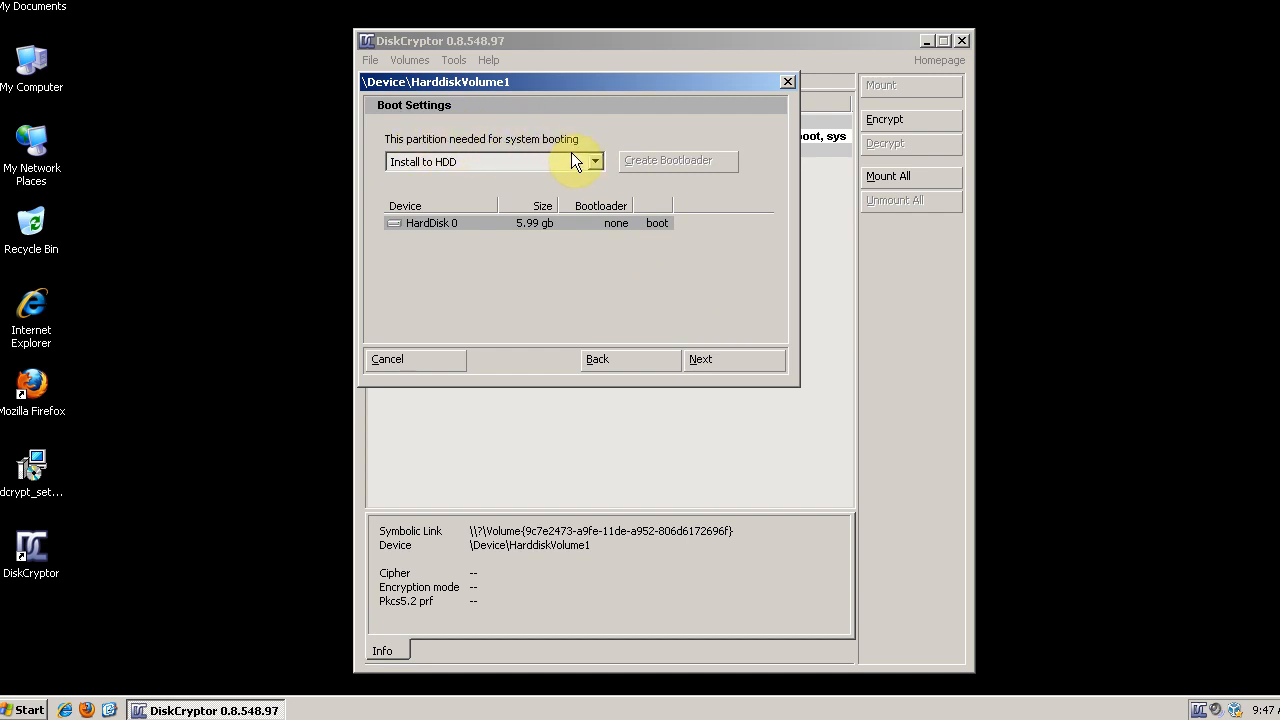
click(596, 160)
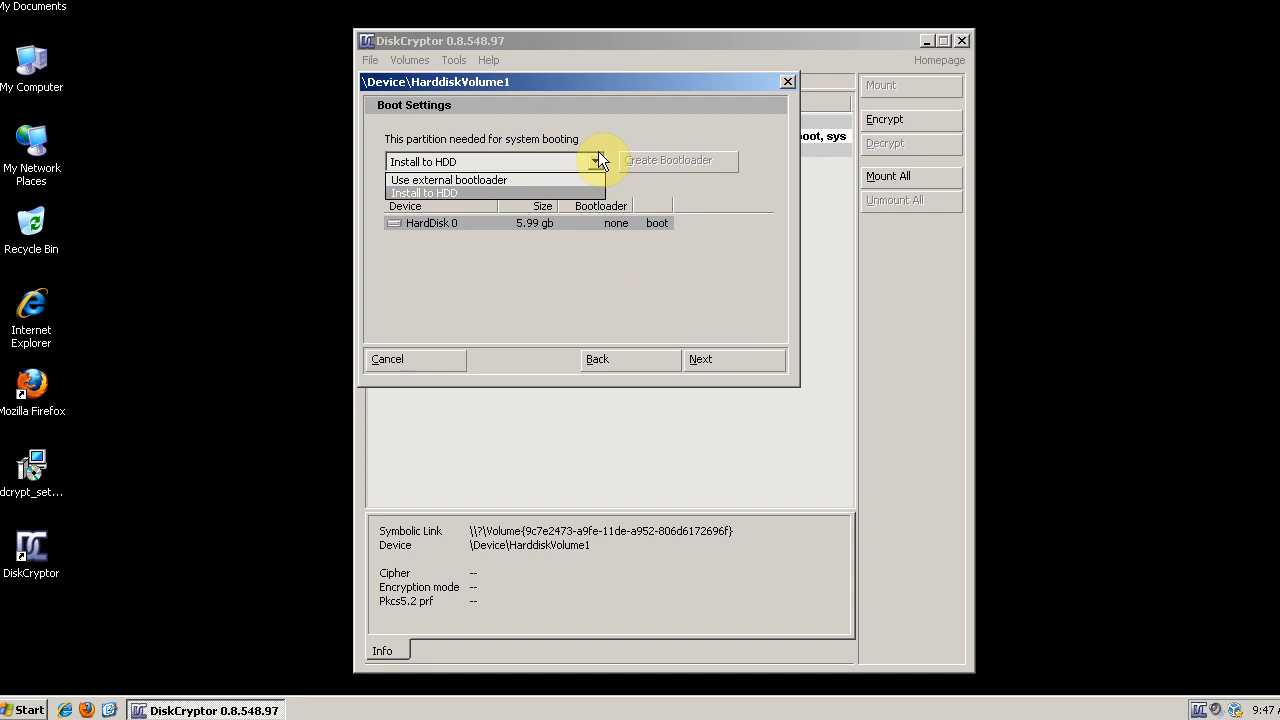
mouse_move(550, 186)
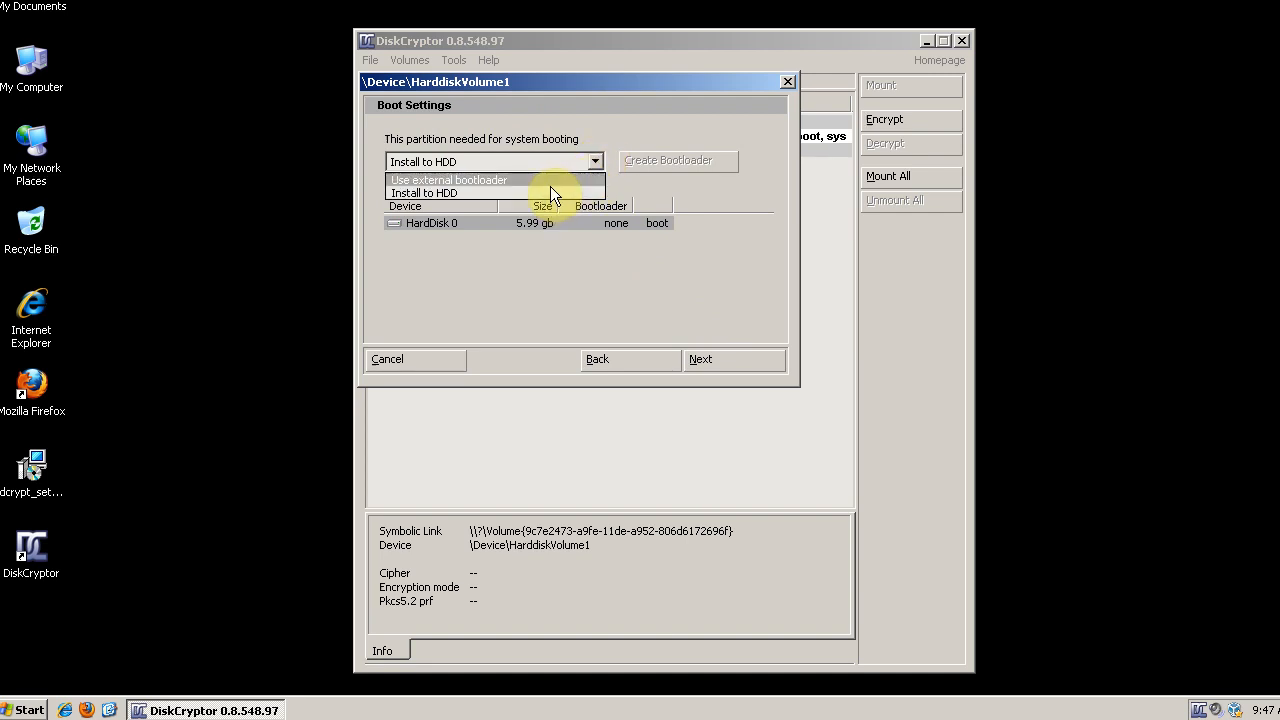
mouse_move(496, 180)
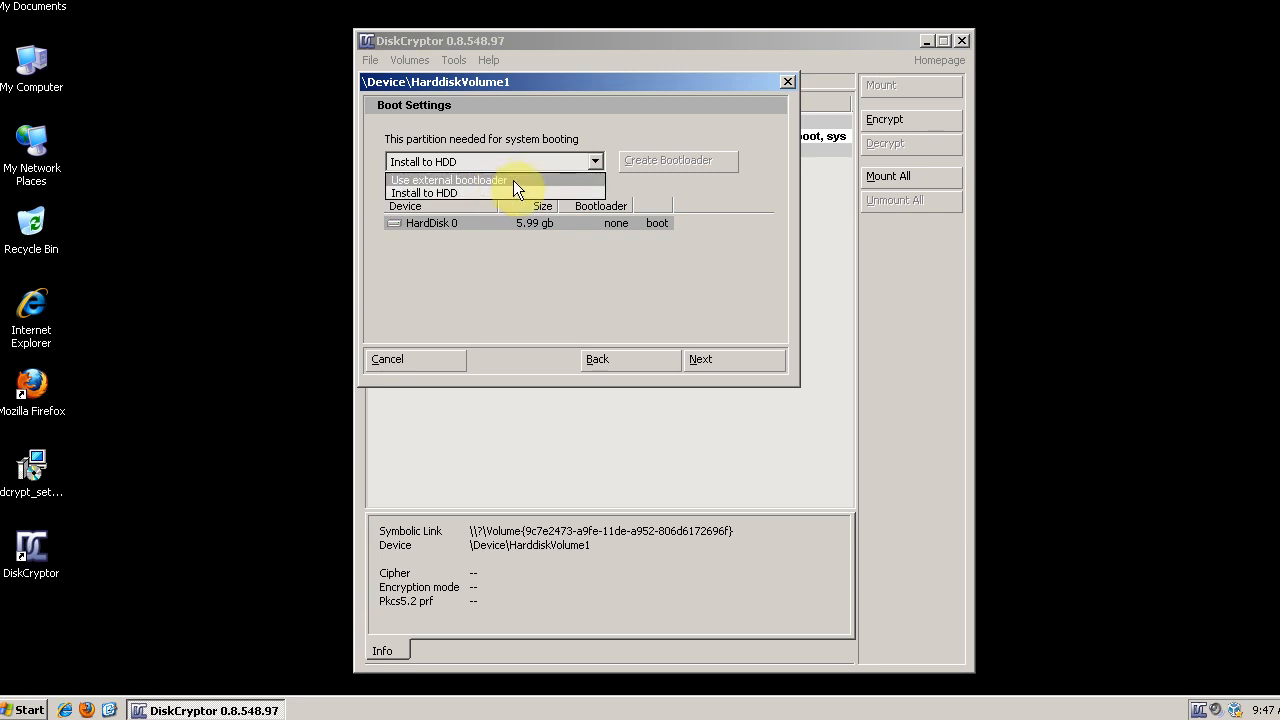
mouse_move(588, 184)
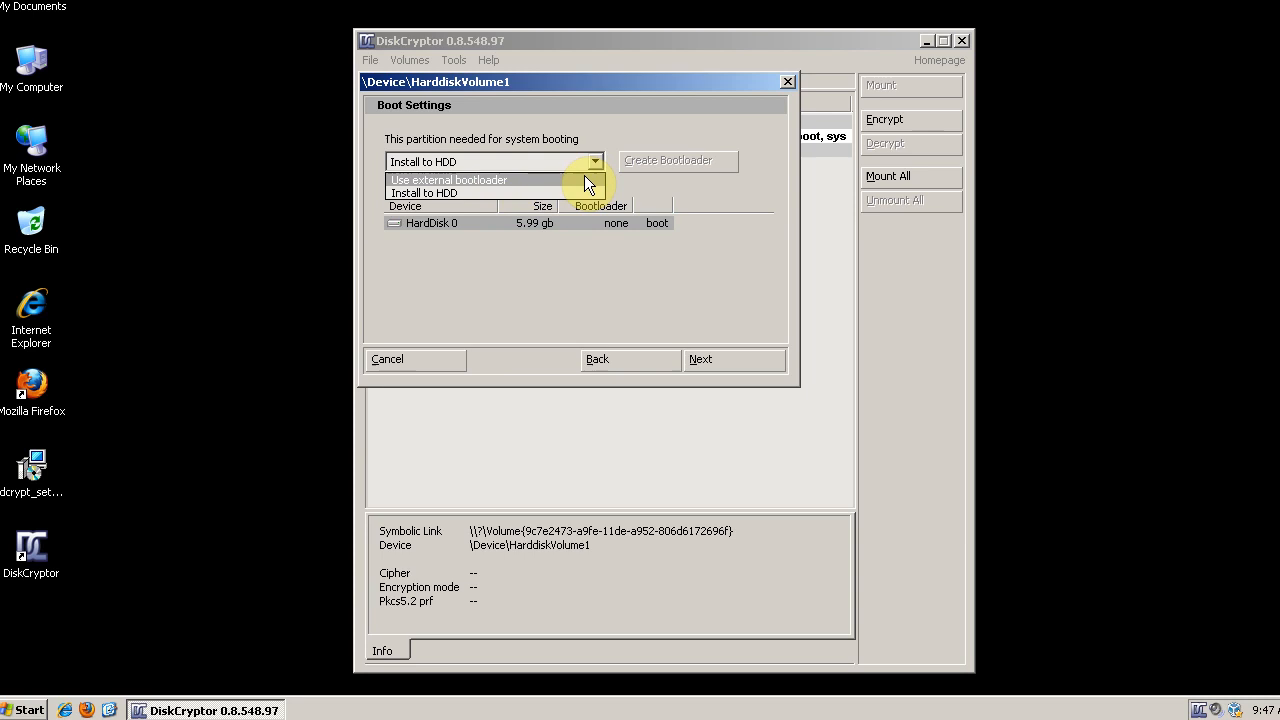
mouse_move(544, 192)
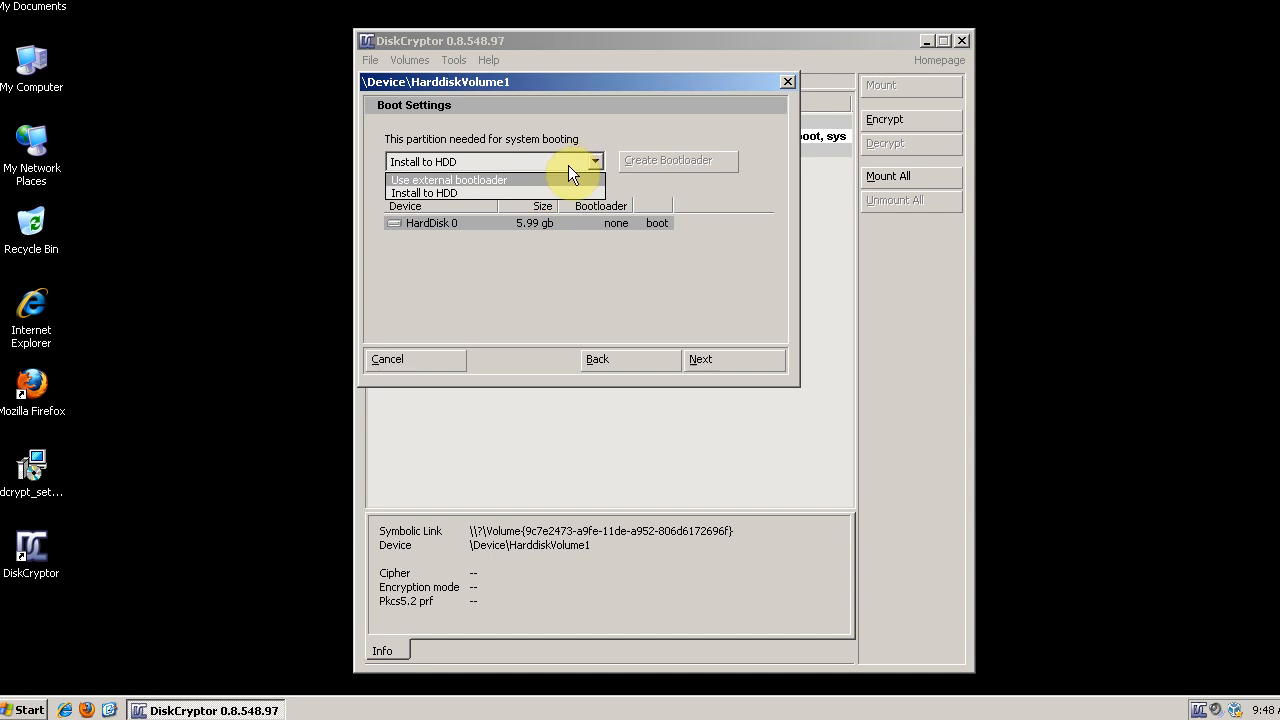
click(460, 192)
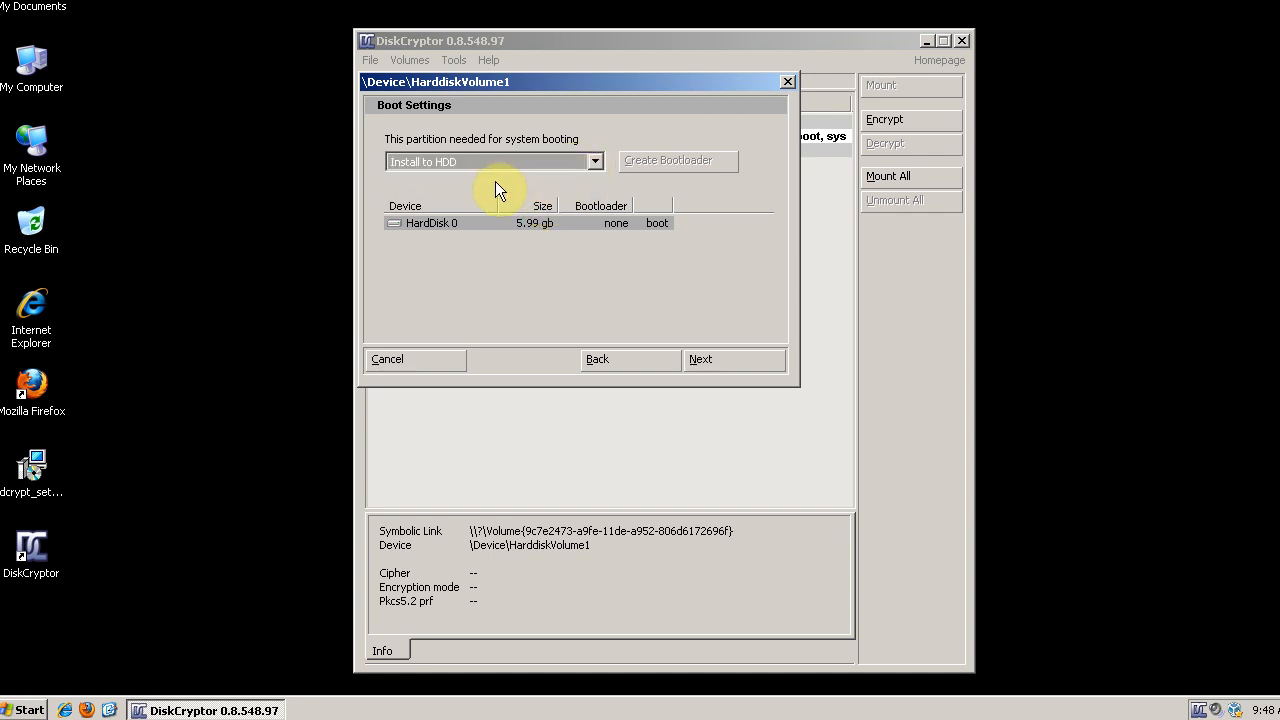
mouse_move(736, 364)
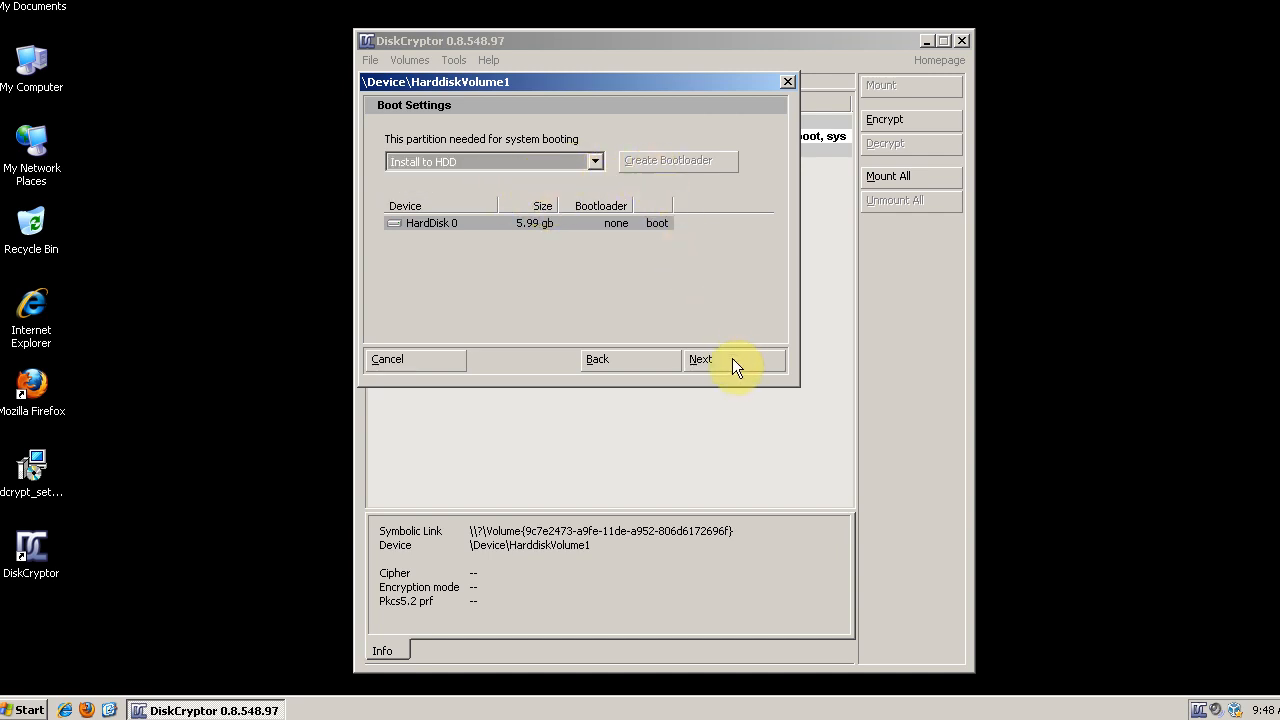
click(700, 360)
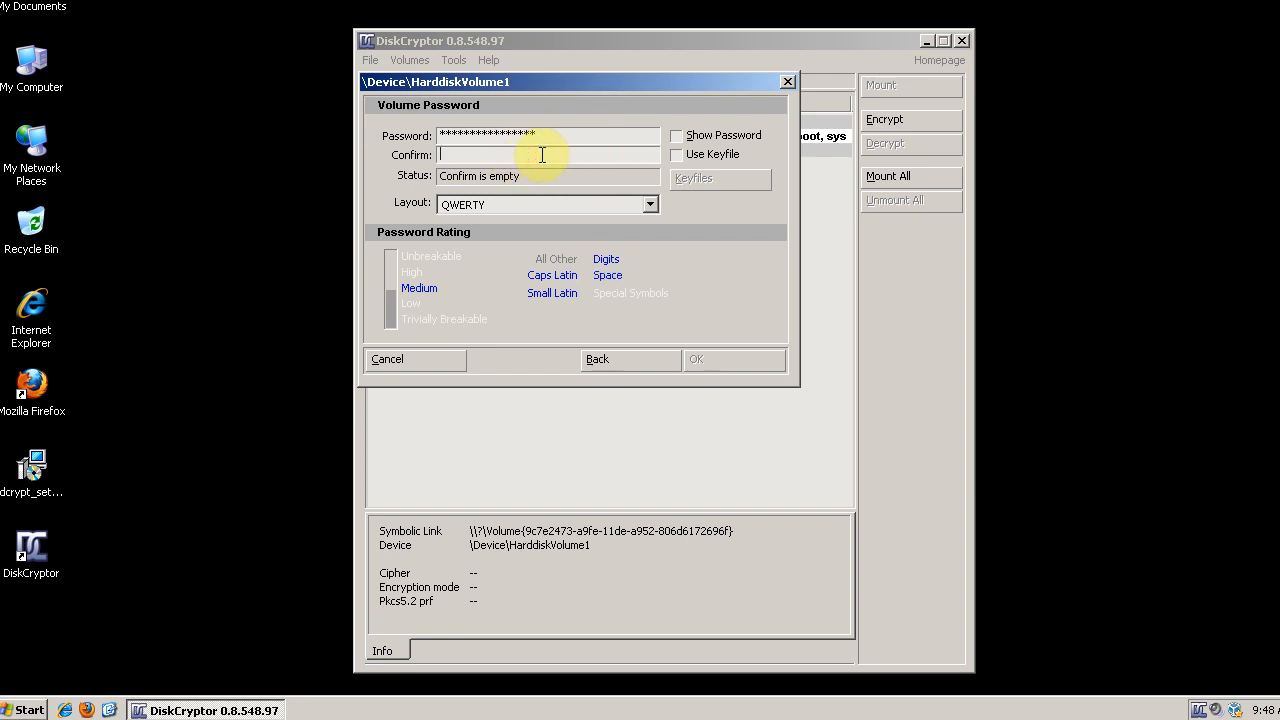
- Enter and confirm the volume password and start encrypting drive C:
text(*)
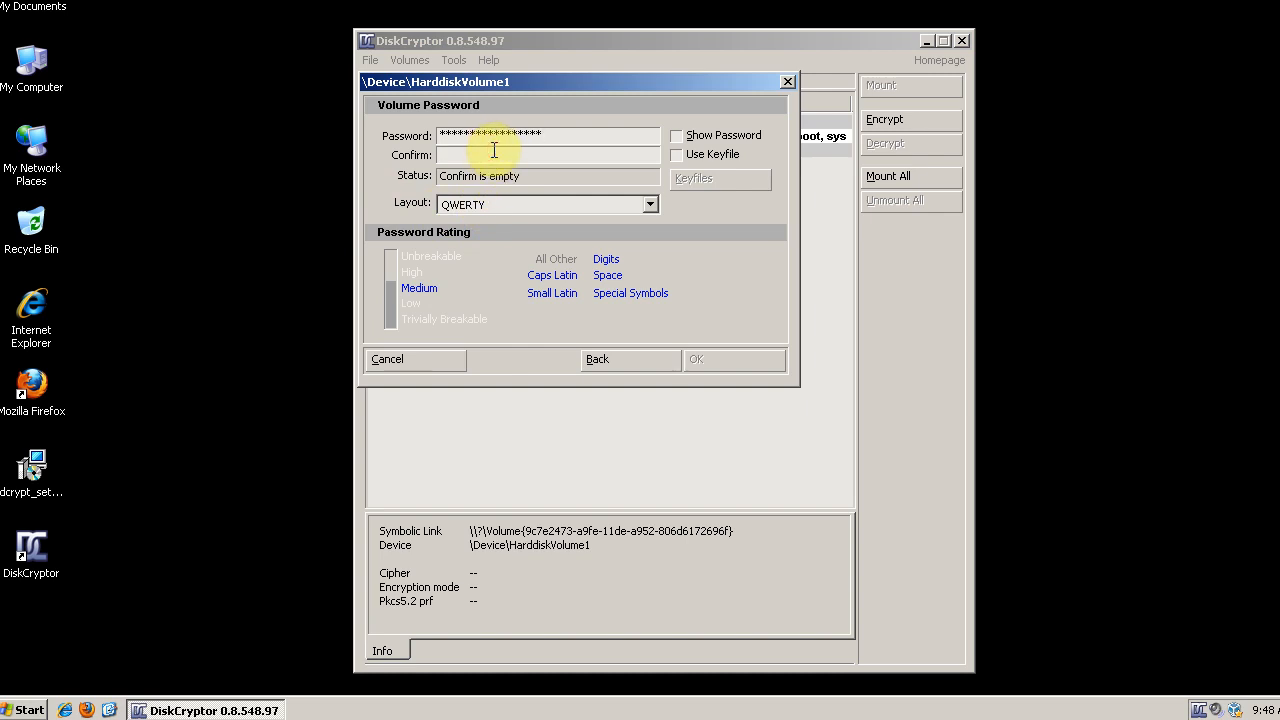
text(***)
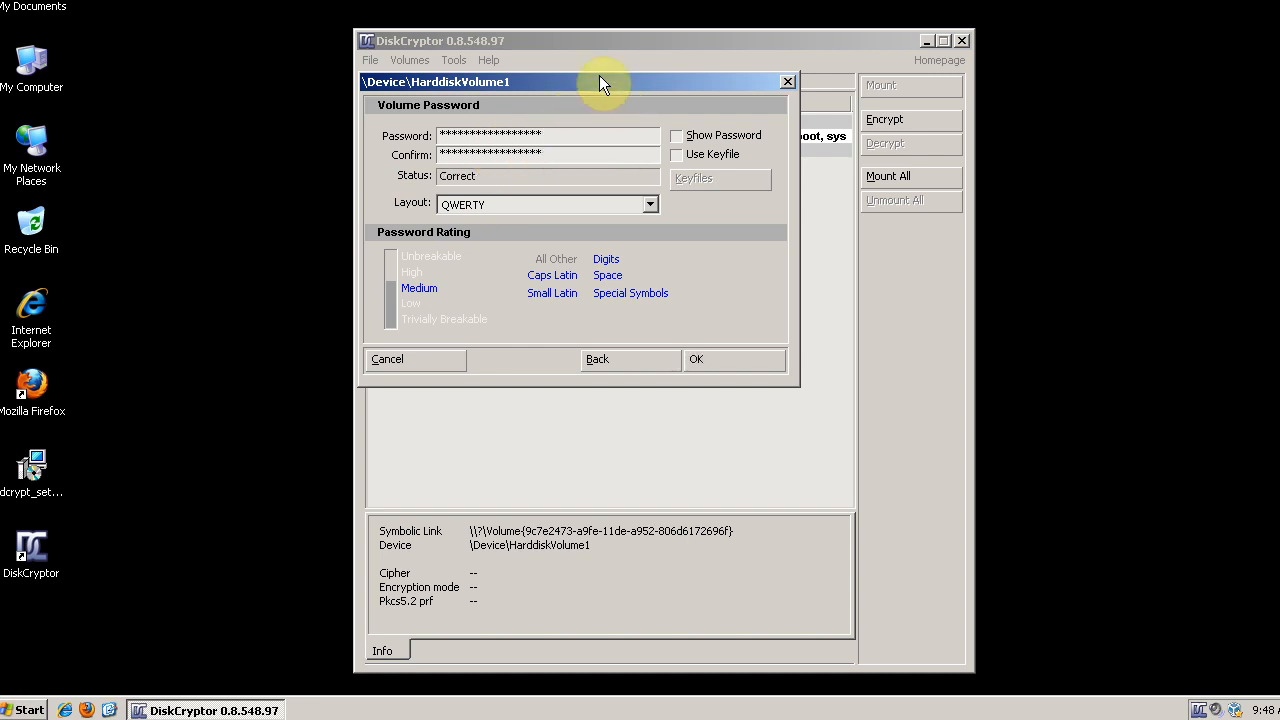
mouse_move(404, 292)
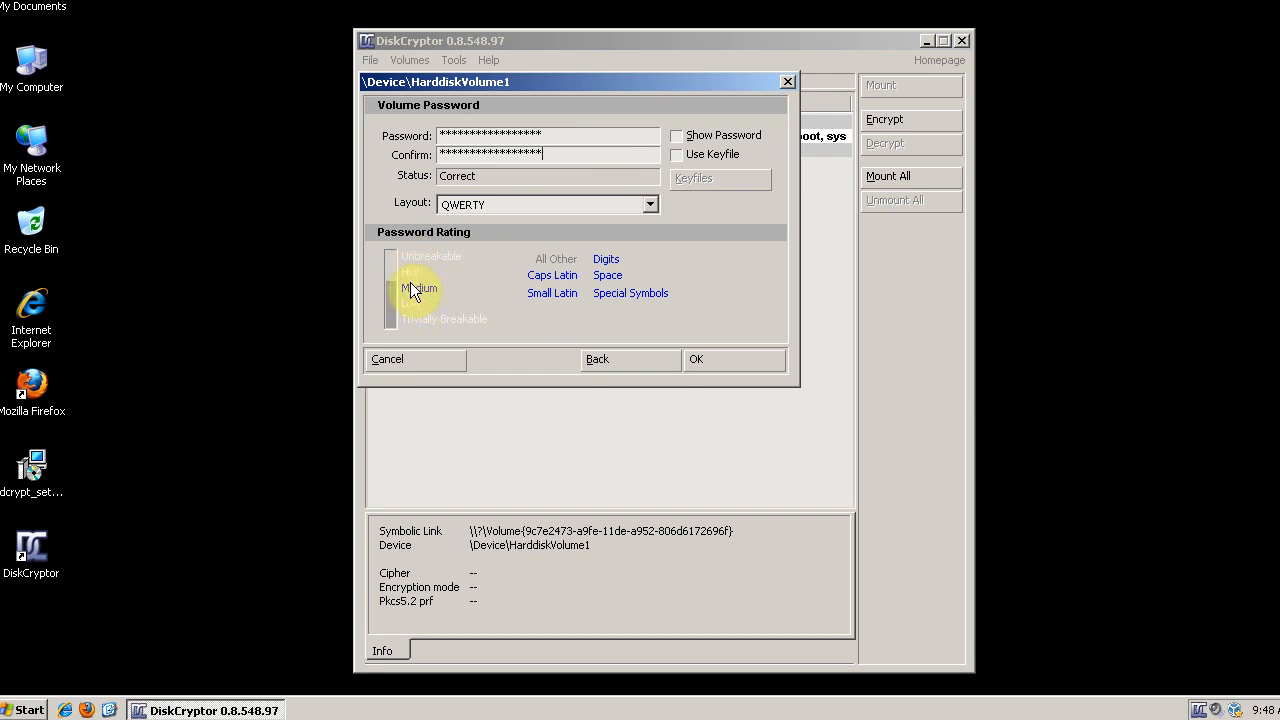
mouse_move(556, 288)
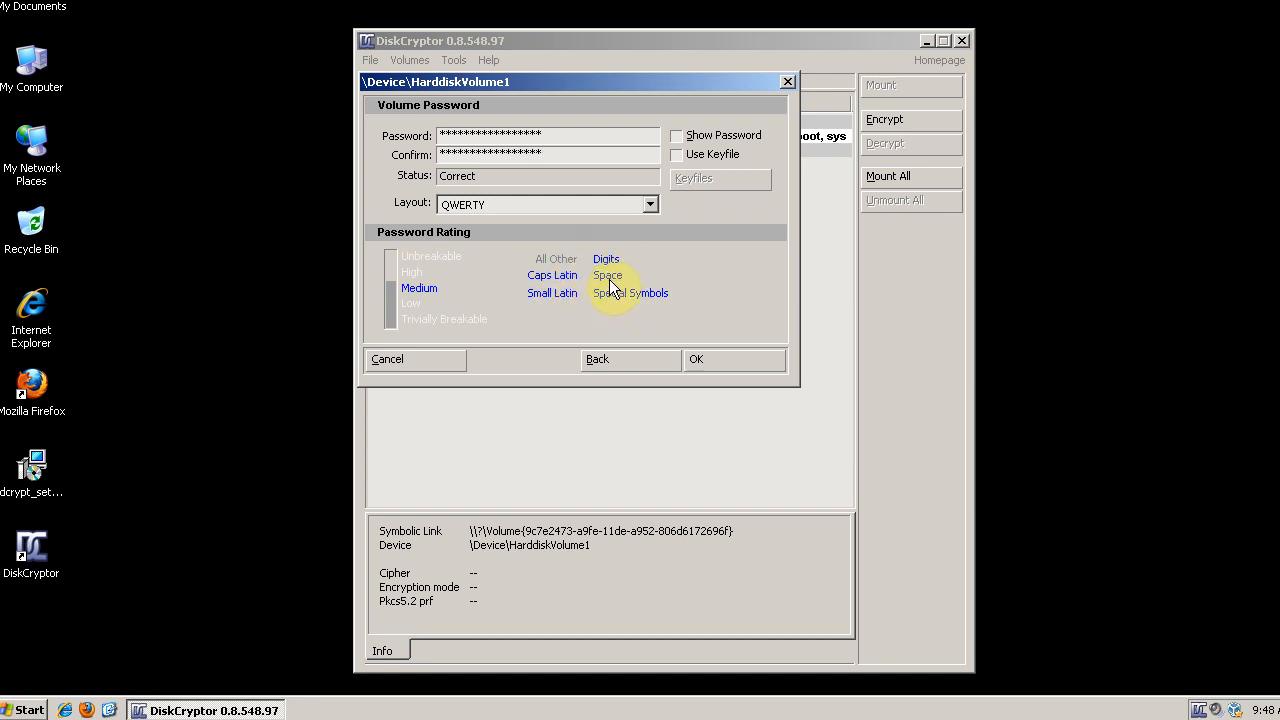
mouse_move(616, 304)
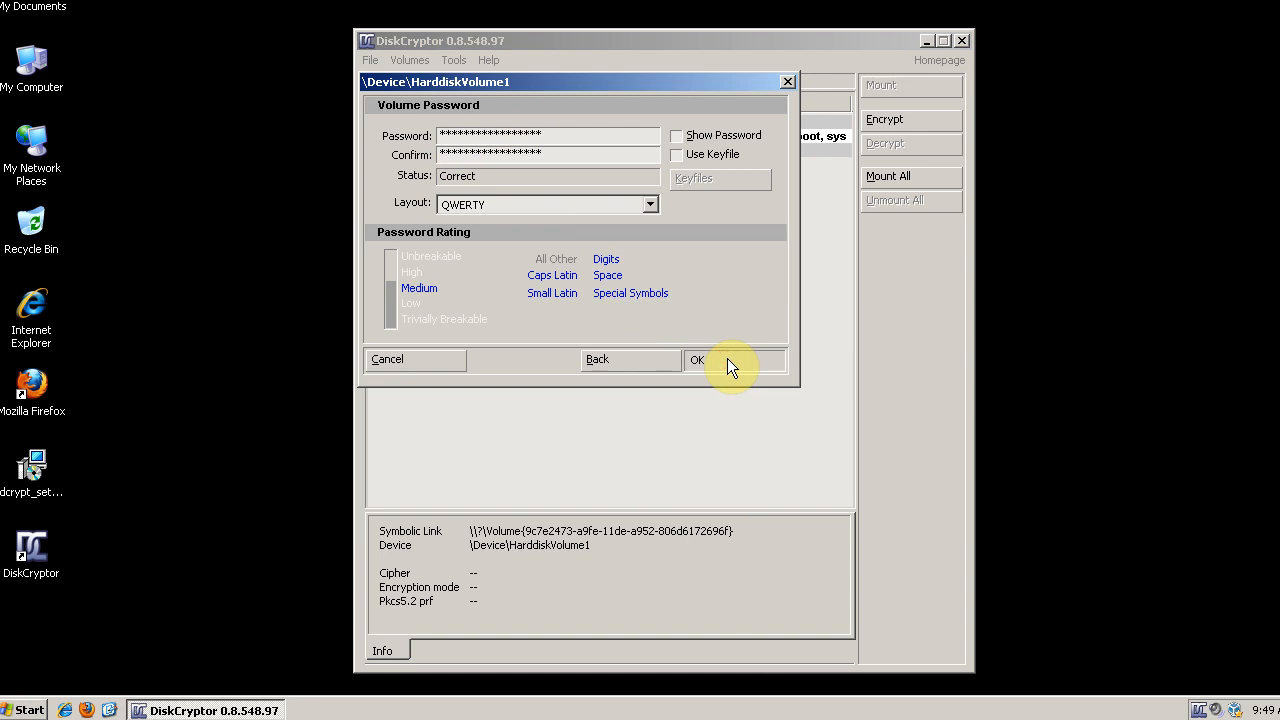
click(696, 360)
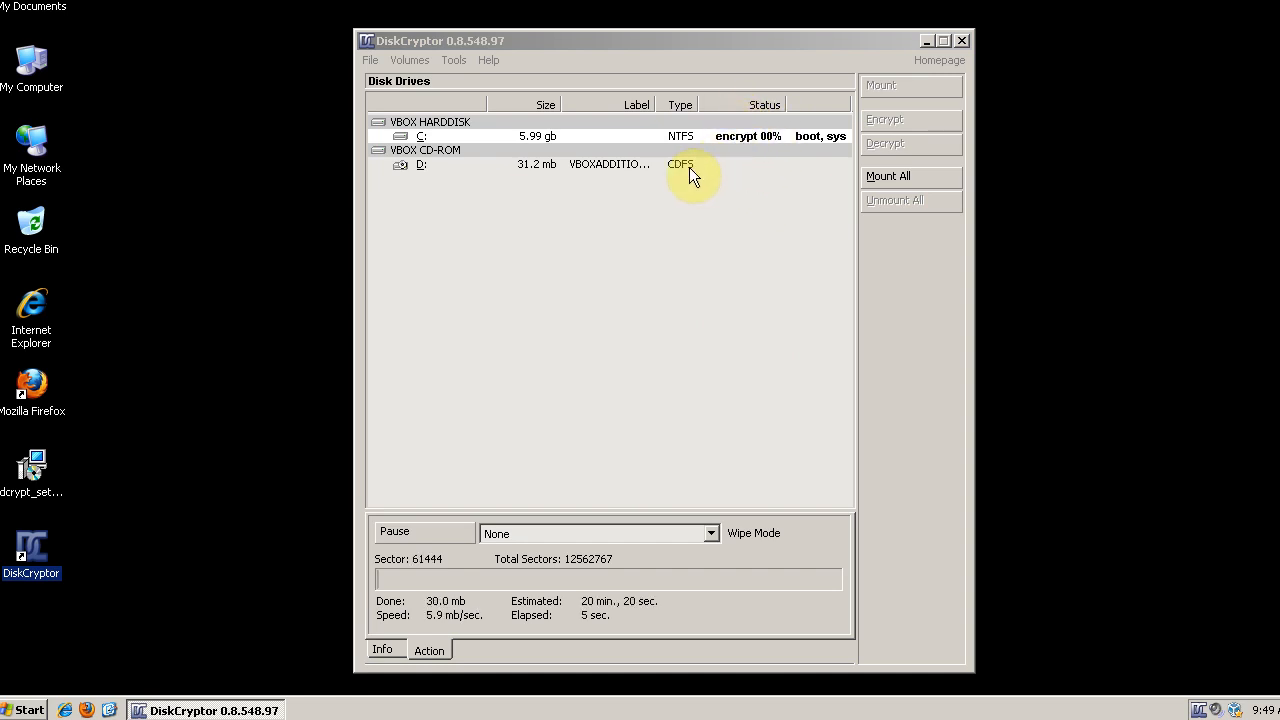
mouse_move(448, 636)
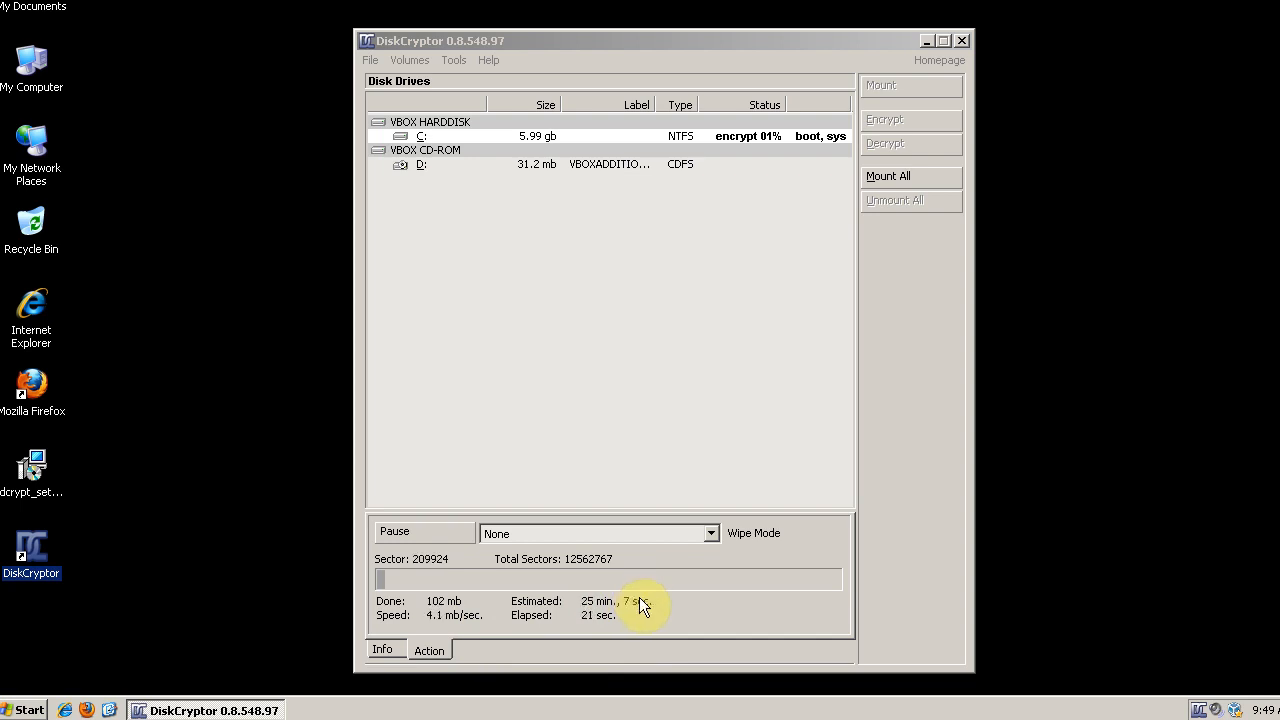
mouse_move(700, 610)
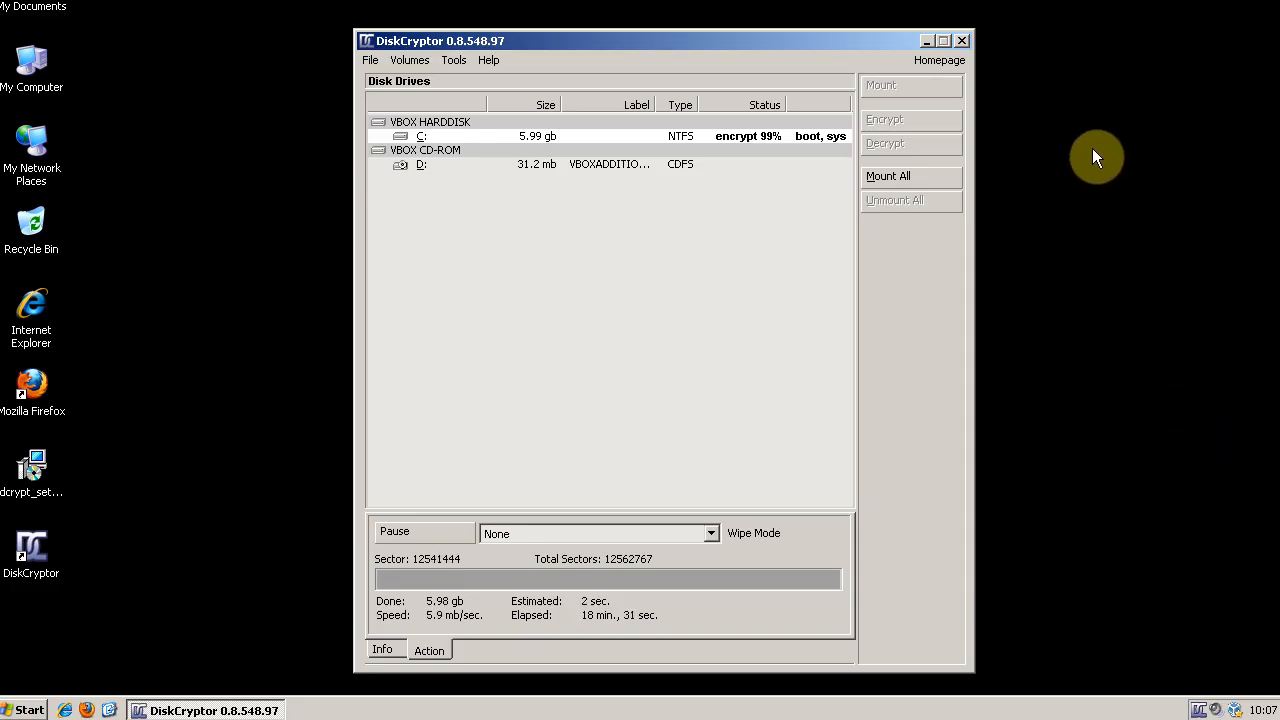
- Watch the Action tab as drive C: encrypts toward completion
click(382, 648)
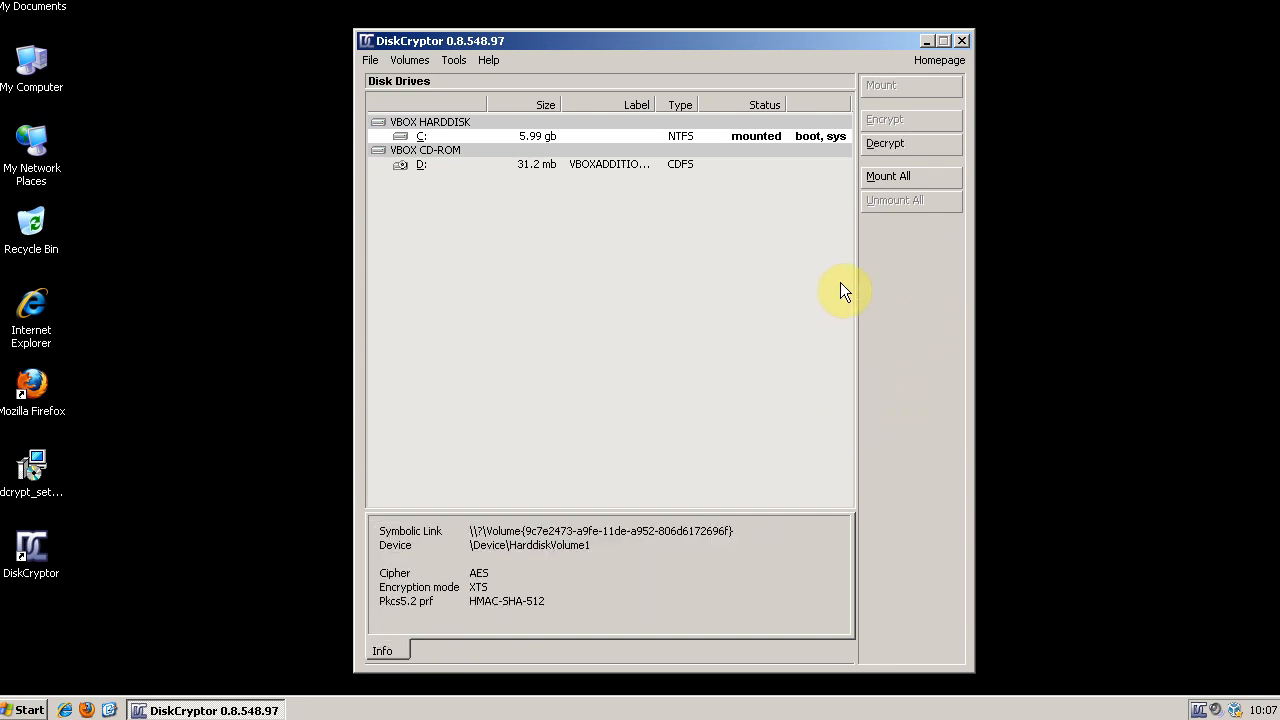
mouse_move(856, 80)
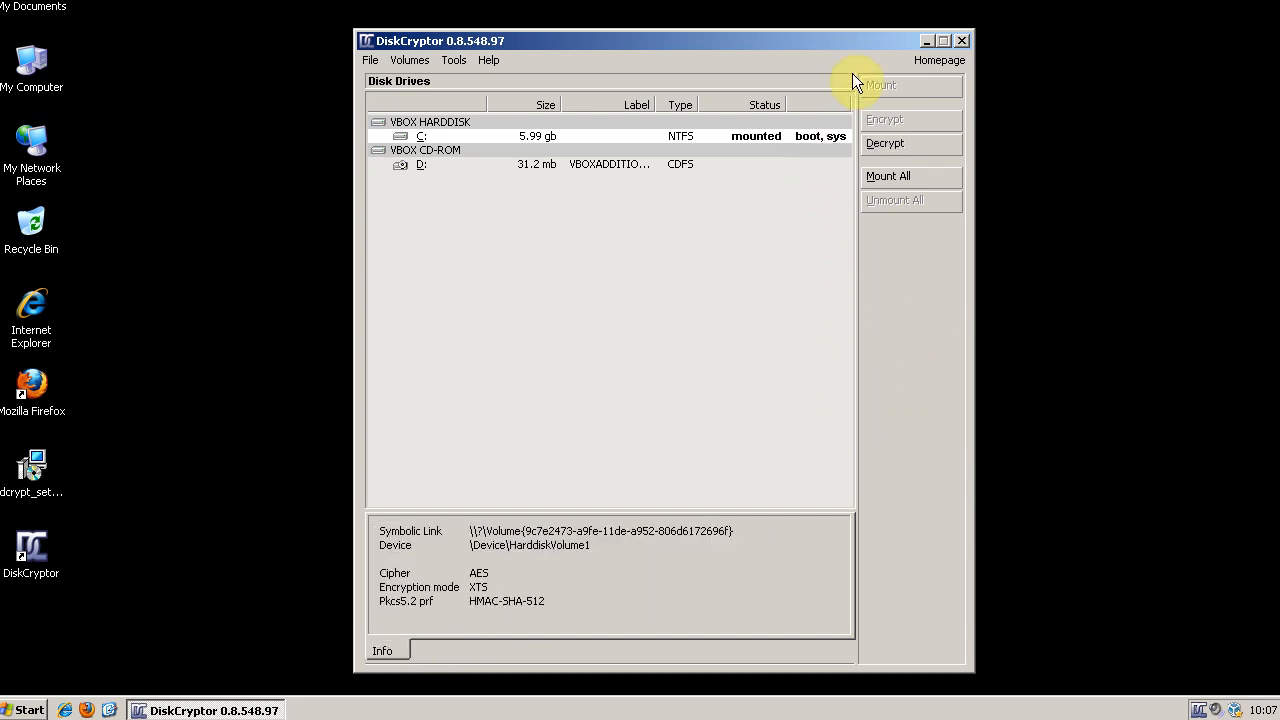
mouse_move(962, 40)
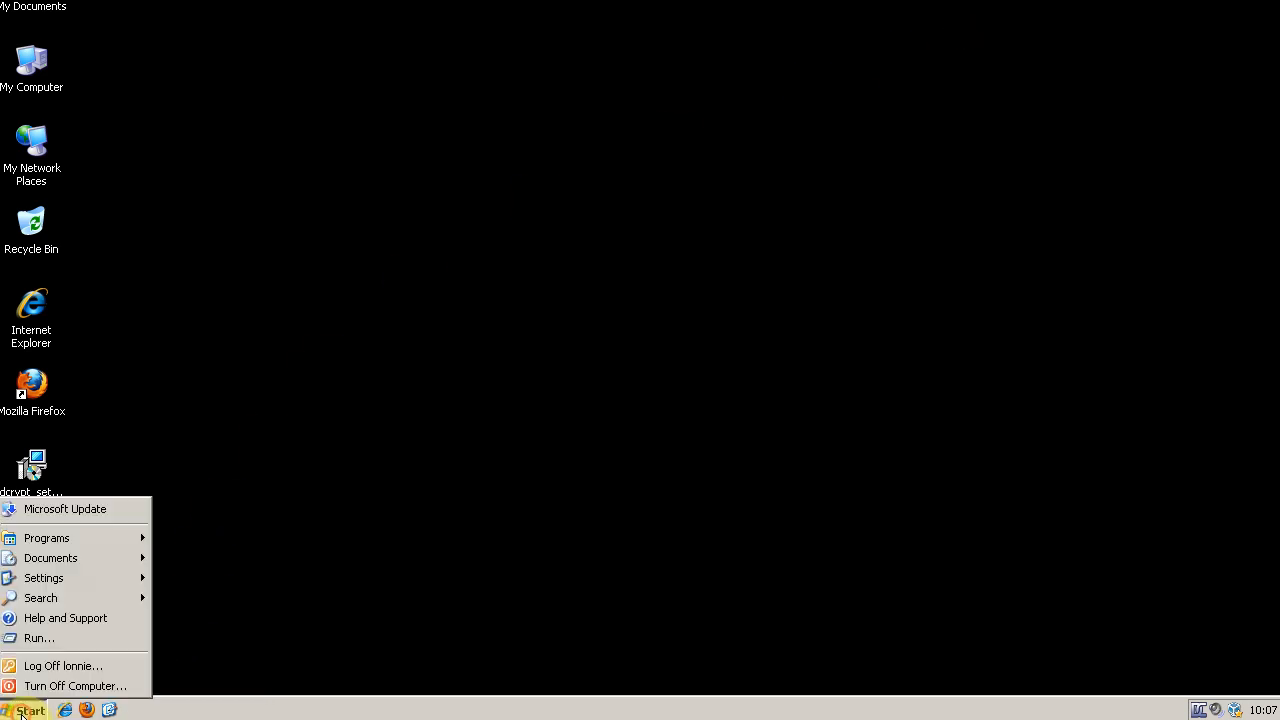
- Restart the computer via Turn Off Computer > Restart and return to the desktop
click(140, 608)
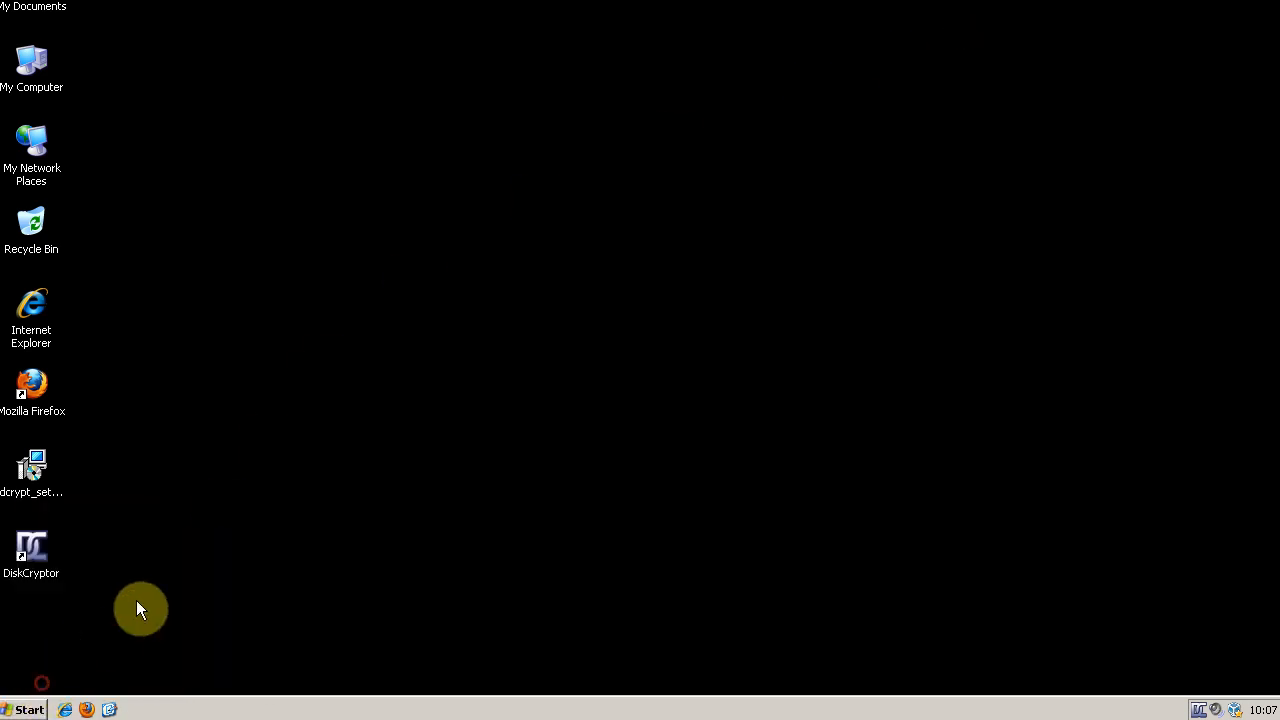
mouse_move(740, 248)
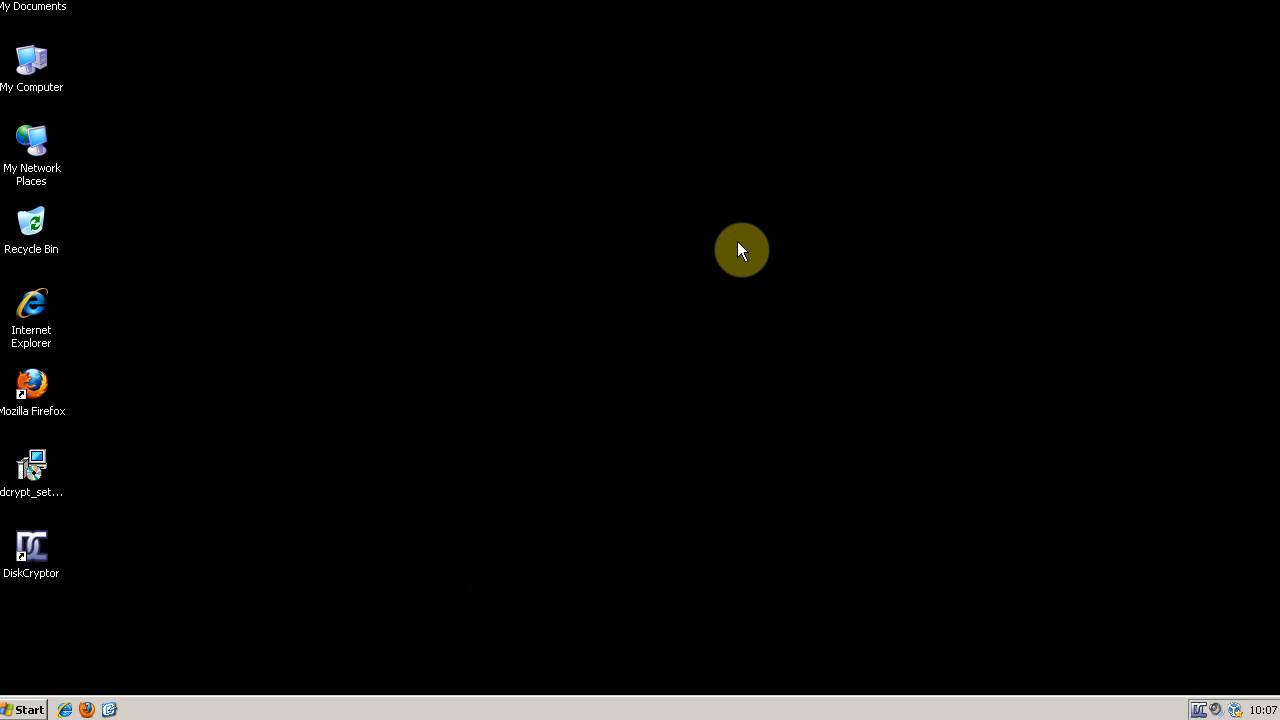
mouse_move(868, 54)
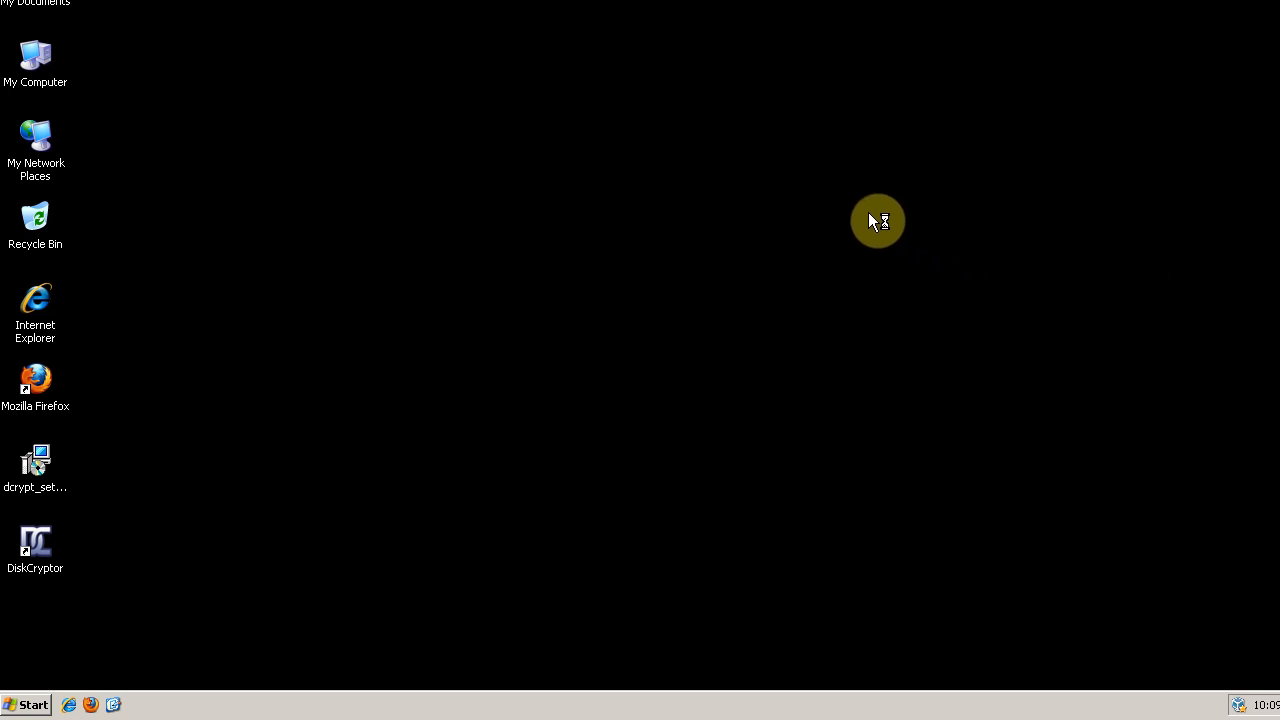
mouse_move(390, 194)
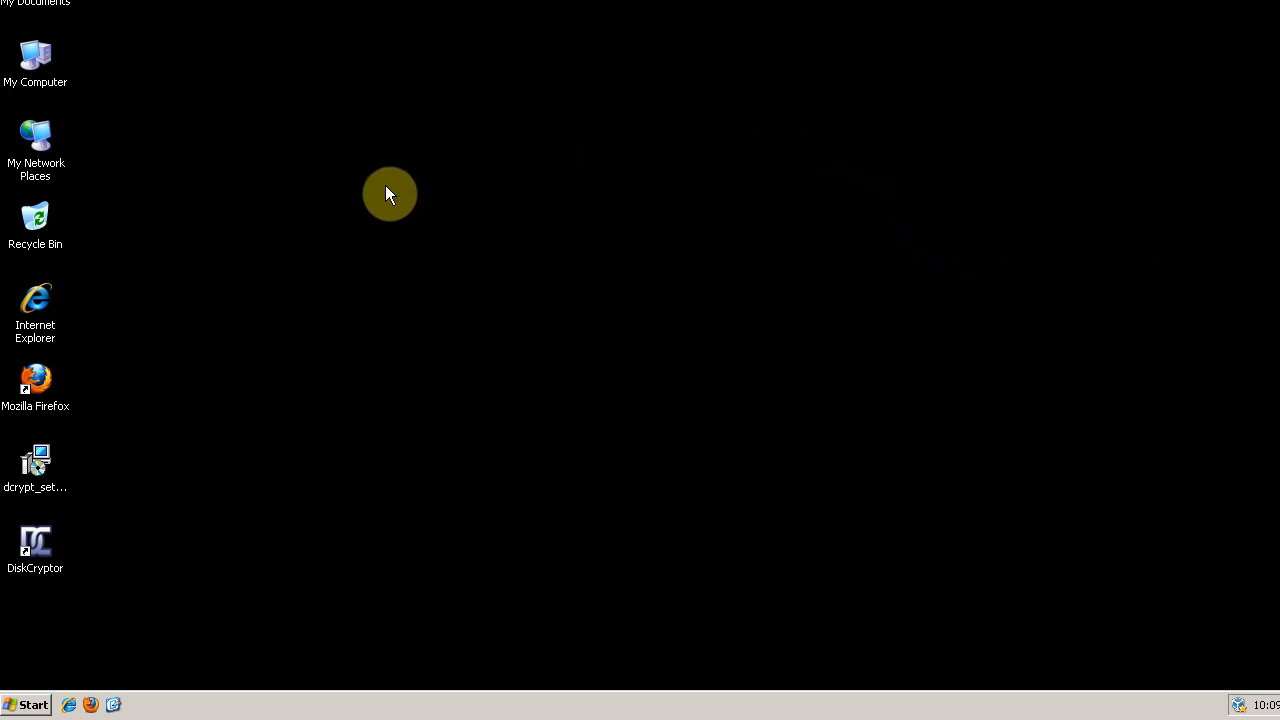
mouse_move(390, 284)
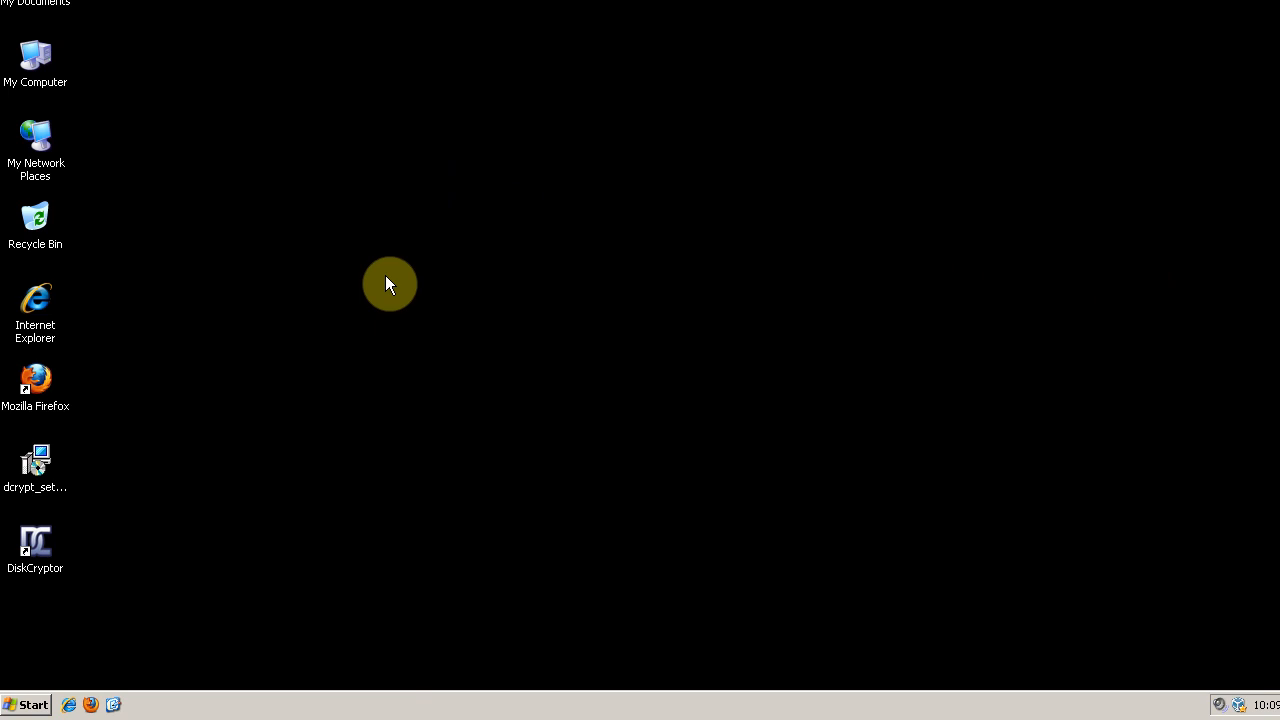
mouse_move(530, 316)
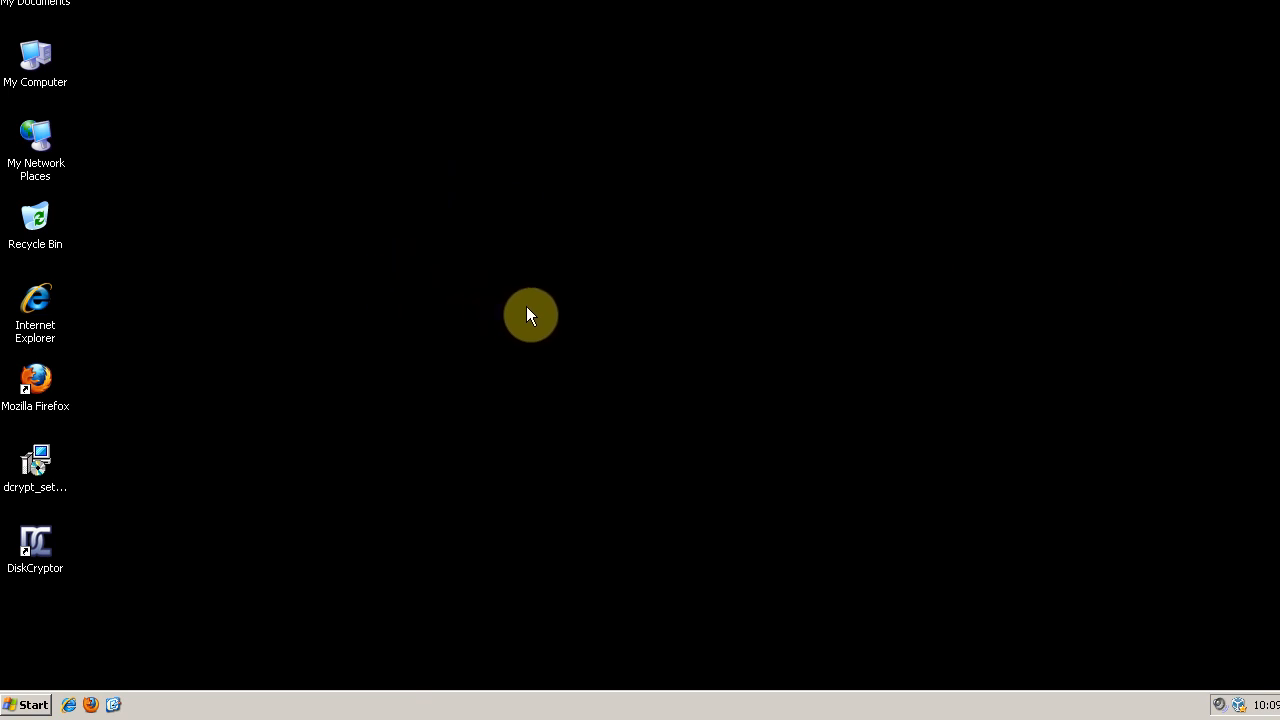
mouse_move(544, 348)
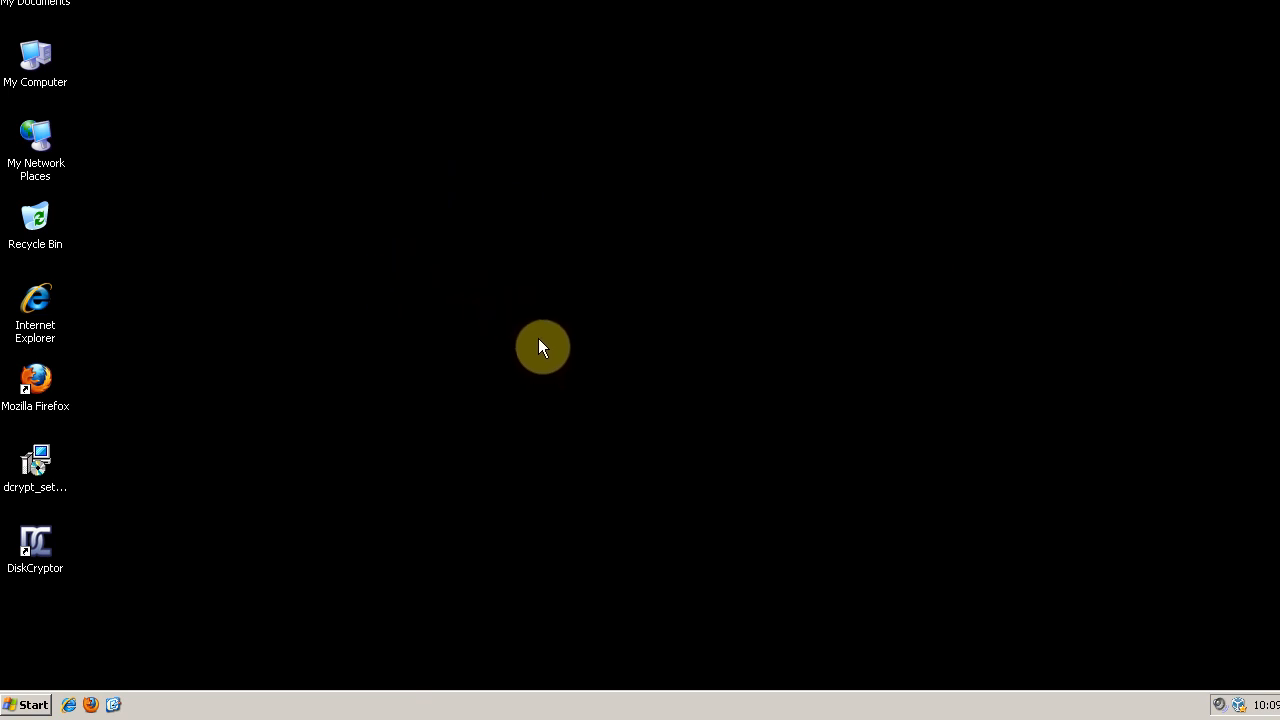
mouse_move(552, 420)
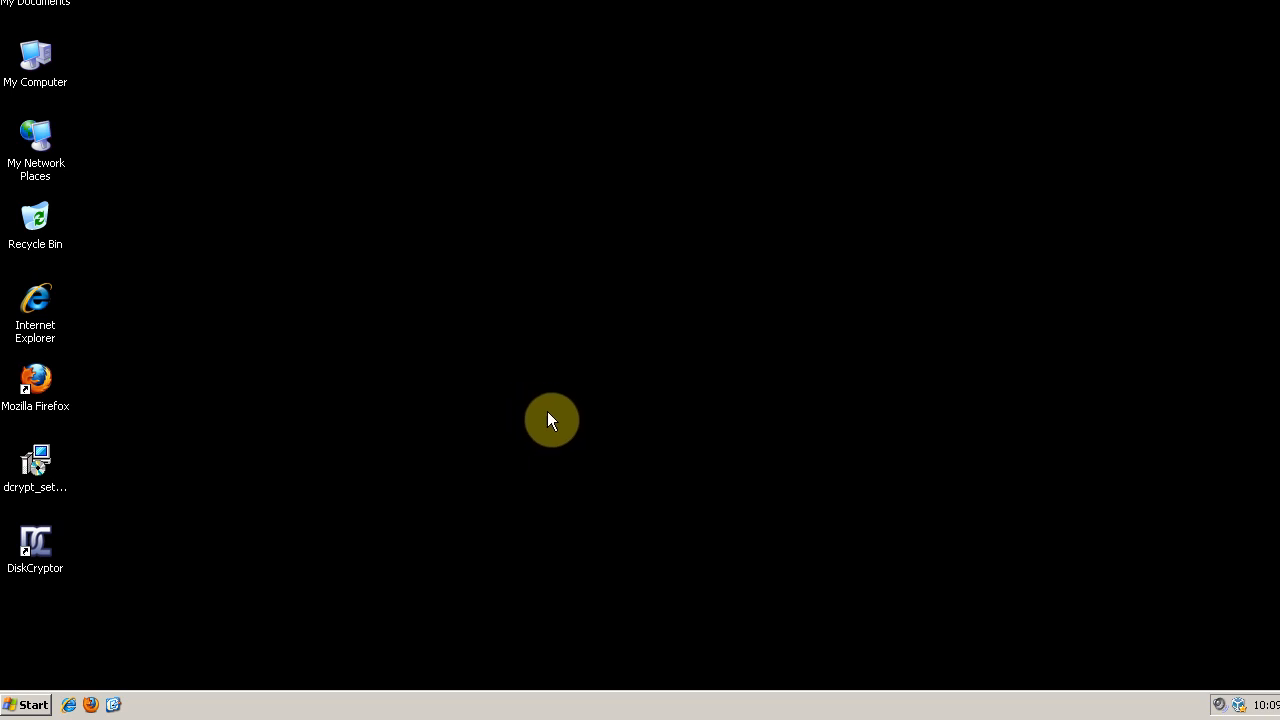
mouse_move(336, 644)
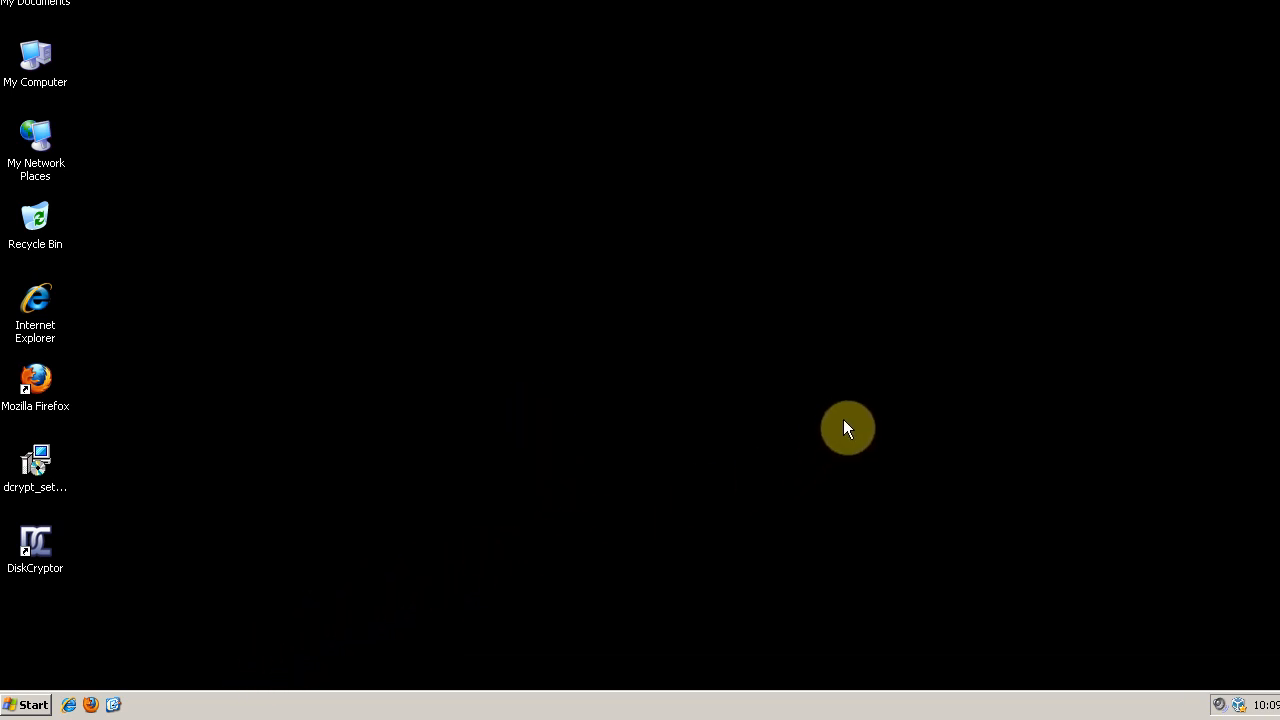
mouse_move(864, 402)
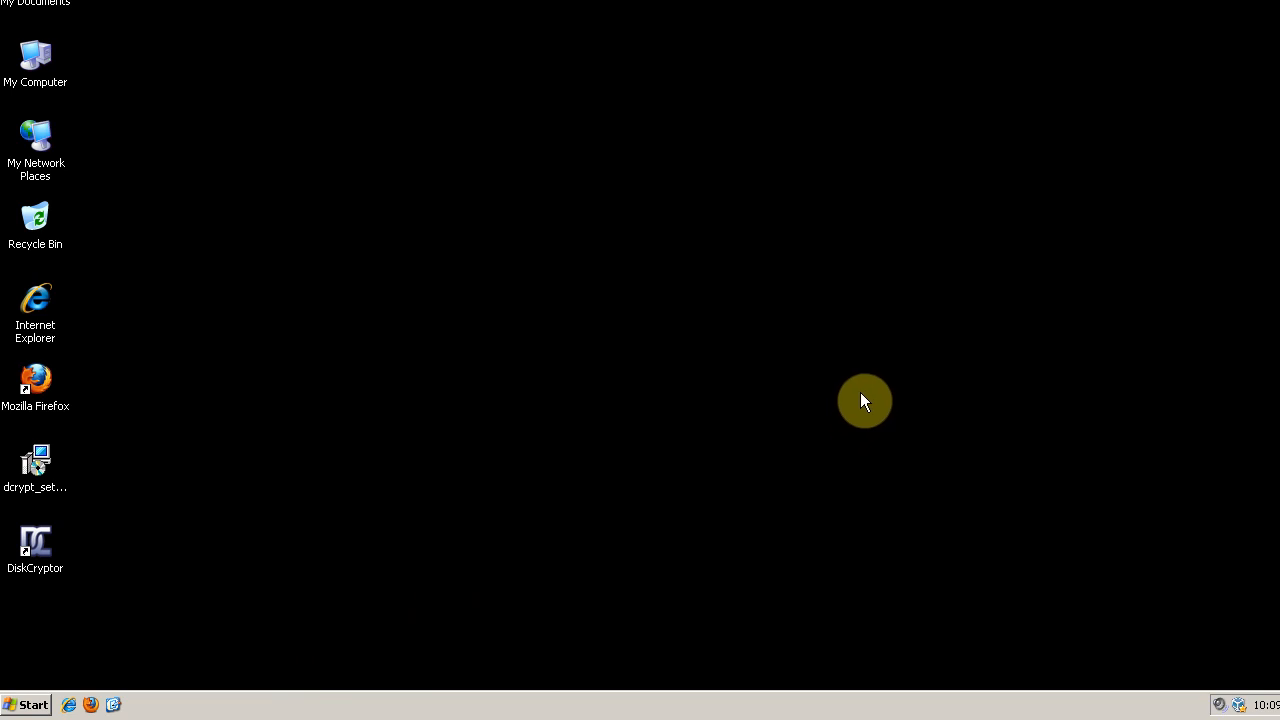
mouse_move(876, 370)
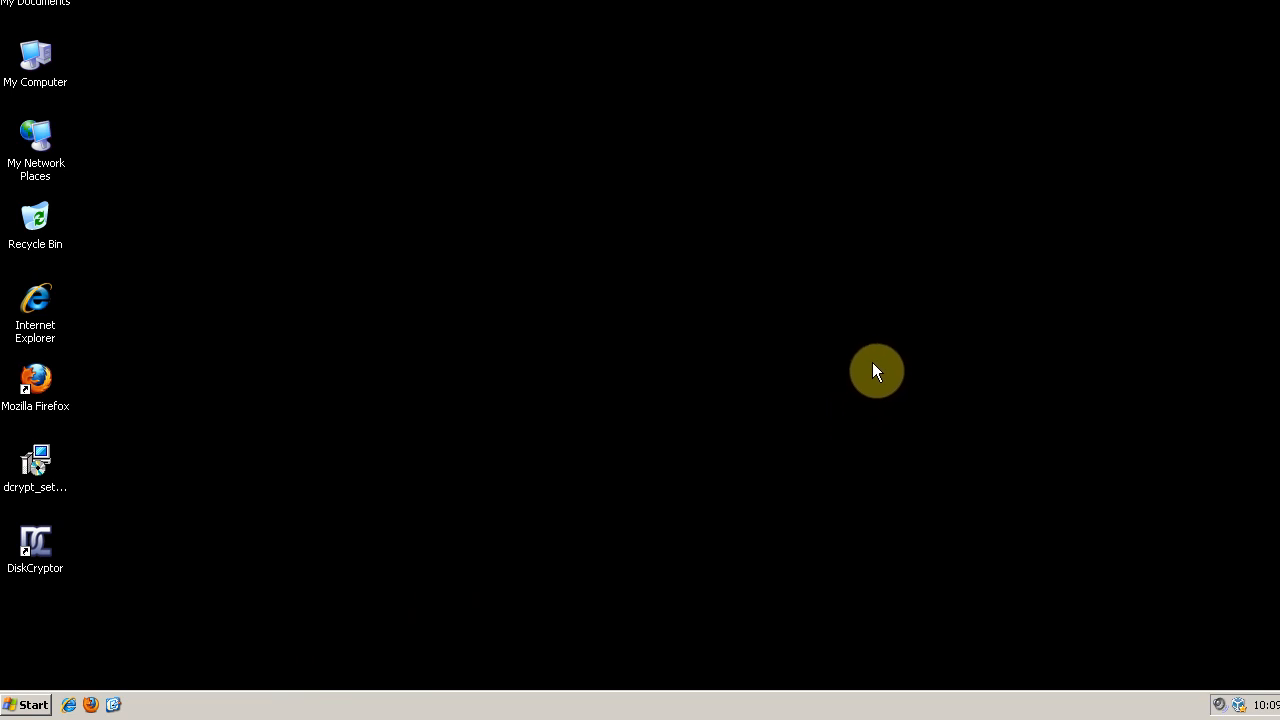
mouse_move(828, 308)
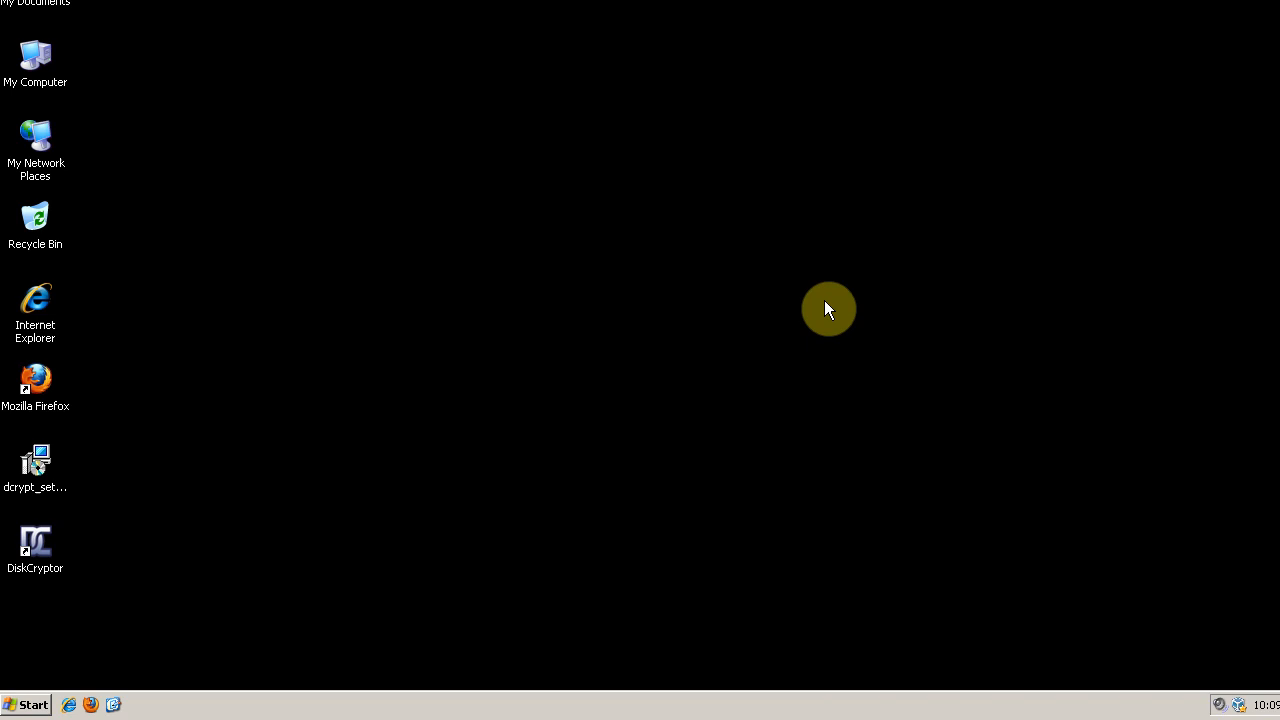
mouse_move(808, 288)
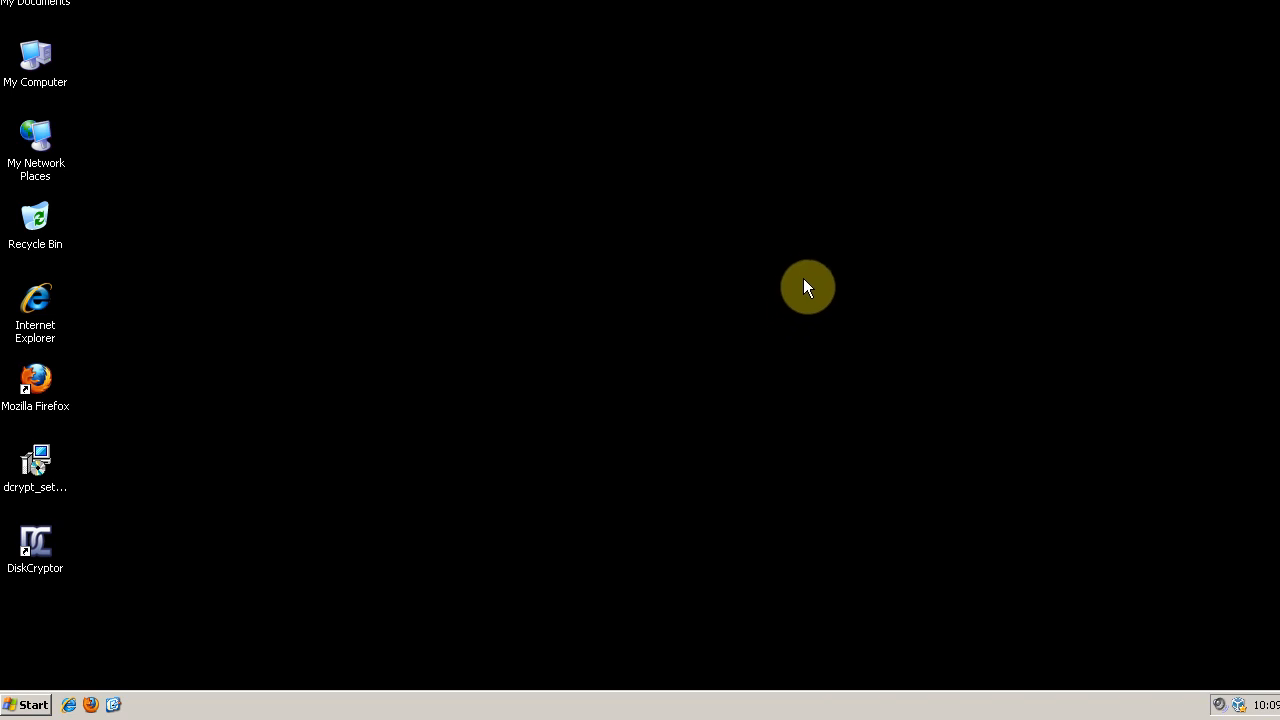
mouse_move(804, 236)
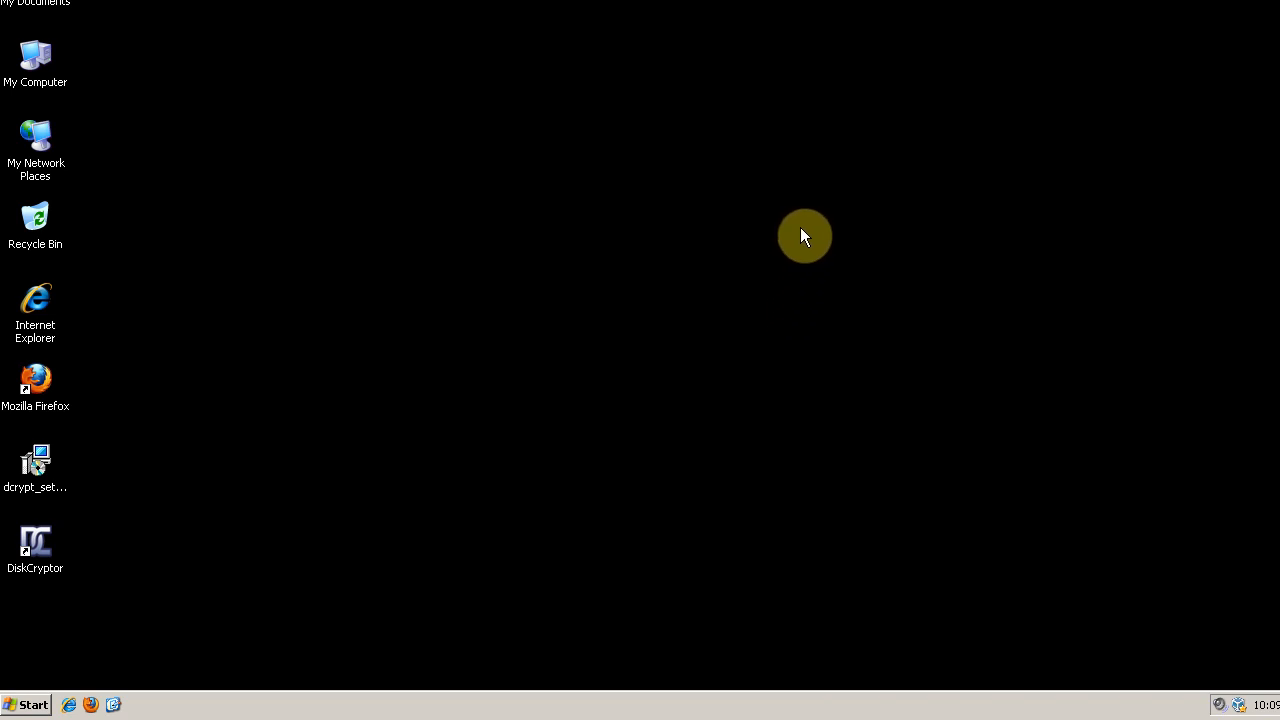